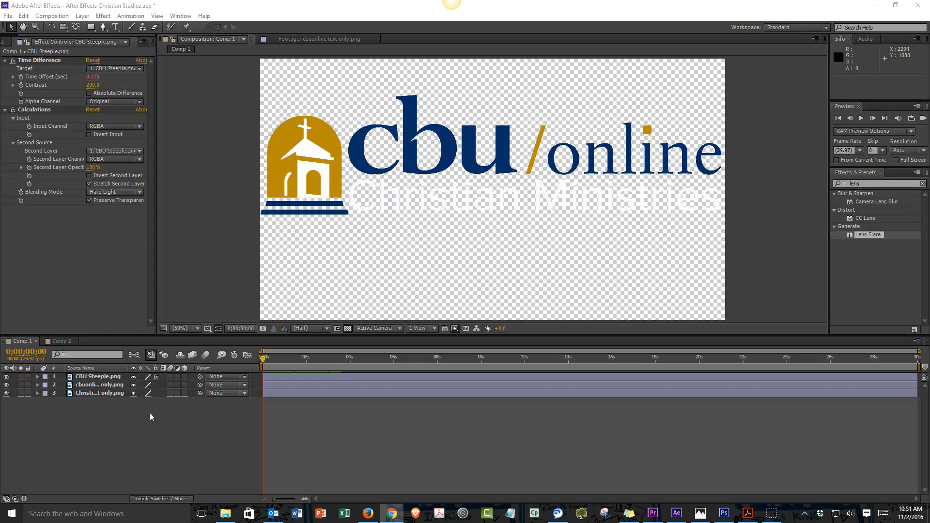
# Bring up the New layer submenu from the empty Timeline panel of Comp 1.
pyautogui.rightClick(80, 415)
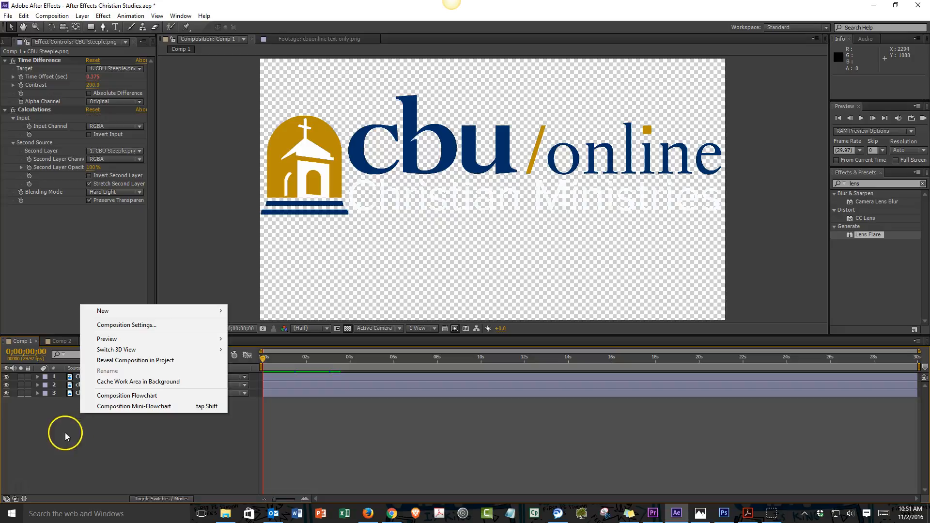
pyautogui.moveTo(147, 330)
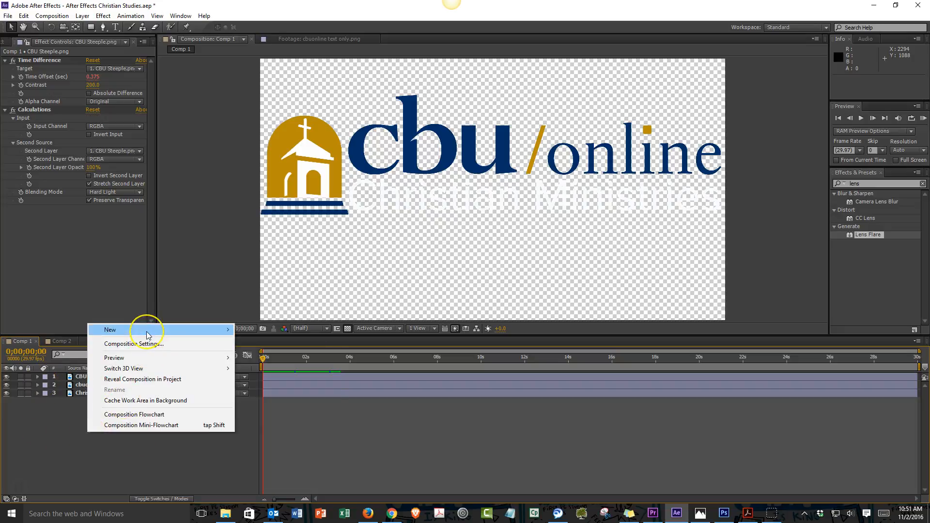
pyautogui.moveTo(109, 330)
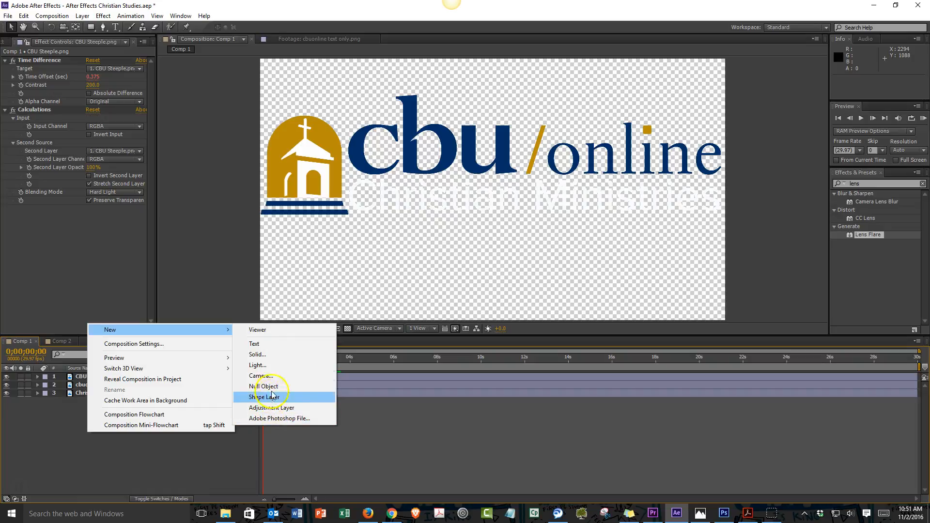
pyautogui.moveTo(275, 331)
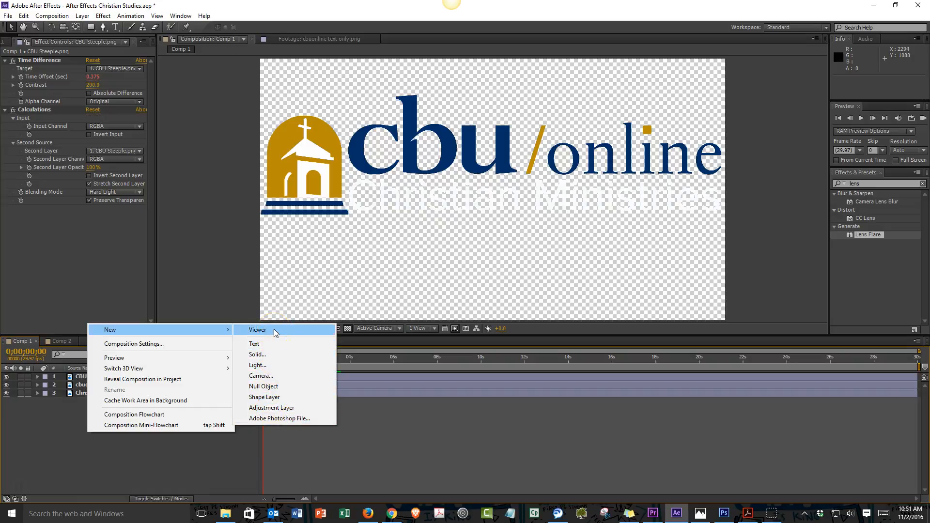
pyautogui.moveTo(271, 407)
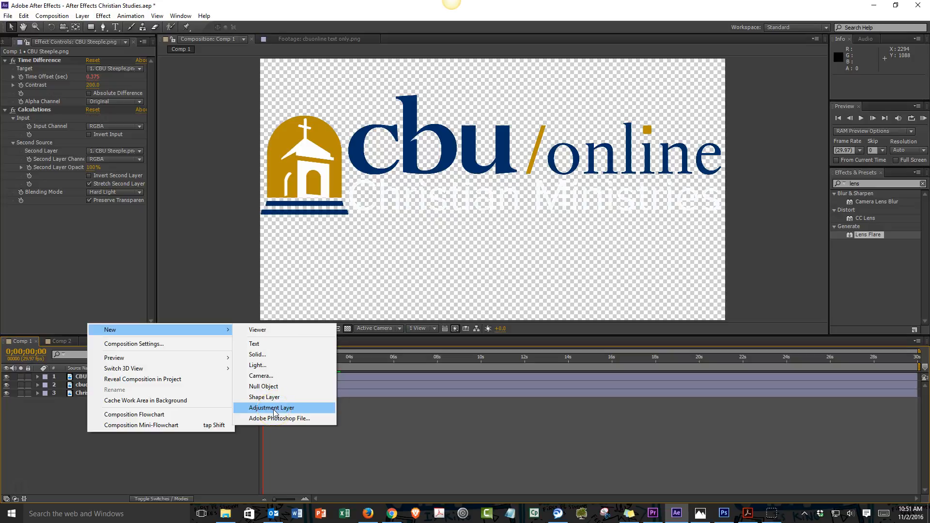
# Add an Adjustment Layer and leave it at the top of the layer stack above the logo layers.
pyautogui.click(271, 407)
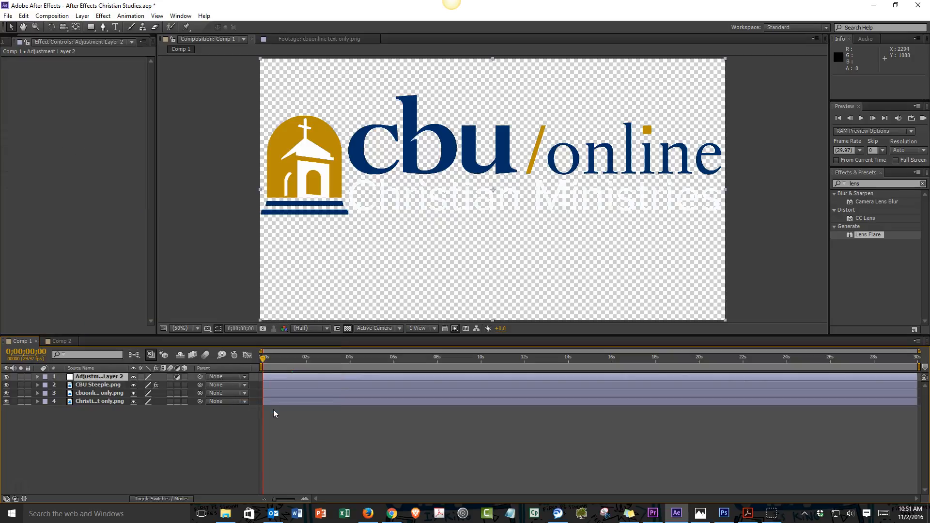
pyautogui.moveTo(798, 70)
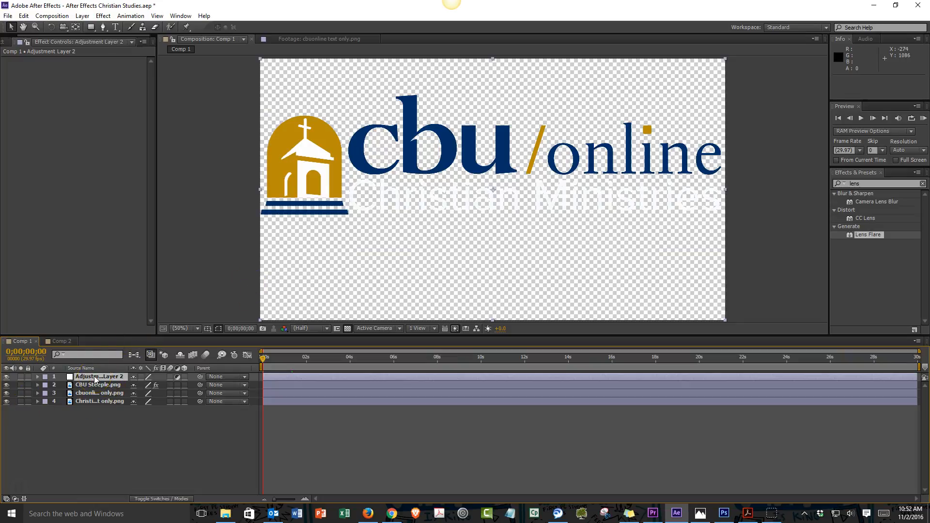
pyautogui.moveTo(97, 377); pyautogui.dragTo(98, 401)
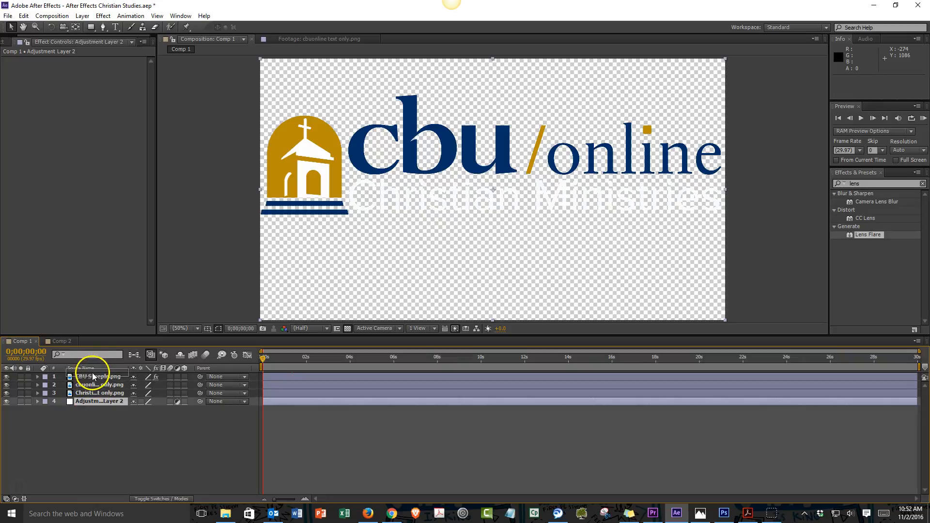
pyautogui.moveTo(95, 384); pyautogui.dragTo(95, 376)
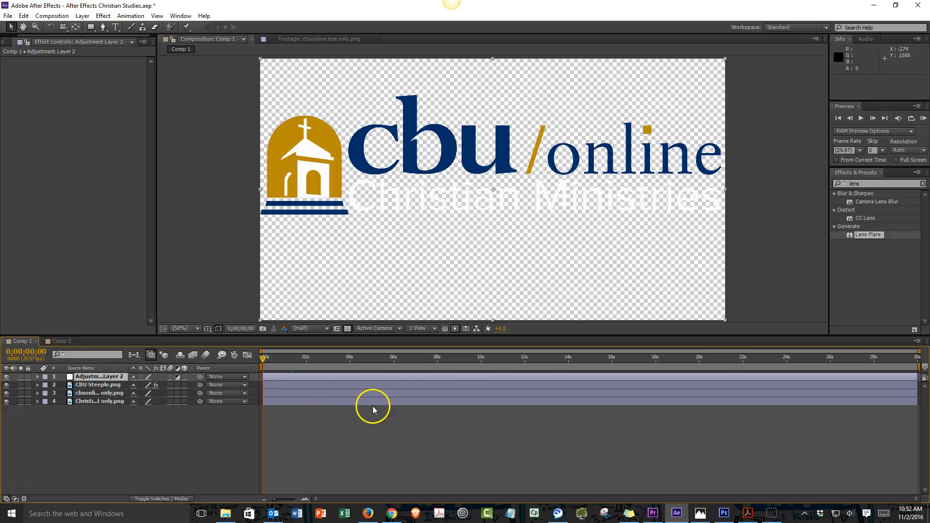
pyautogui.moveTo(375, 411)
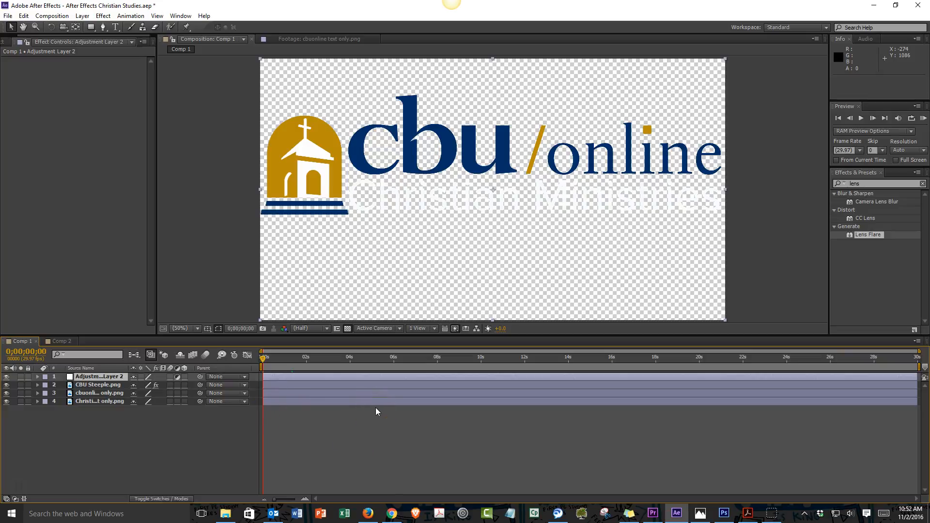
pyautogui.moveTo(894, 178)
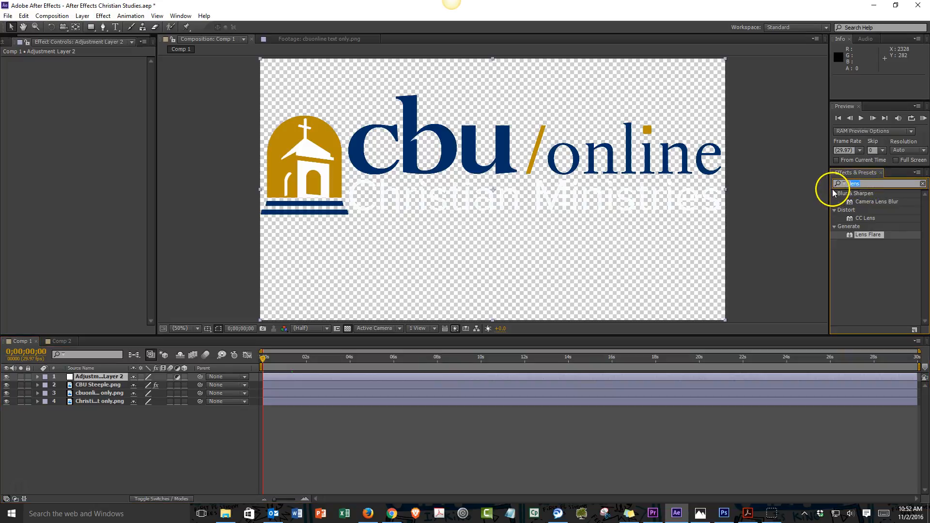
pyautogui.moveTo(872, 175)
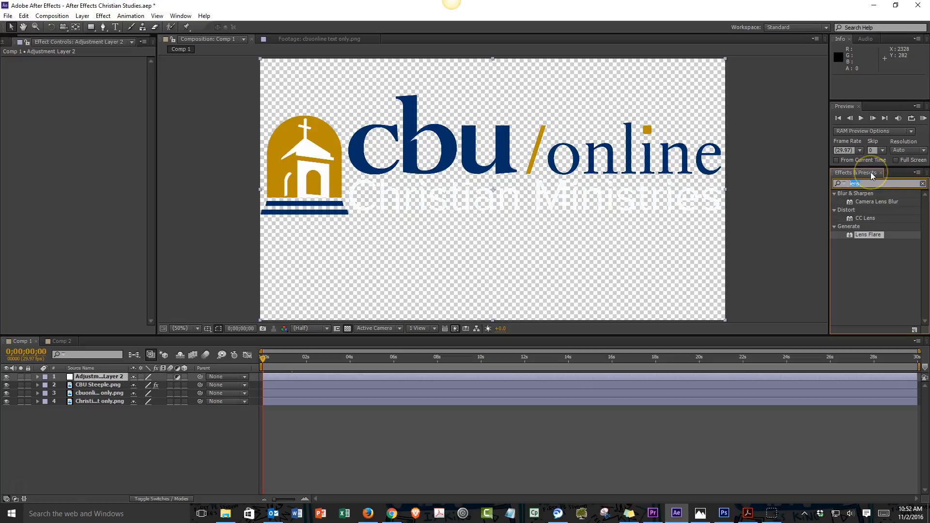
# Search the effects list for 'len' to find and apply Lens Flare to the adjustment layer.
pyautogui.click(923, 183)
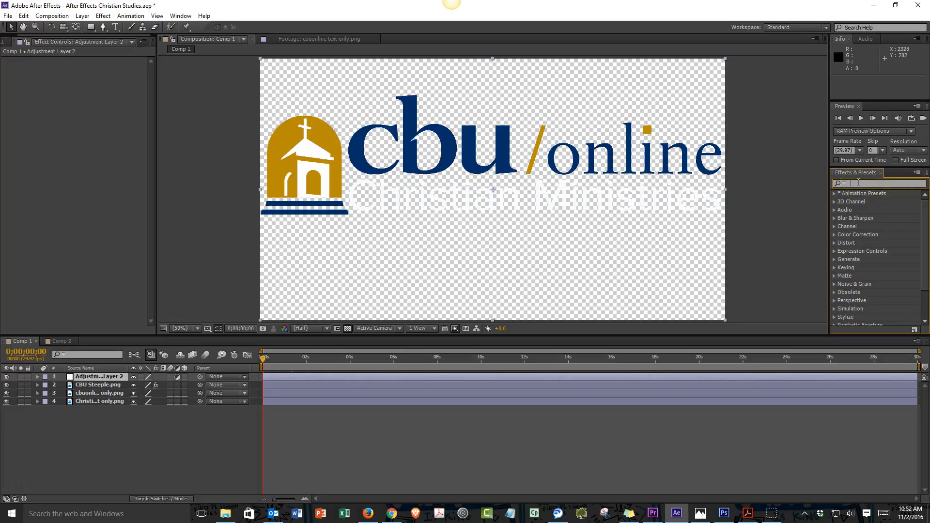
pyautogui.write('len')
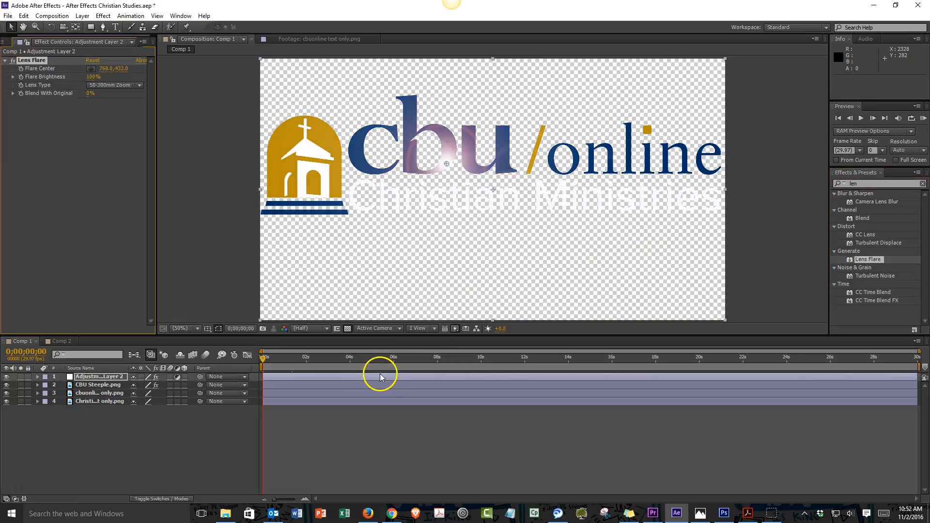
pyautogui.moveTo(495, 151)
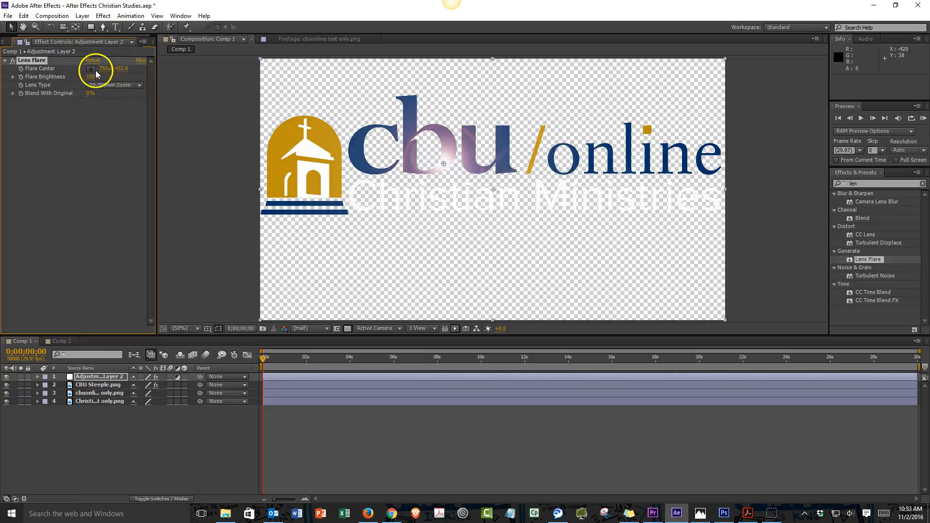
# Move the Flare Center crosshair across the logo to sit above the word 'online'.
pyautogui.moveTo(444, 178); pyautogui.dragTo(498, 150)
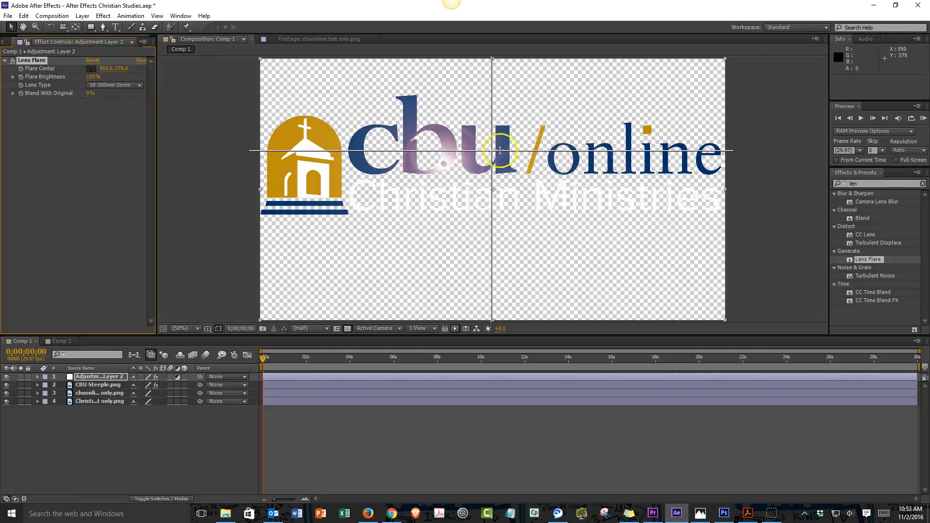
pyautogui.moveTo(500, 149); pyautogui.dragTo(648, 129)
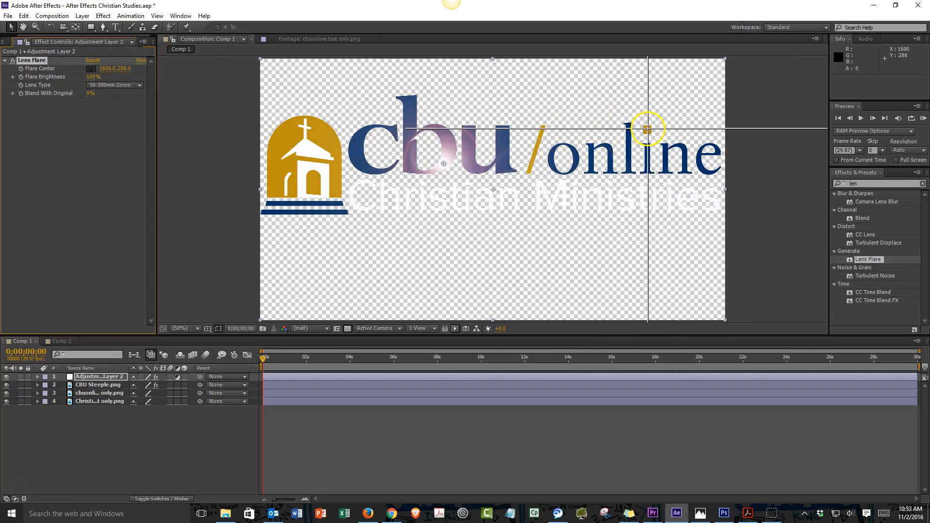
pyautogui.moveTo(648, 129); pyautogui.dragTo(645, 131)
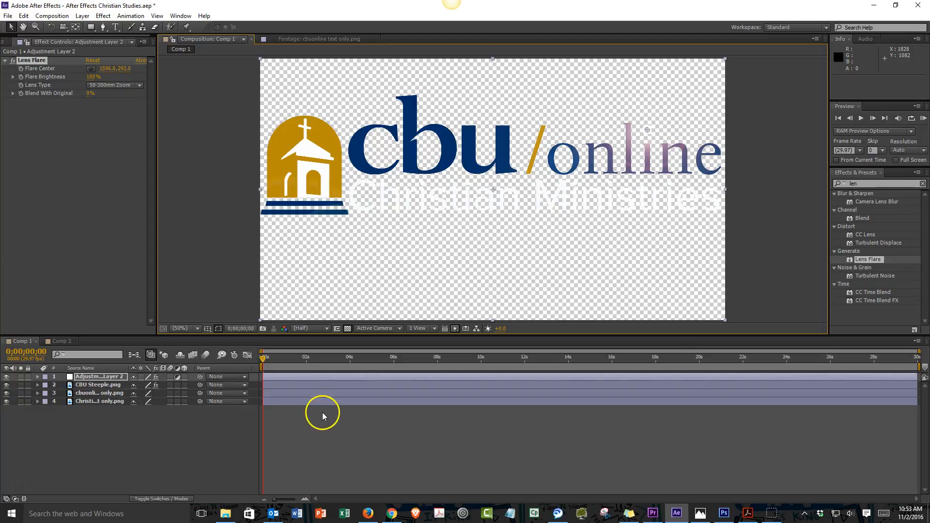
pyautogui.moveTo(318, 412)
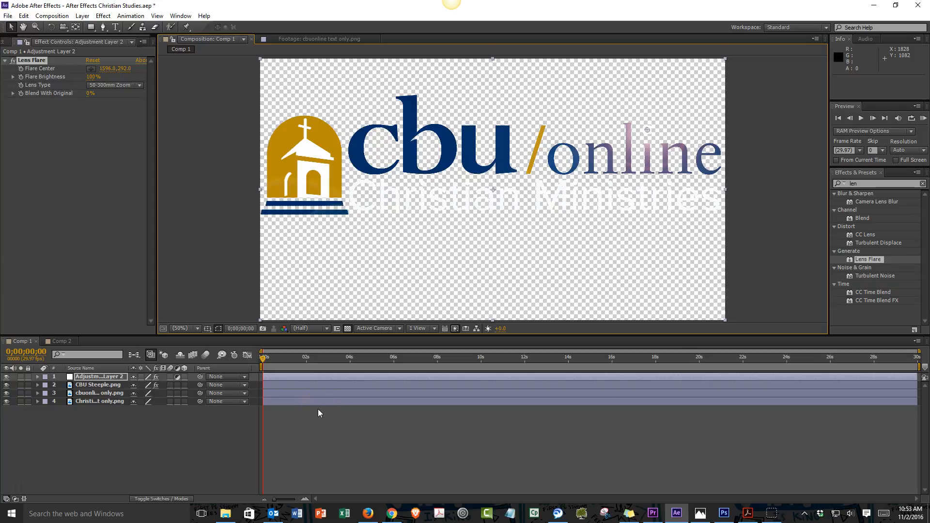
pyautogui.moveTo(263, 358)
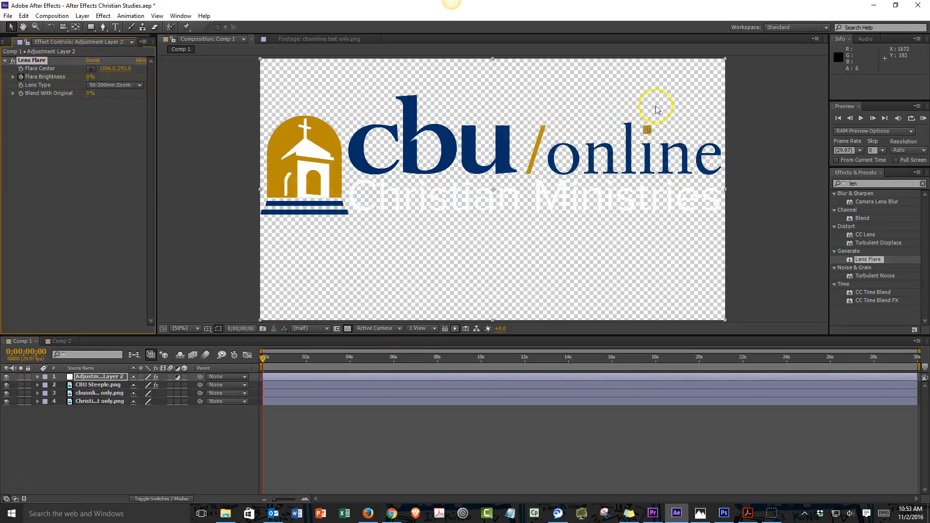
pyautogui.moveTo(285, 381)
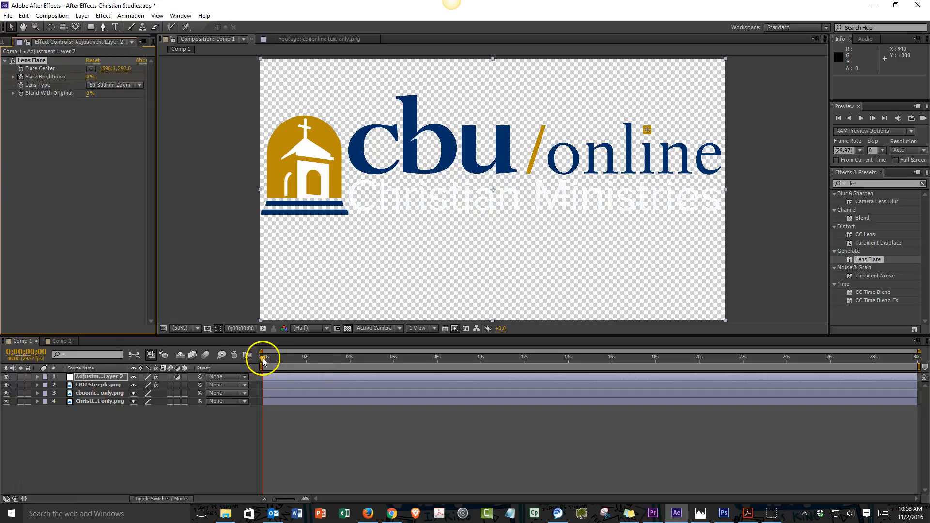
# Keyframe Flare Brightness up to about 177% around one second, then move on to two seconds.
pyautogui.moveTo(264, 355); pyautogui.dragTo(285, 355)
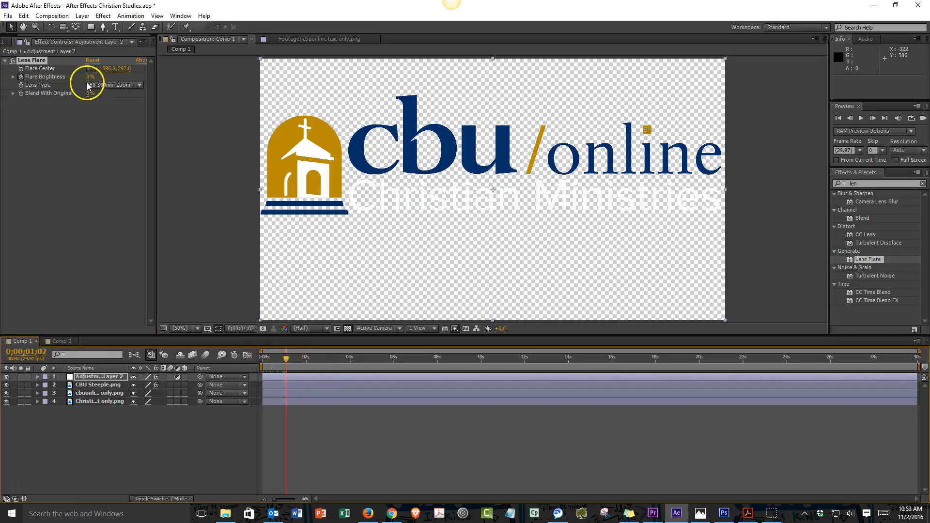
pyautogui.moveTo(89, 76); pyautogui.dragTo(110, 77)
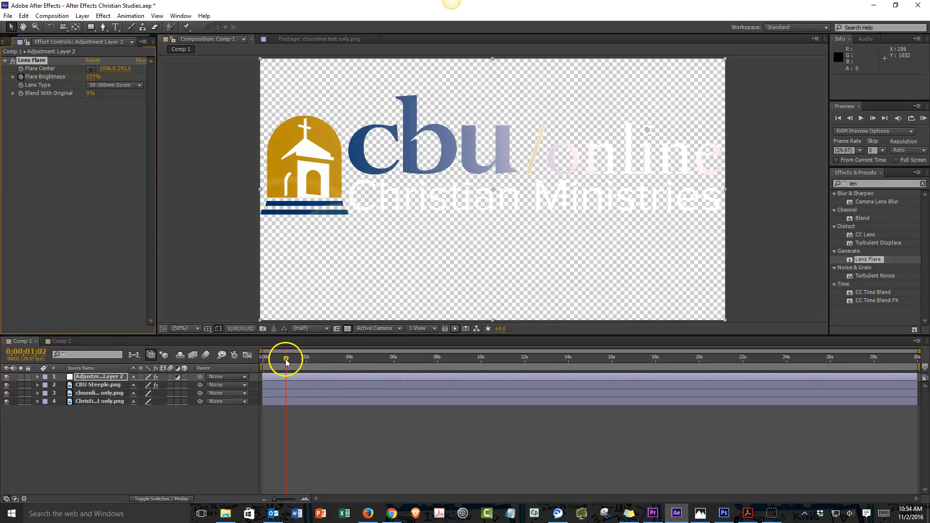
pyautogui.moveTo(97, 78)
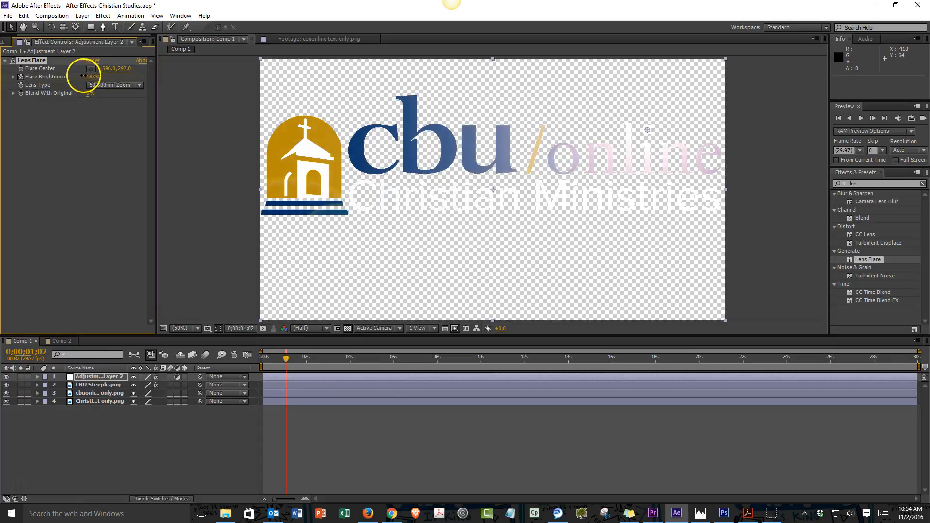
pyautogui.moveTo(93, 75); pyautogui.dragTo(89, 75)
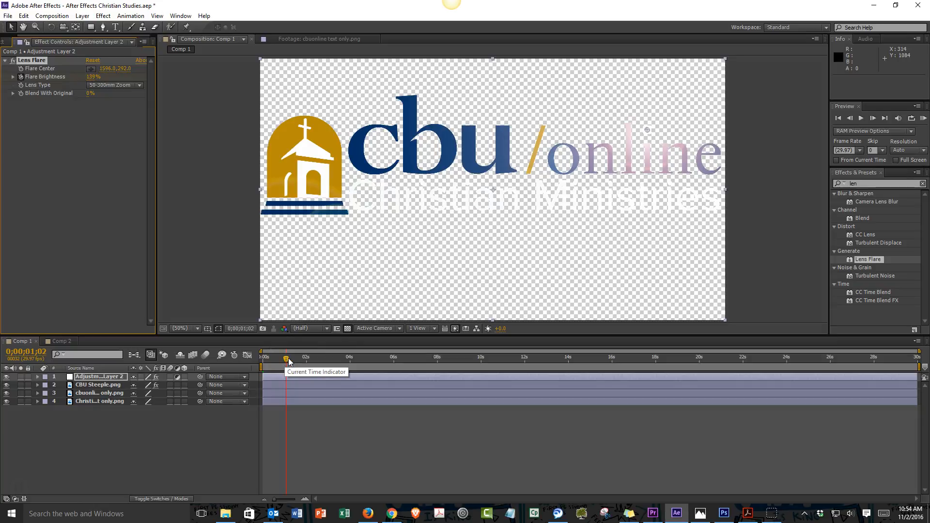
pyautogui.moveTo(288, 357); pyautogui.dragTo(292, 356)
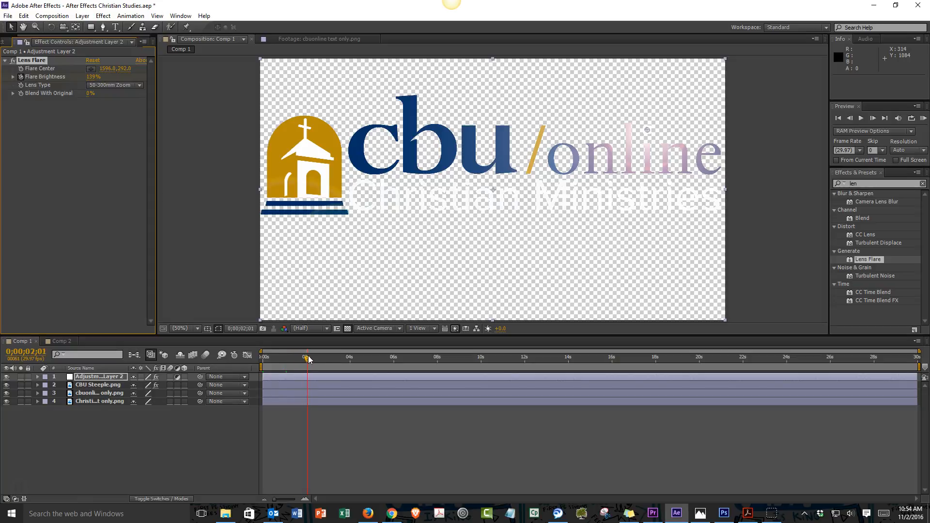
pyautogui.moveTo(307, 358)
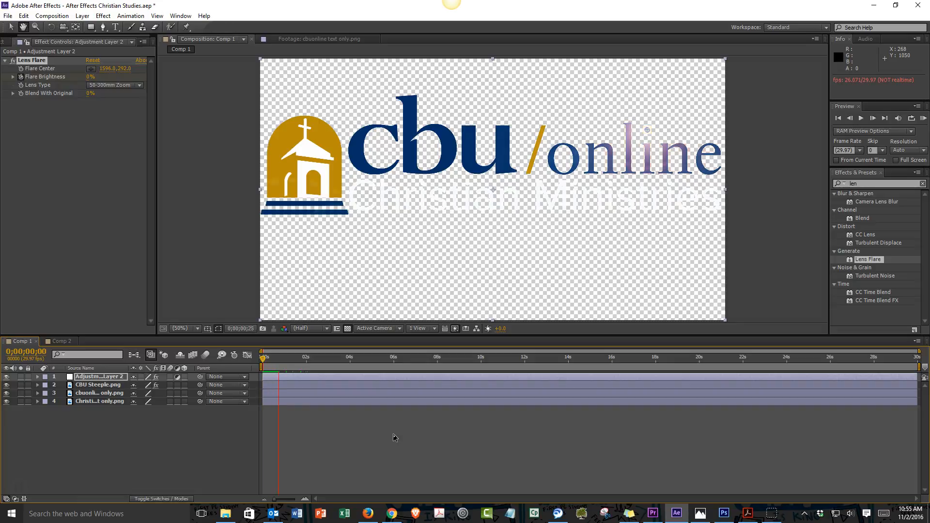
pyautogui.moveTo(265, 374); pyautogui.dragTo(304, 374)
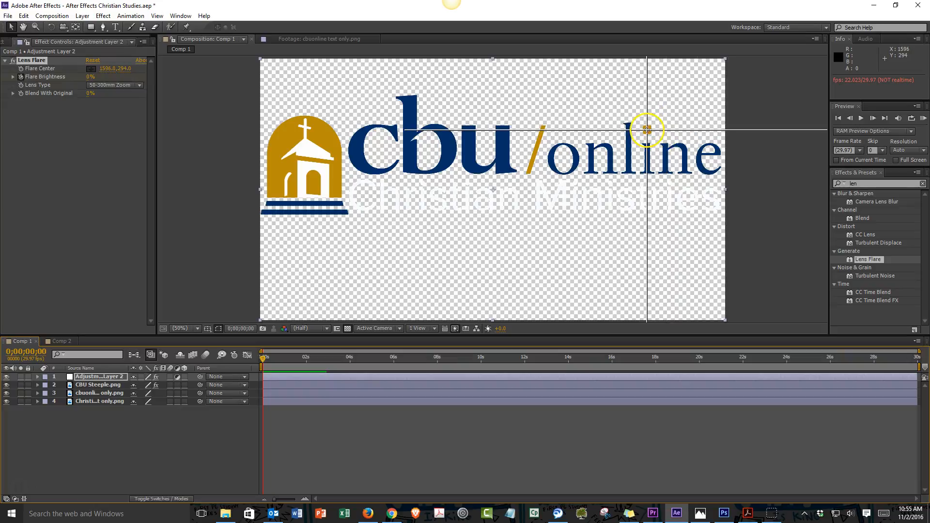
# Move the flare centre to the steeple's left edge, then set it beyond the logo's right end.
pyautogui.moveTo(646, 129); pyautogui.dragTo(271, 125)
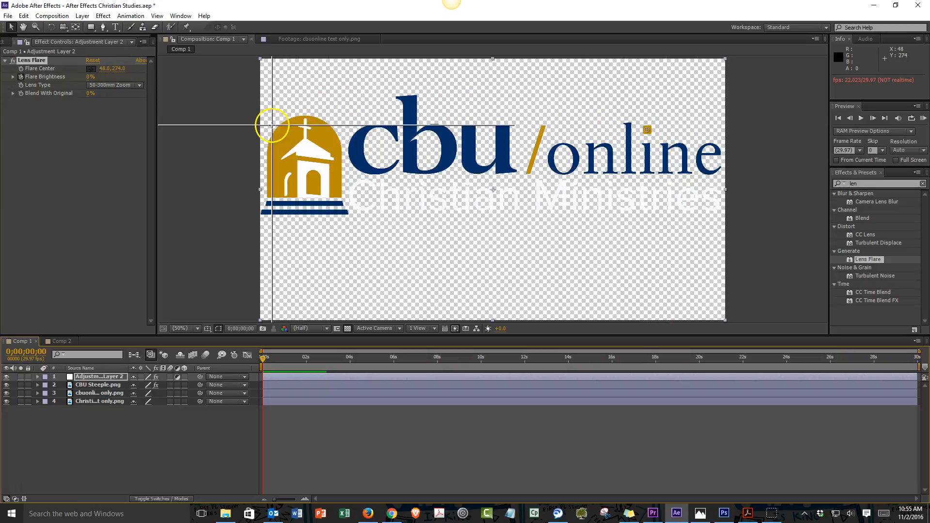
pyautogui.moveTo(271, 125); pyautogui.dragTo(273, 131)
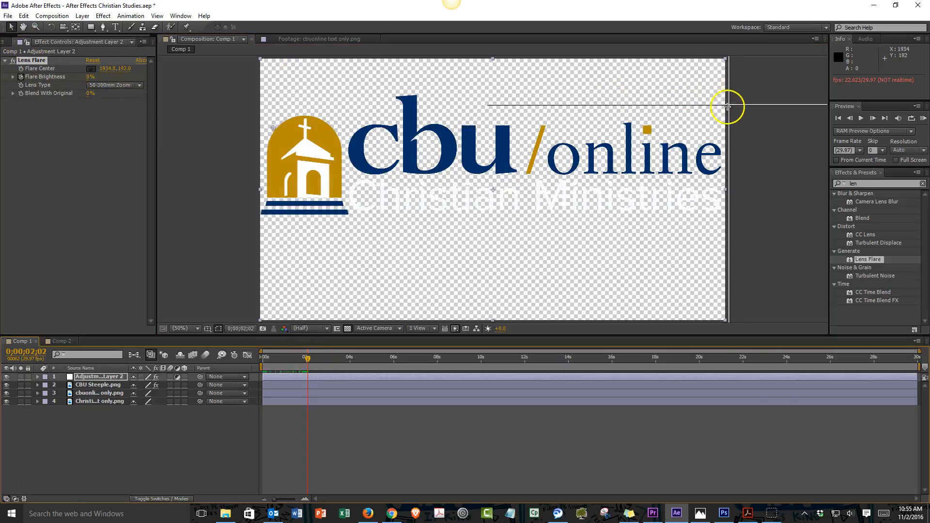
pyautogui.moveTo(727, 107); pyautogui.dragTo(720, 123)
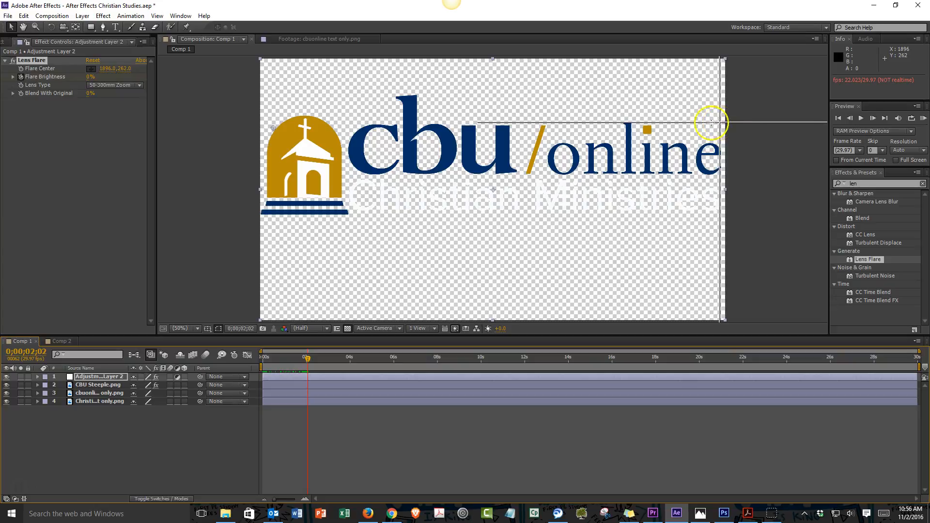
# Slide the flare centre along the letter tops, over 'cbu' and right toward 'online'.
pyautogui.moveTo(711, 123); pyautogui.dragTo(507, 128)
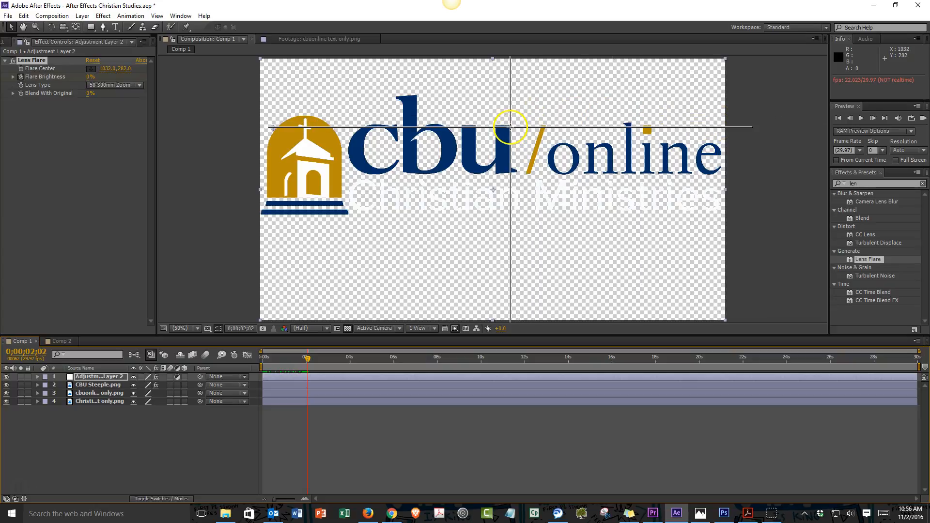
pyautogui.moveTo(508, 126); pyautogui.dragTo(641, 126)
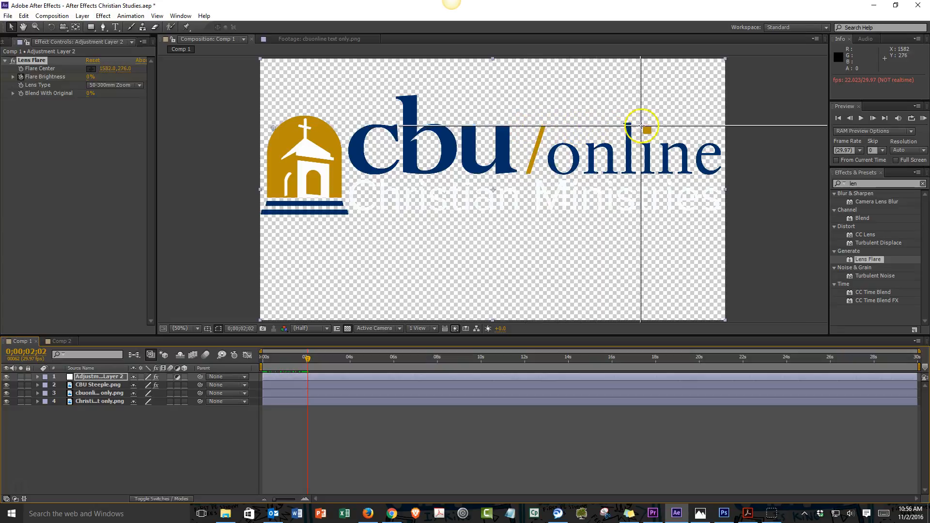
pyautogui.moveTo(641, 126); pyautogui.dragTo(718, 129)
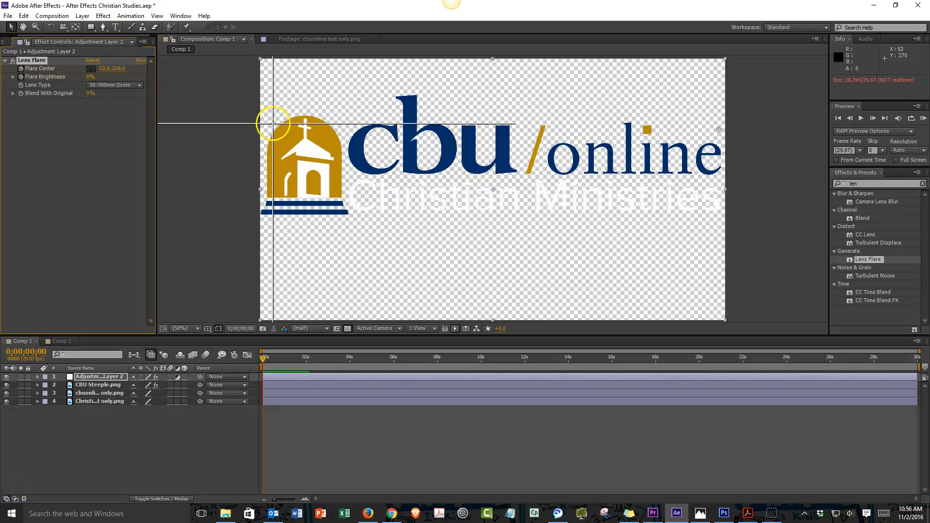
# Keyframe the flare centre at the steeple's left edge and scrub to preview the sweep.
pyautogui.moveTo(274, 125); pyautogui.dragTo(276, 131)
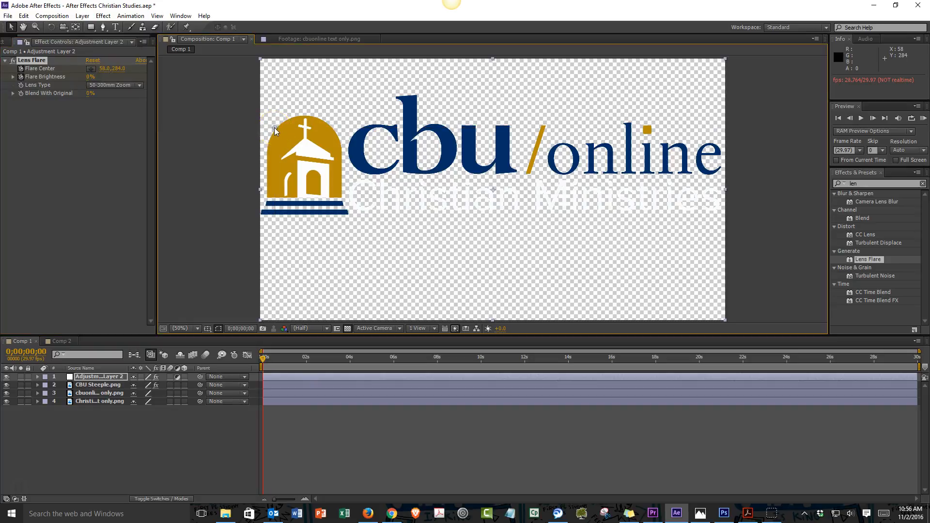
pyautogui.click(295, 357)
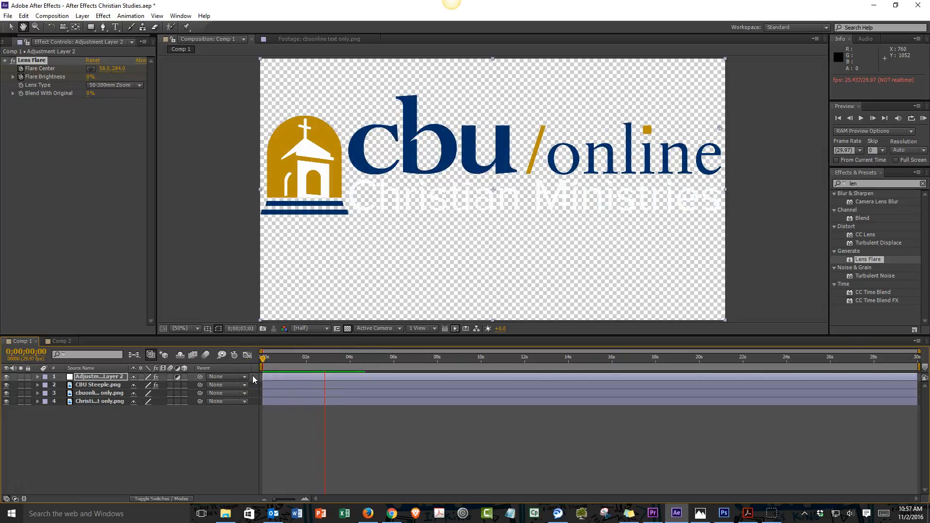
pyautogui.click(337, 355)
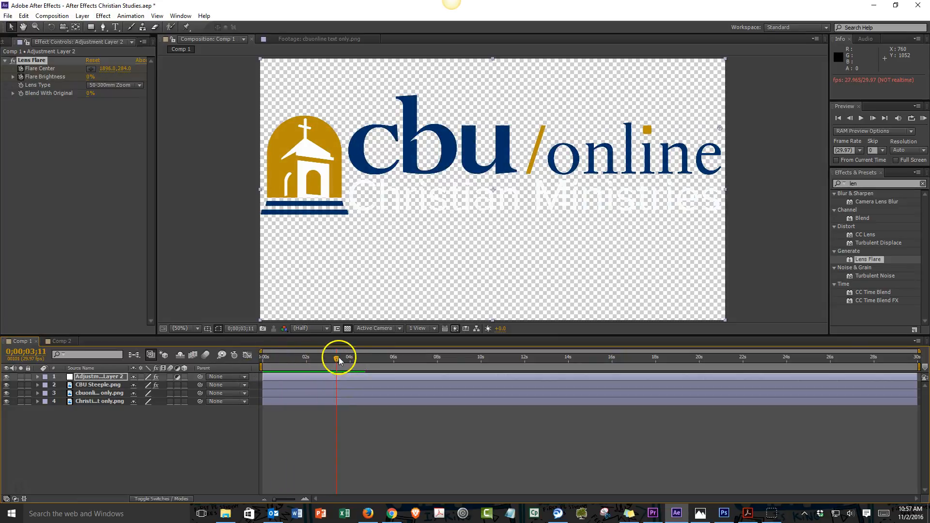
pyautogui.moveTo(336, 355); pyautogui.dragTo(263, 355)
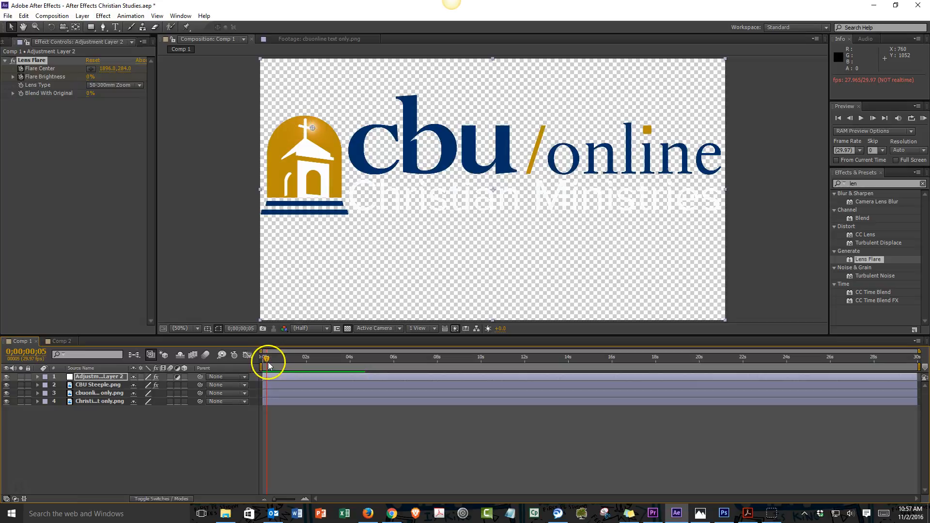
# Return to the first frame and preview the flare brightening through the first second.
pyautogui.moveTo(269, 360); pyautogui.dragTo(260, 360)
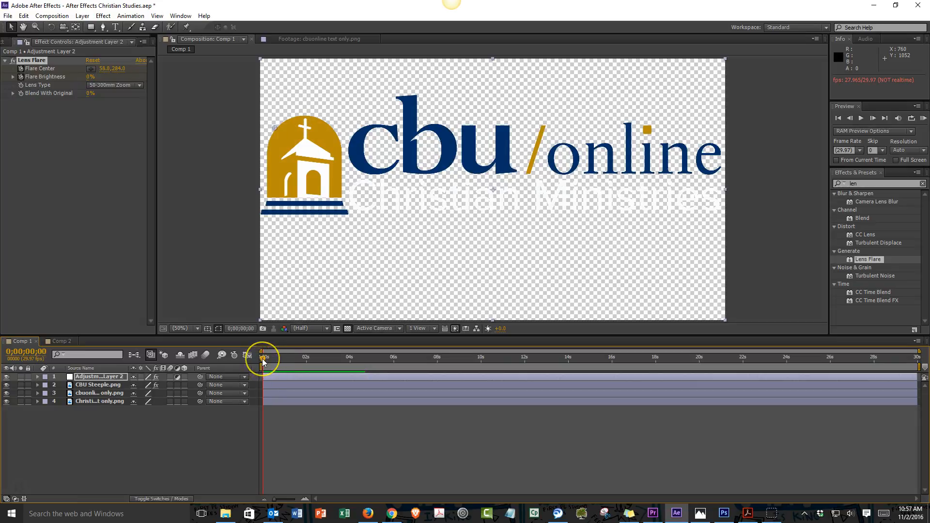
pyautogui.moveTo(268, 355)
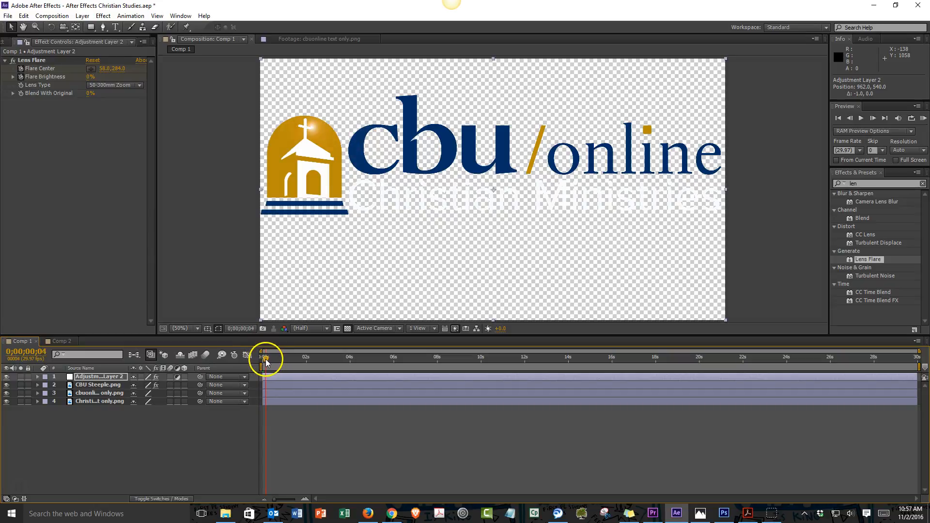
pyautogui.moveTo(266, 355); pyautogui.dragTo(261, 355)
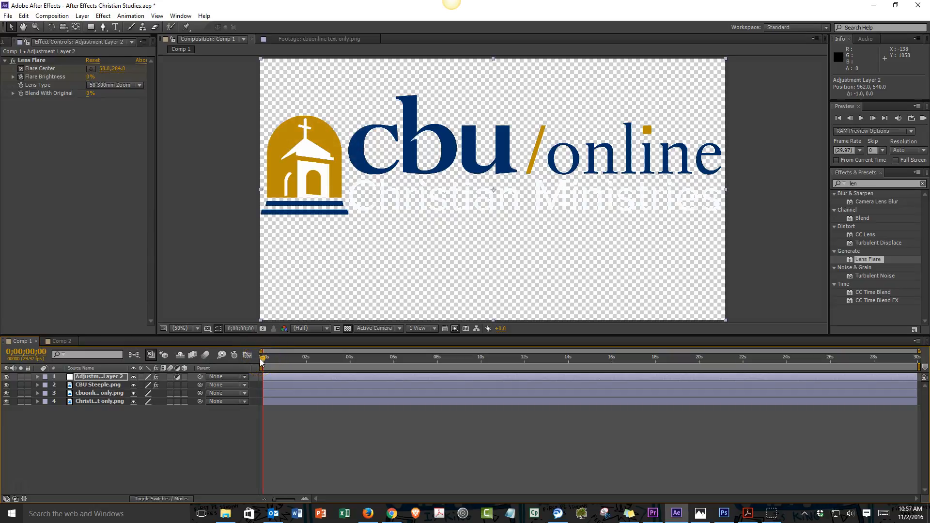
pyautogui.moveTo(260, 356)
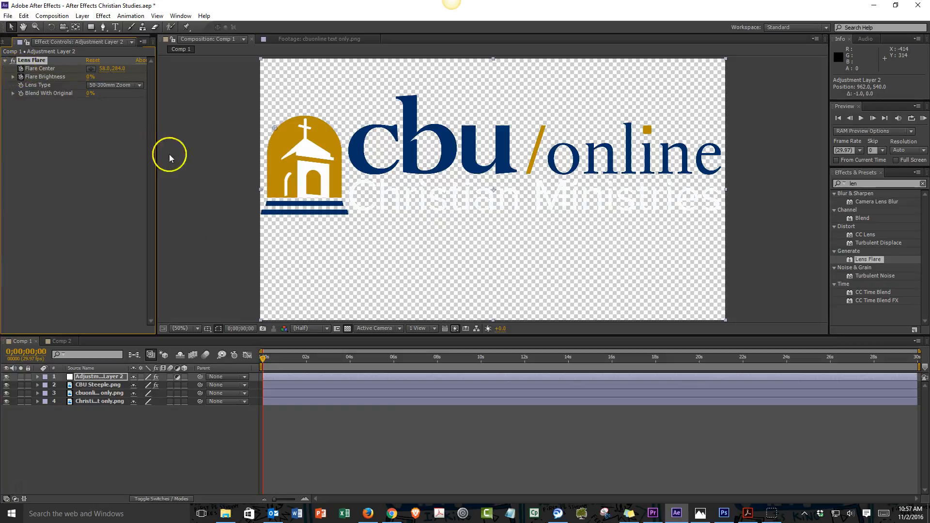
pyautogui.moveTo(261, 360)
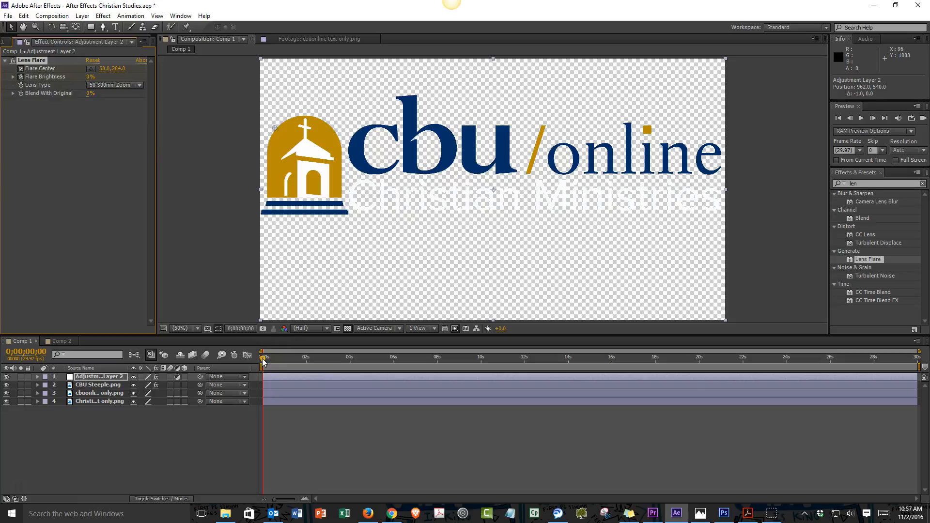
pyautogui.click(268, 355)
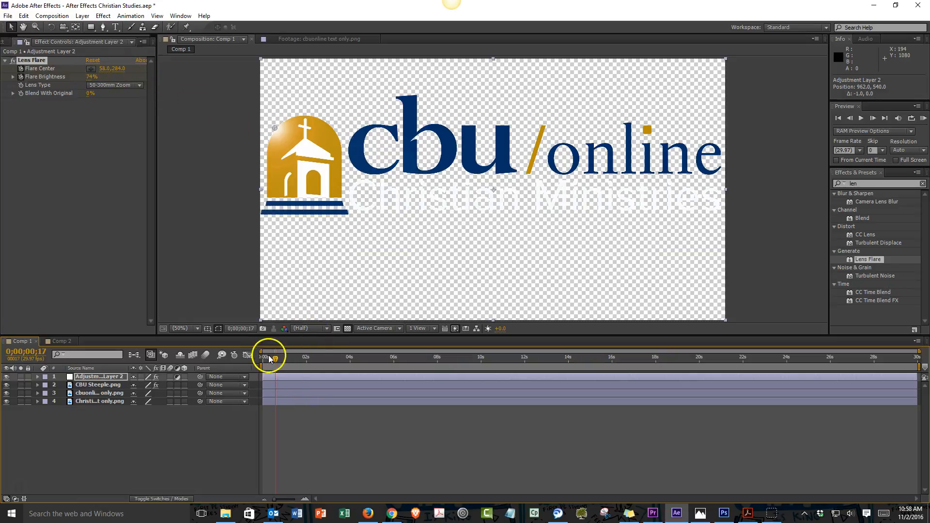
pyautogui.moveTo(268, 355); pyautogui.dragTo(283, 355)
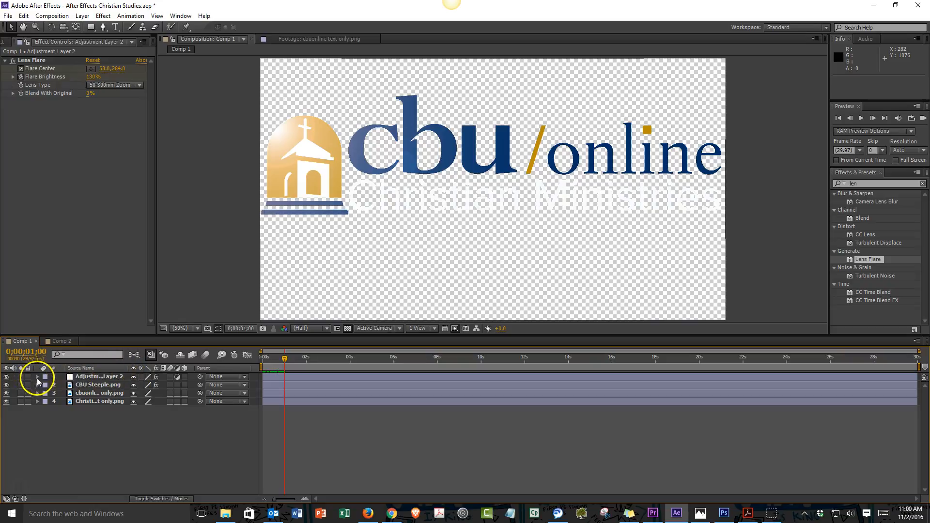
# Twirl open Adjustment Layer 2 > Effects > Lens Flare to reveal its keyframes in the timeline.
pyautogui.click(37, 377)
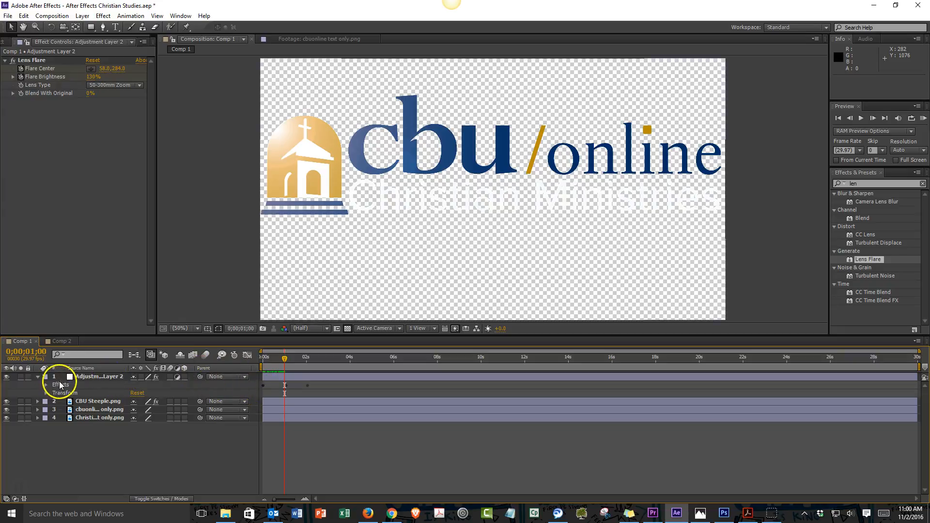
pyautogui.click(37, 376)
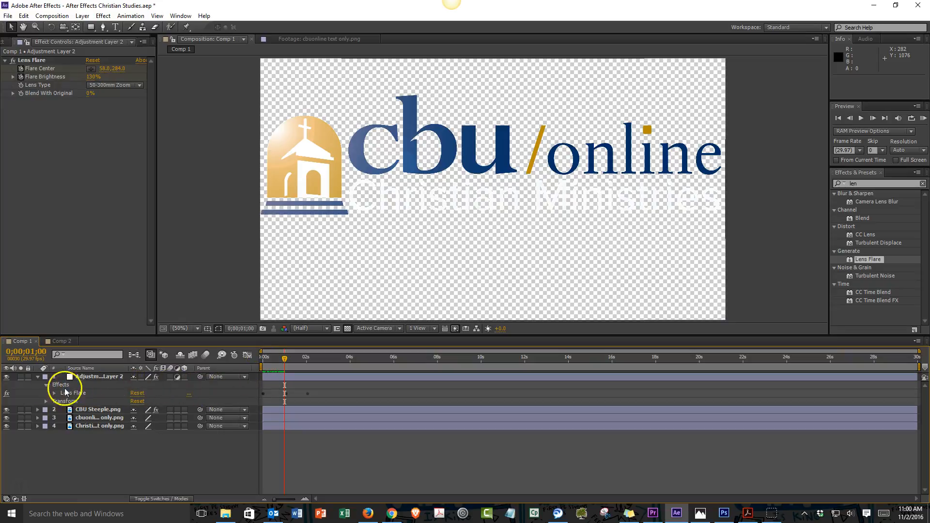
pyautogui.click(55, 392)
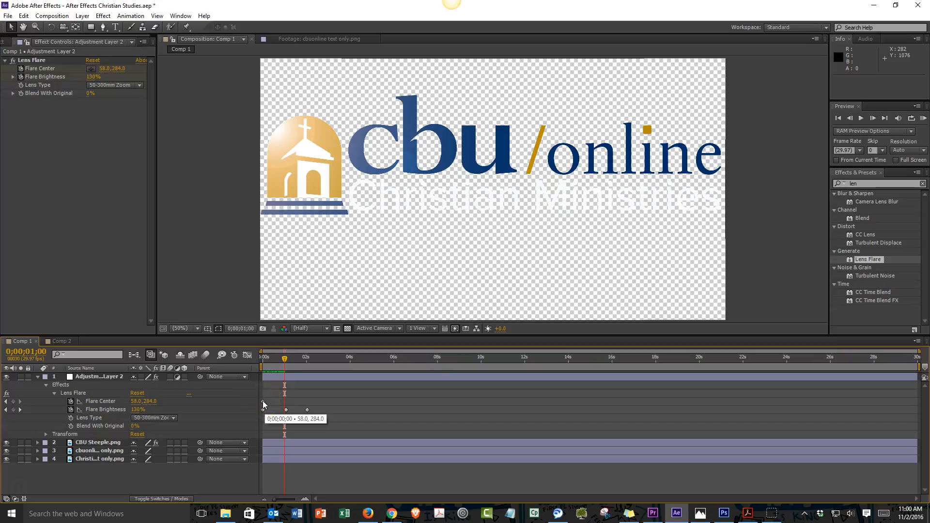
pyautogui.click(285, 409)
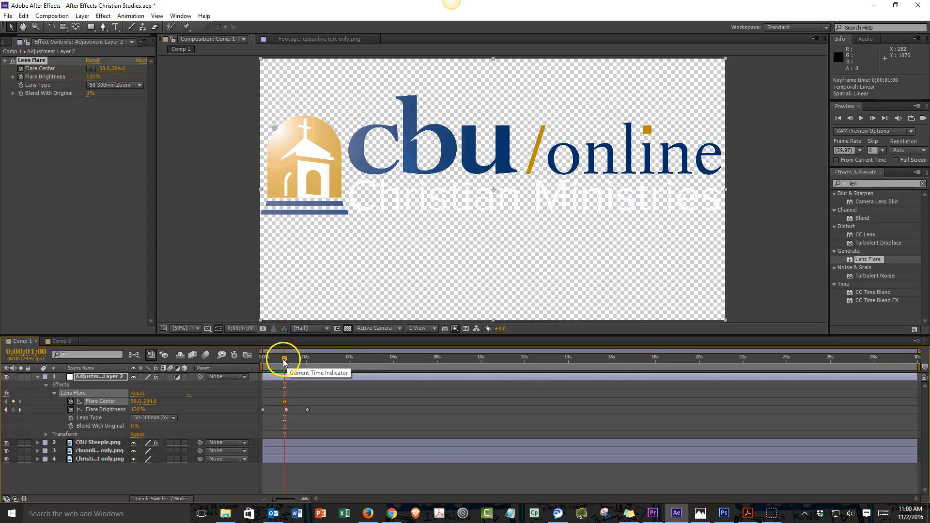
# Just before two seconds, set the flare centre to about 1904, 284 and preview the sweep.
pyautogui.moveTo(284, 356); pyautogui.dragTo(302, 357)
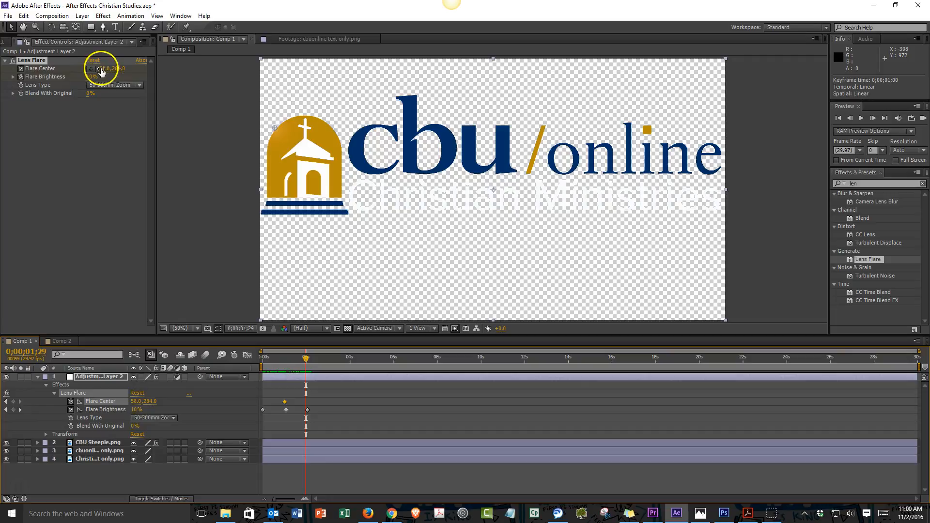
pyautogui.moveTo(104, 67); pyautogui.dragTo(576, 104)
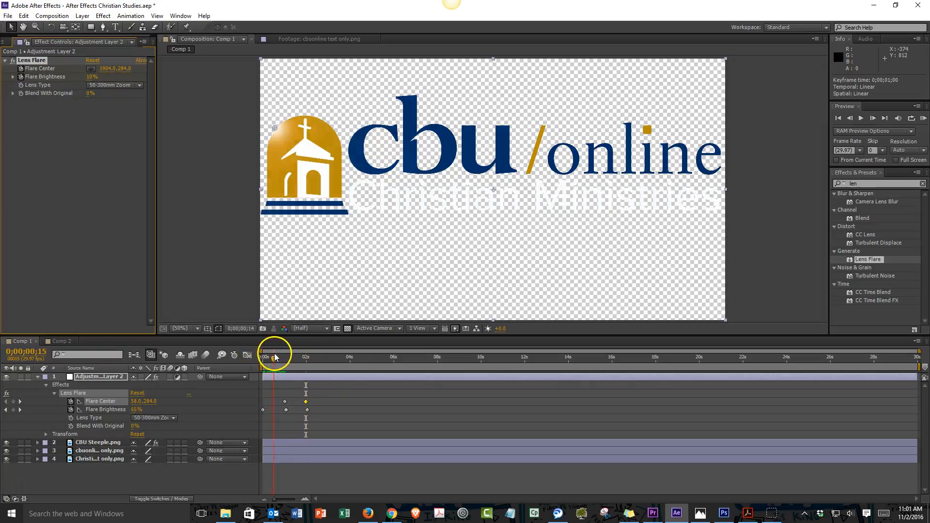
pyautogui.moveTo(274, 355); pyautogui.dragTo(289, 354)
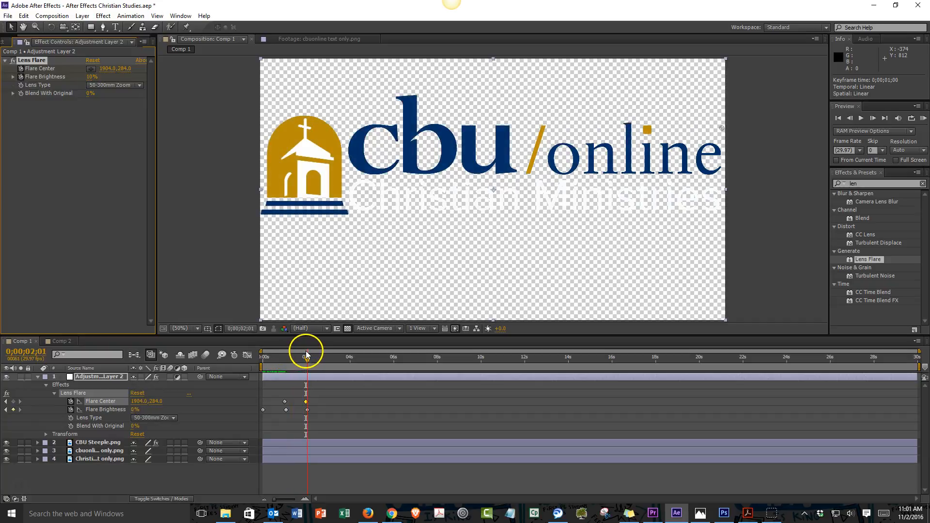
pyautogui.click(256, 354)
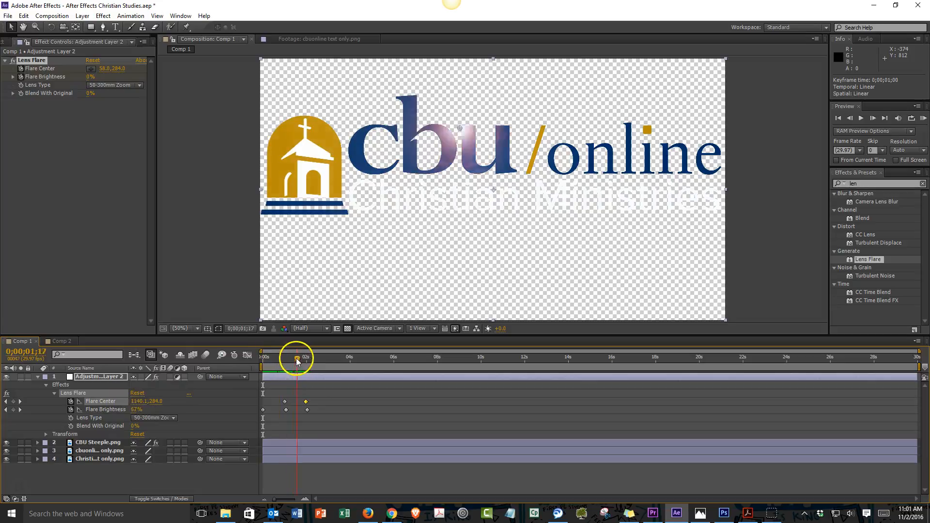
# Lower the flare centre slightly beside 'online' and preview the sweep around one second.
pyautogui.moveTo(297, 357); pyautogui.dragTo(305, 357)
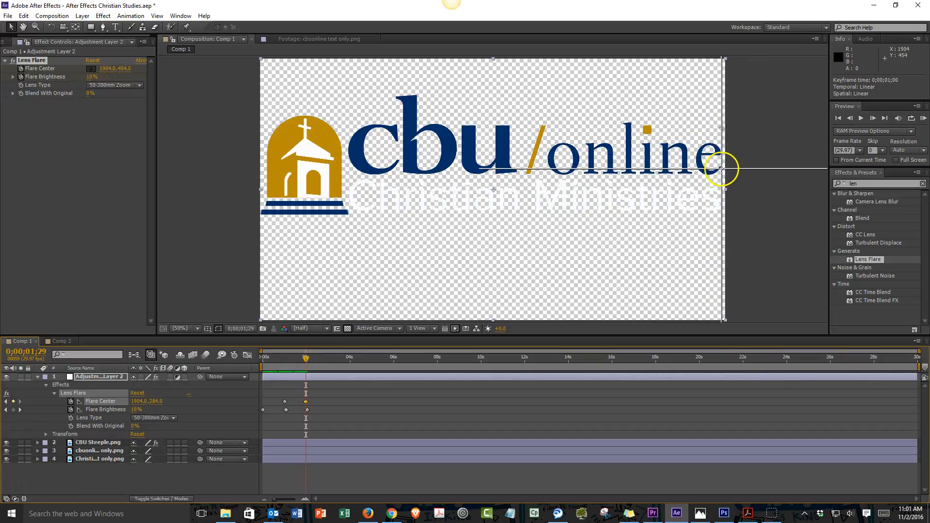
pyautogui.moveTo(722, 170); pyautogui.dragTo(722, 179)
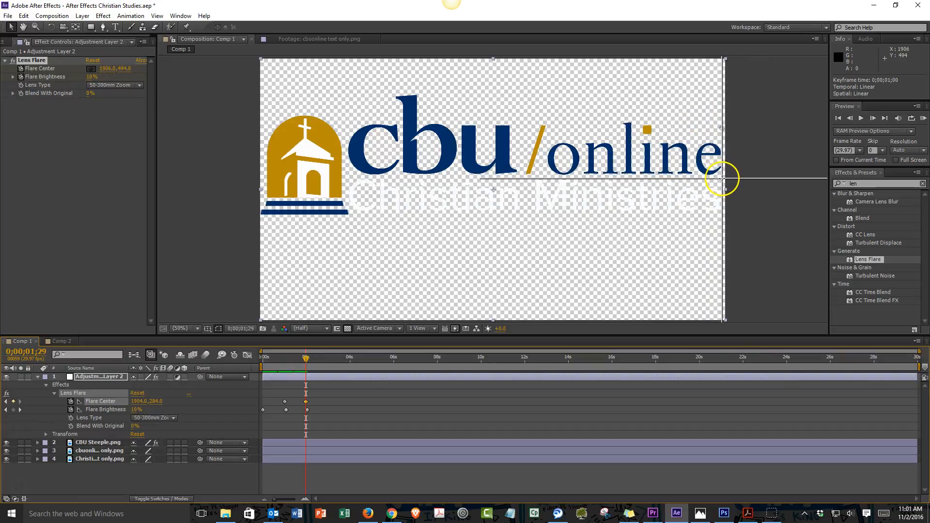
pyautogui.moveTo(720, 178); pyautogui.dragTo(720, 181)
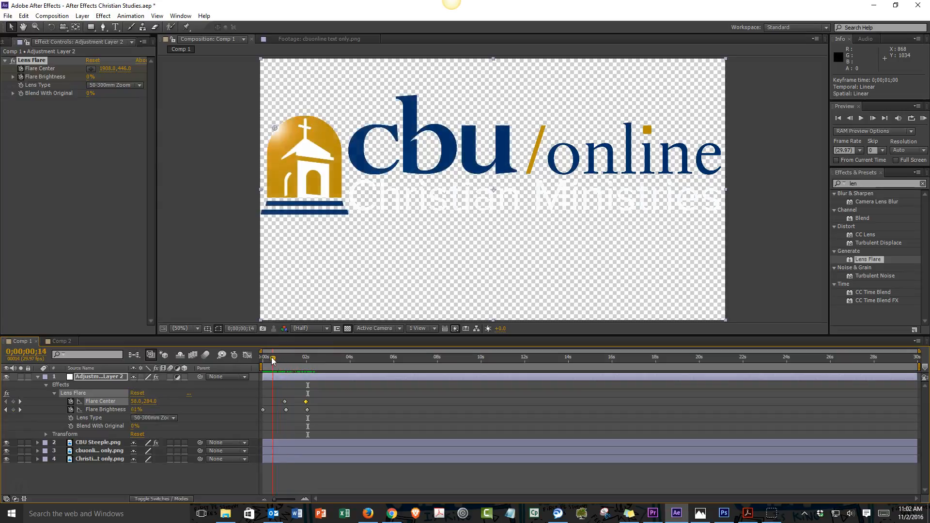
pyautogui.moveTo(270, 357); pyautogui.dragTo(291, 356)
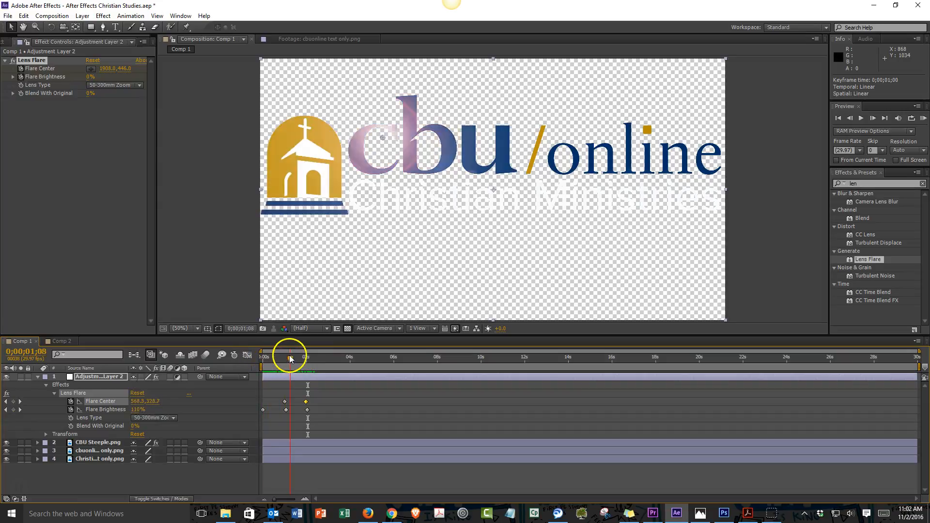
pyautogui.moveTo(291, 355); pyautogui.dragTo(299, 356)
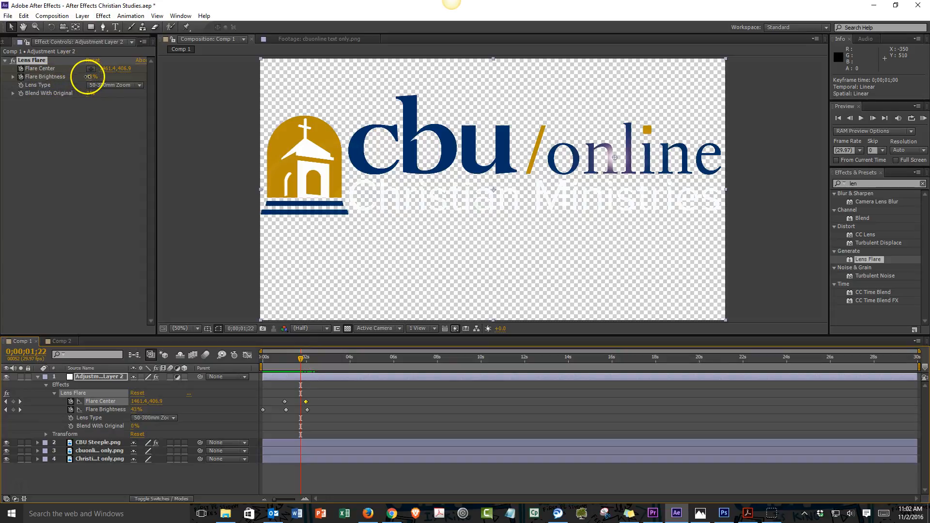
# Raise Flare Brightness to about 177% as the flare passes 'online', then preview the sweep.
pyautogui.moveTo(94, 77); pyautogui.dragTo(129, 76)
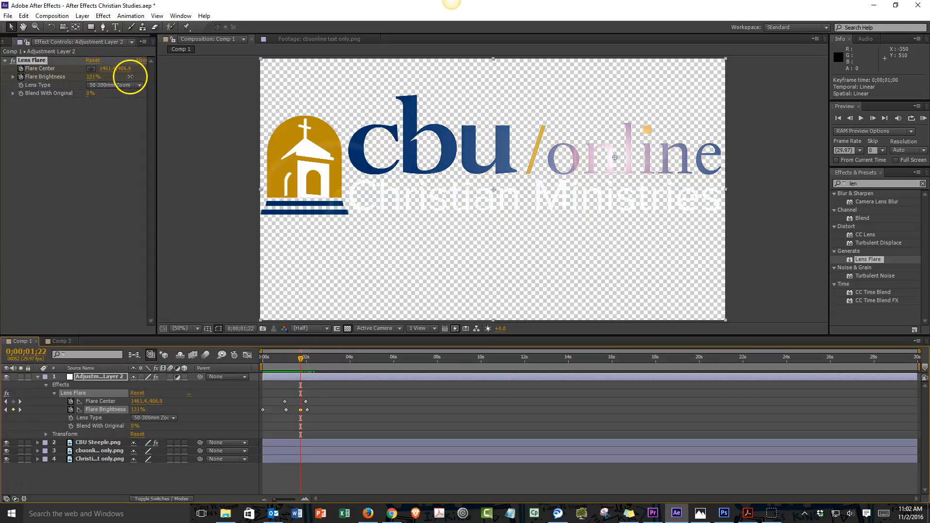
pyautogui.click(99, 77)
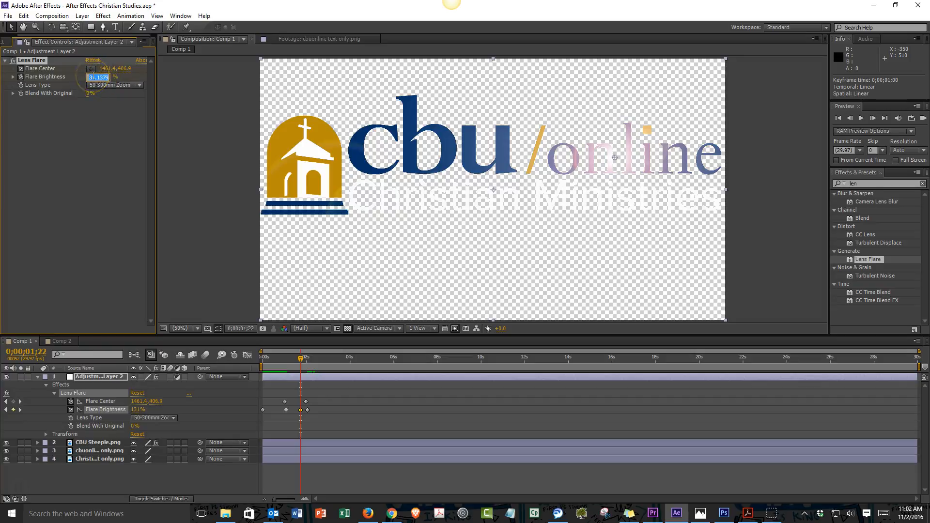
pyautogui.write('14')
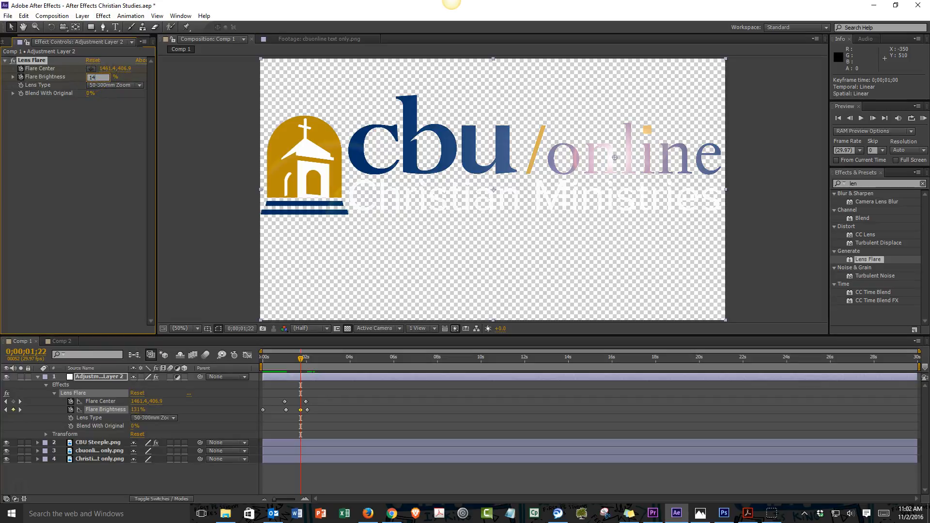
pyautogui.moveTo(96, 76); pyautogui.dragTo(103, 77)
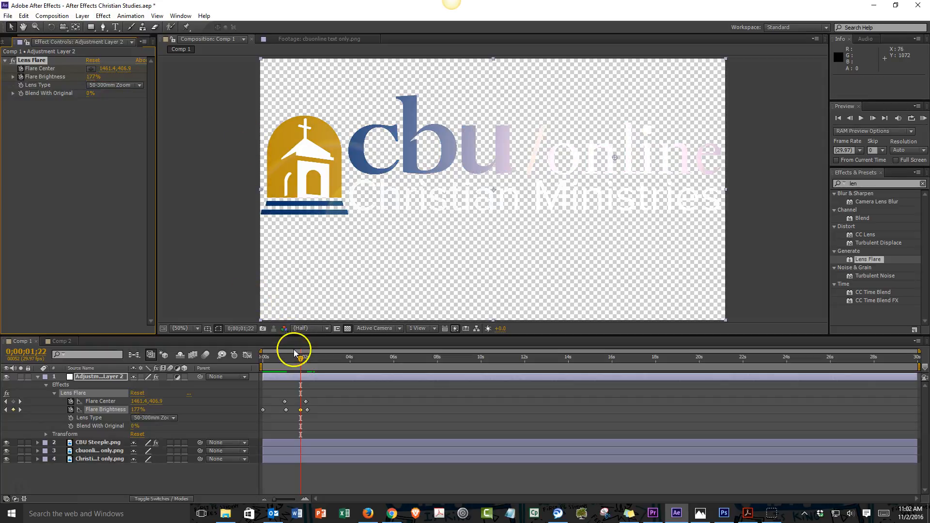
pyautogui.moveTo(299, 355); pyautogui.dragTo(273, 355)
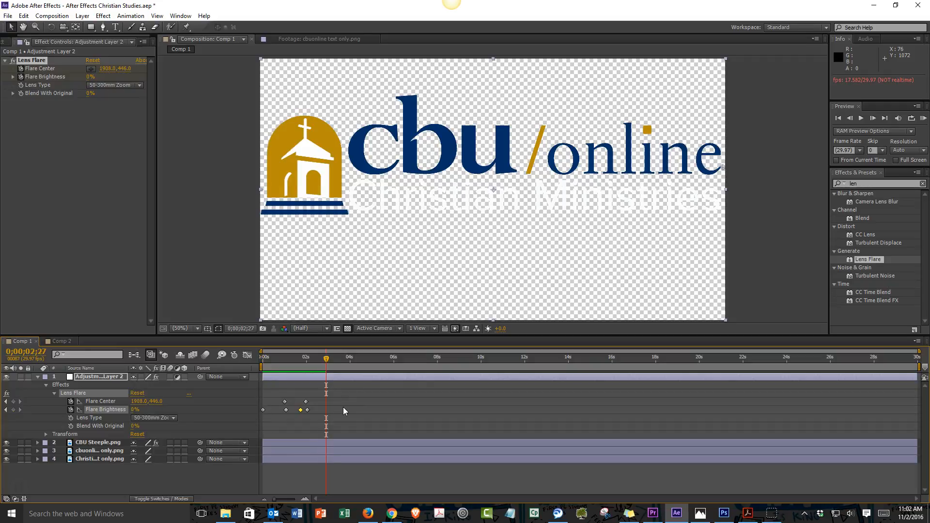
# Select a flare brightness keyframe and preview the flare sweeping across the logo.
pyautogui.click(325, 356)
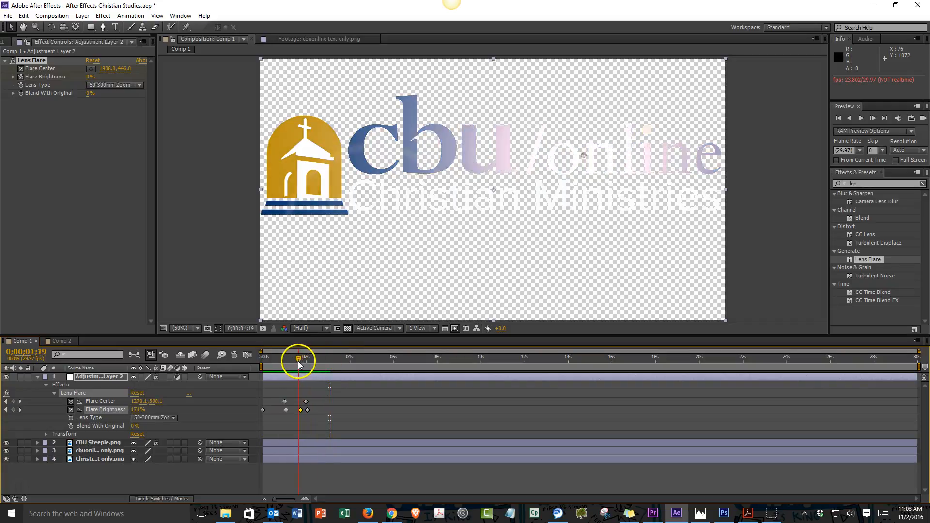
pyautogui.moveTo(298, 359); pyautogui.dragTo(287, 358)
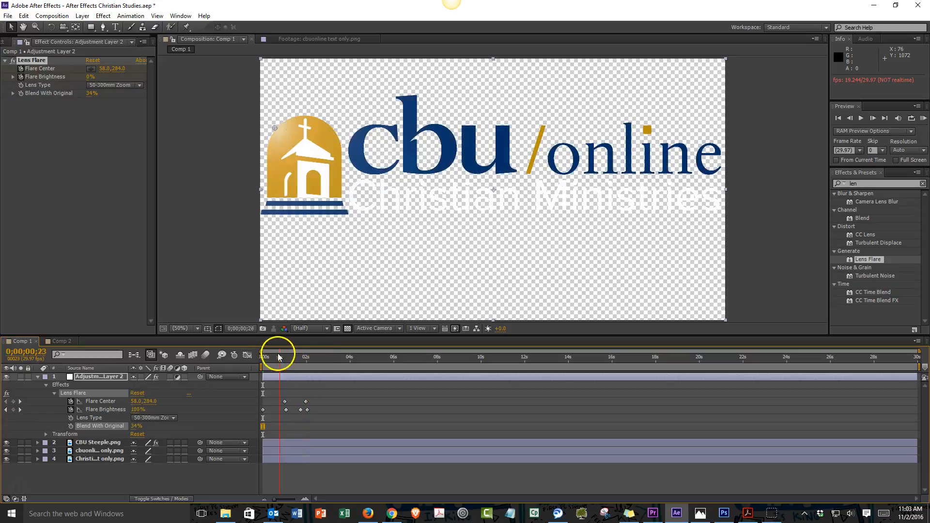
# Keyframe Blend With Original from a raised amount down to 0% over the opening frames and scrub to check the flare easing in.
pyautogui.click(265, 356)
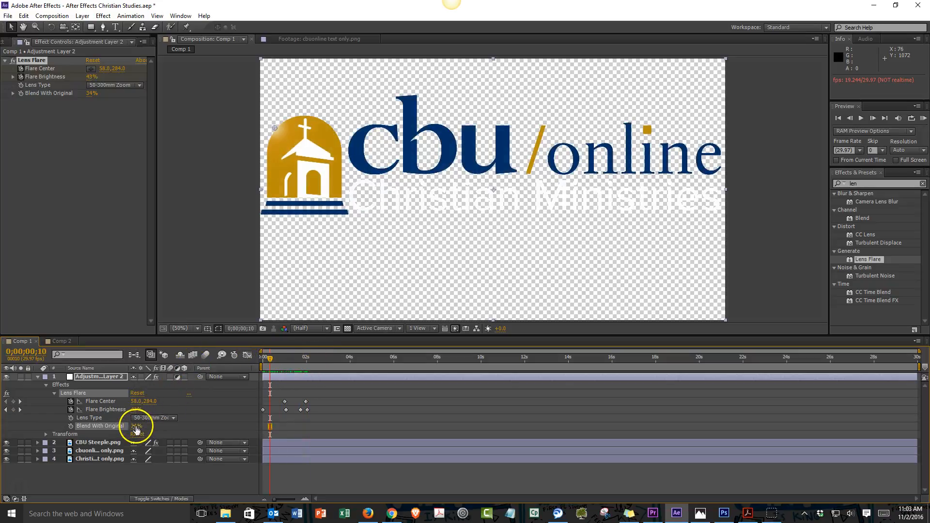
pyautogui.moveTo(137, 426); pyautogui.dragTo(136, 427)
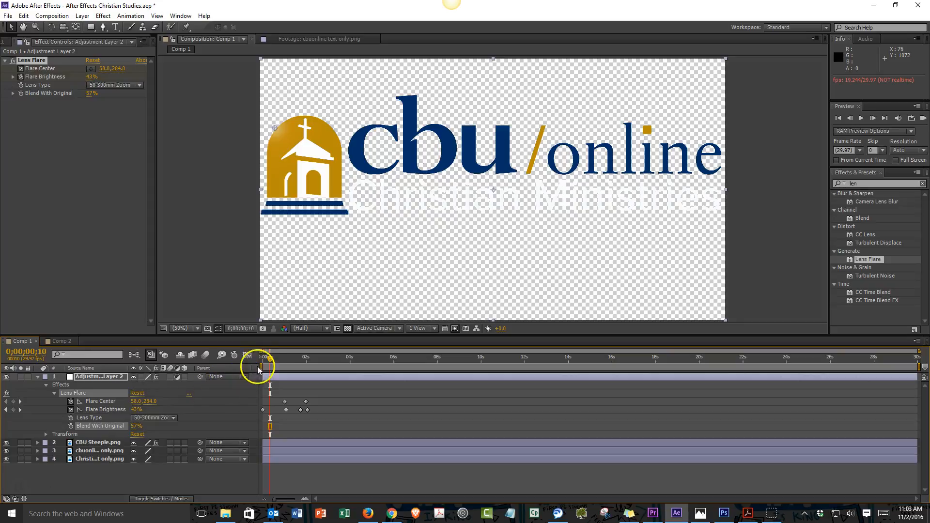
pyautogui.moveTo(257, 357); pyautogui.dragTo(271, 358)
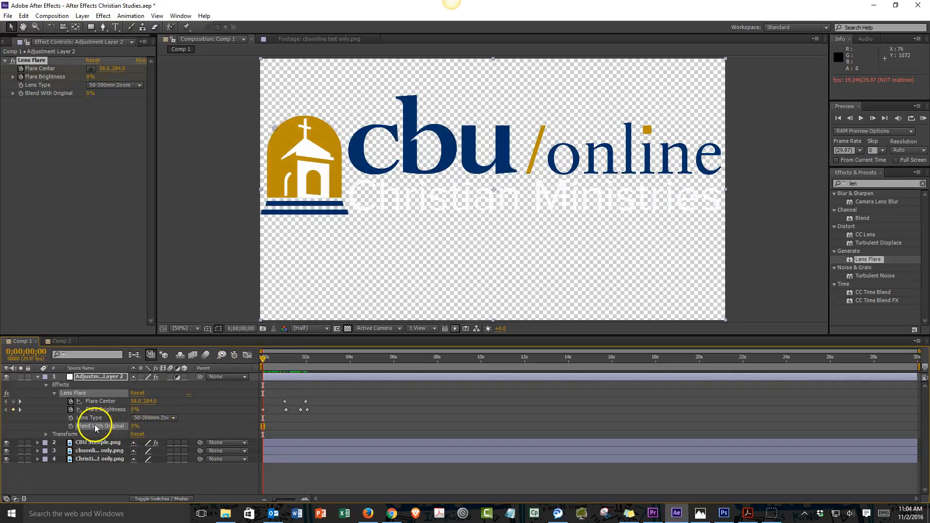
pyautogui.click(278, 359)
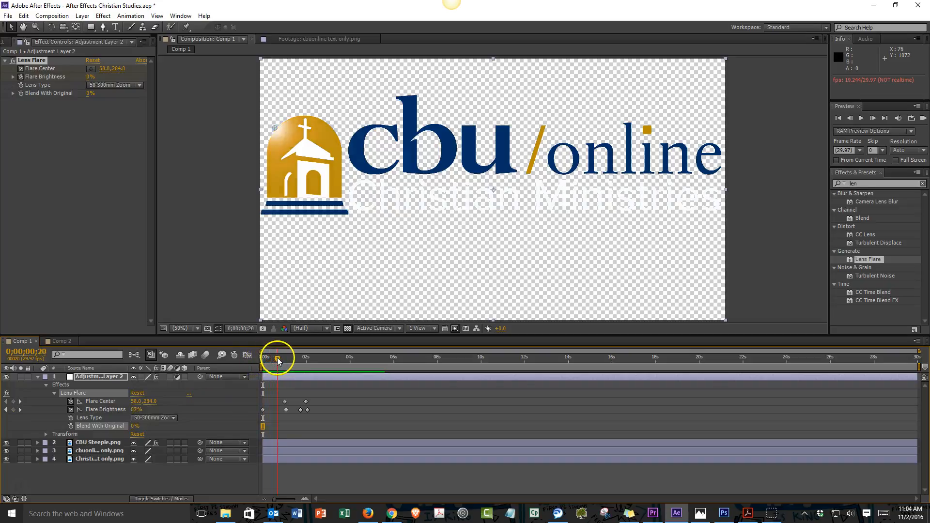
pyautogui.moveTo(277, 357); pyautogui.dragTo(291, 358)
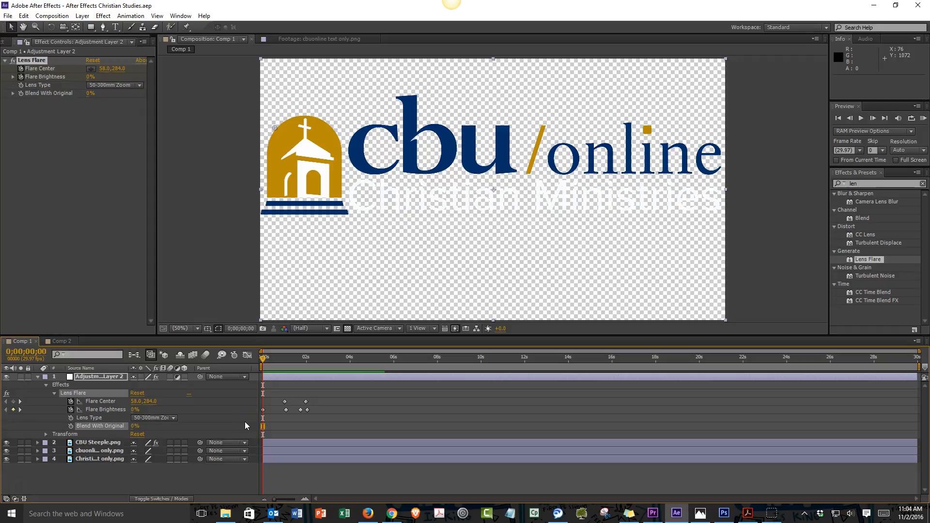
pyautogui.click(653, 512)
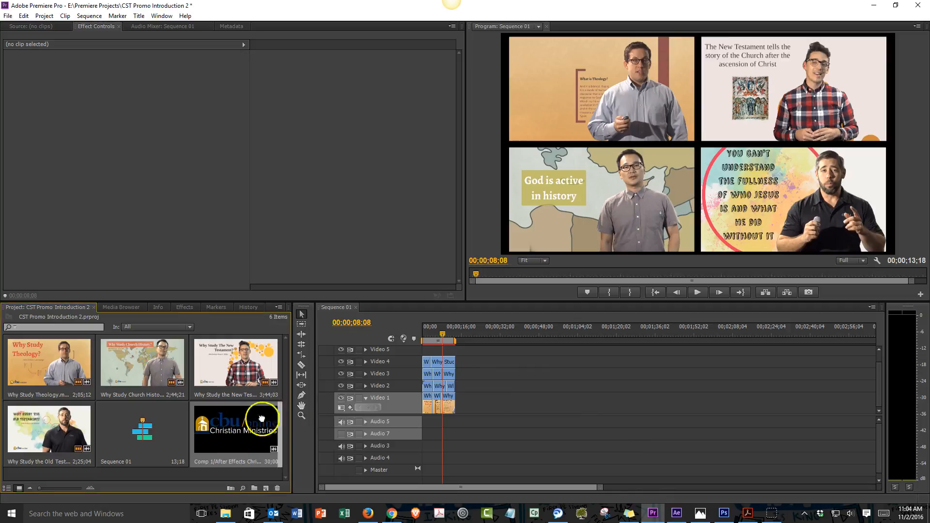
# Place Comp 1 on Video 5 above the four clips and play the sequence from the start with the logo overlay.
pyautogui.moveTo(261, 420); pyautogui.dragTo(471, 433)
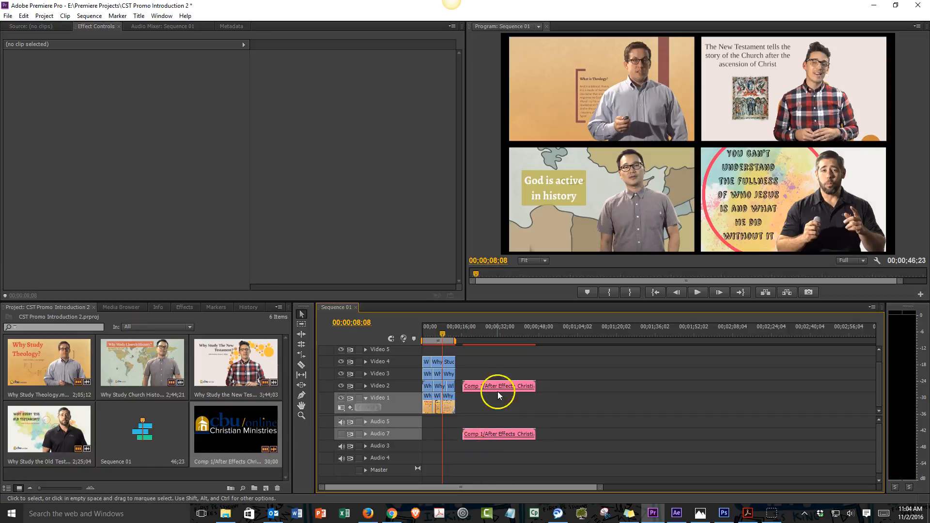
pyautogui.click(498, 386)
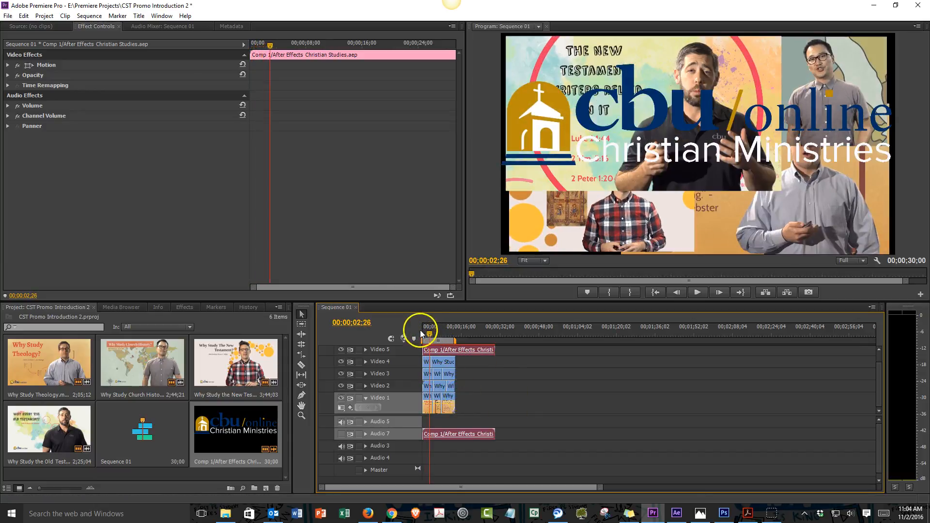
pyautogui.click(422, 326)
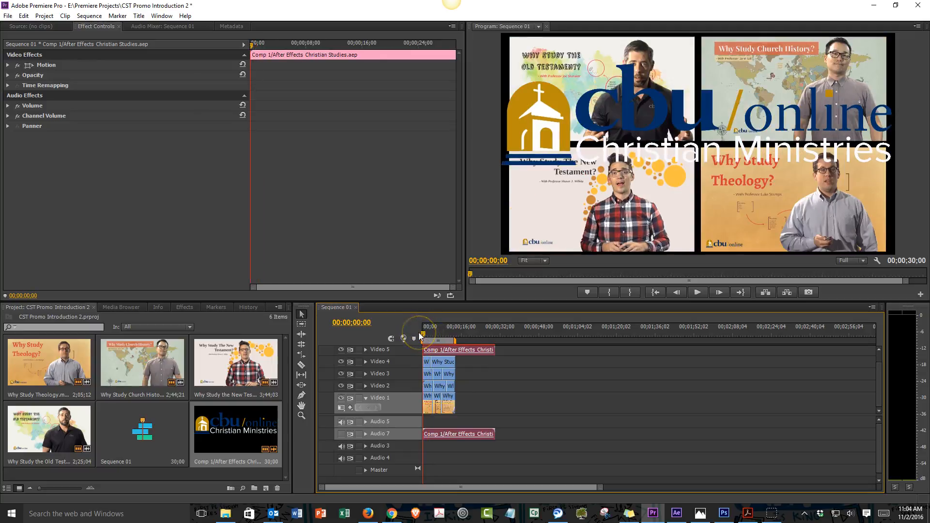
pyautogui.click(697, 292)
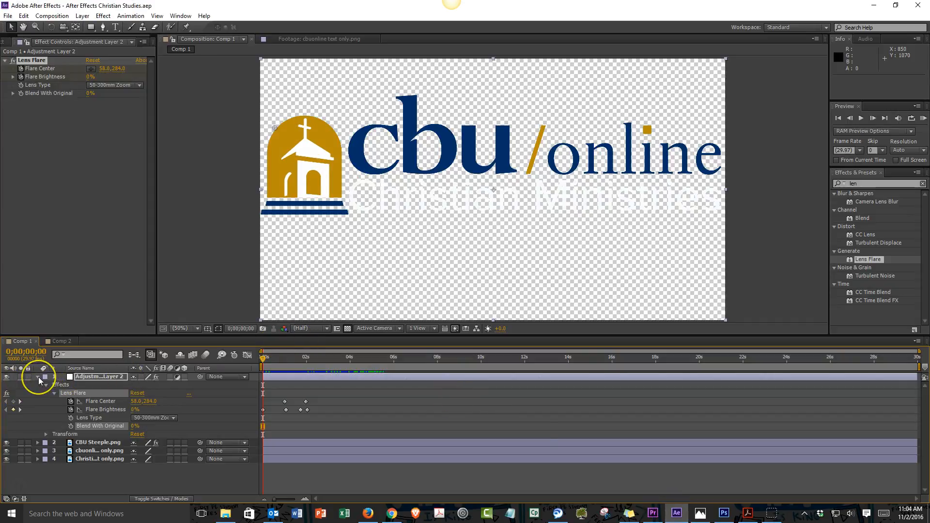
# At just past one second, find Linear Wipe in Effects & Presets and apply it to the Christian Ministries text layer.
pyautogui.click(38, 377)
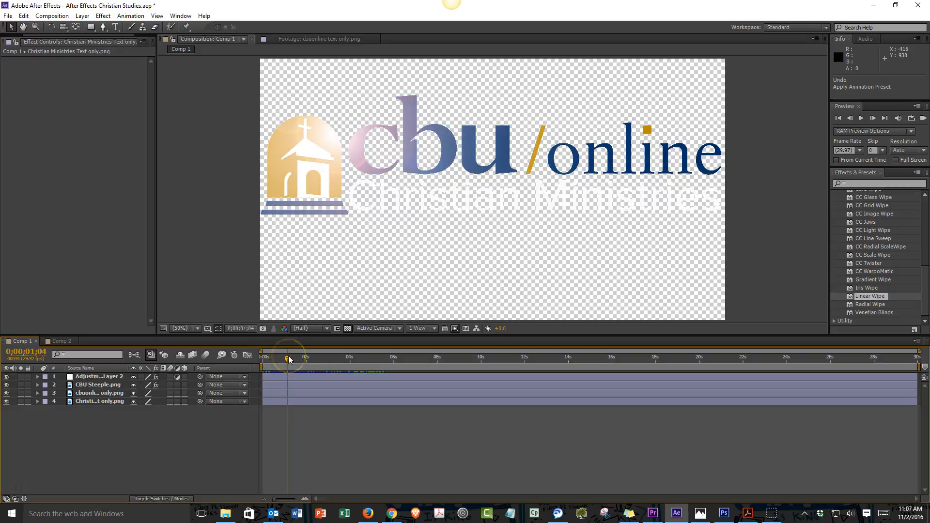
pyautogui.click(288, 357)
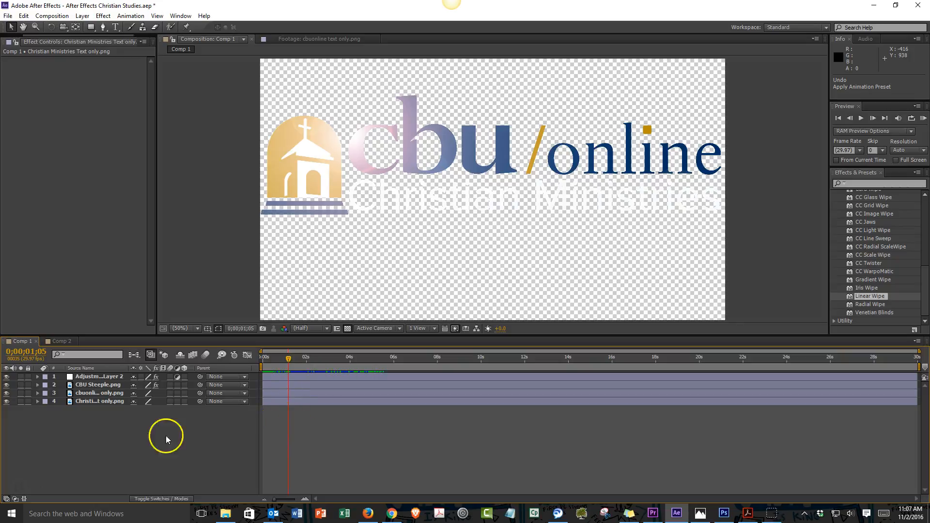
pyautogui.moveTo(738, 248)
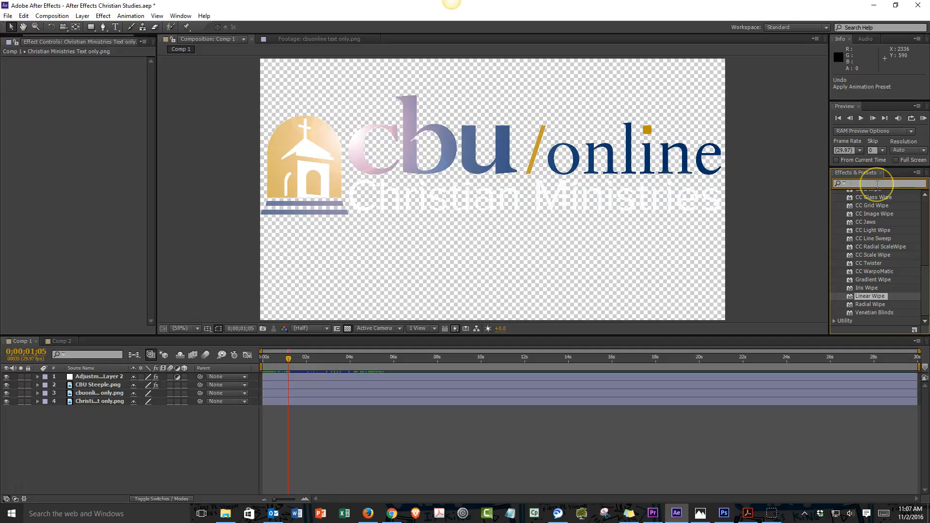
pyautogui.write('wipe')
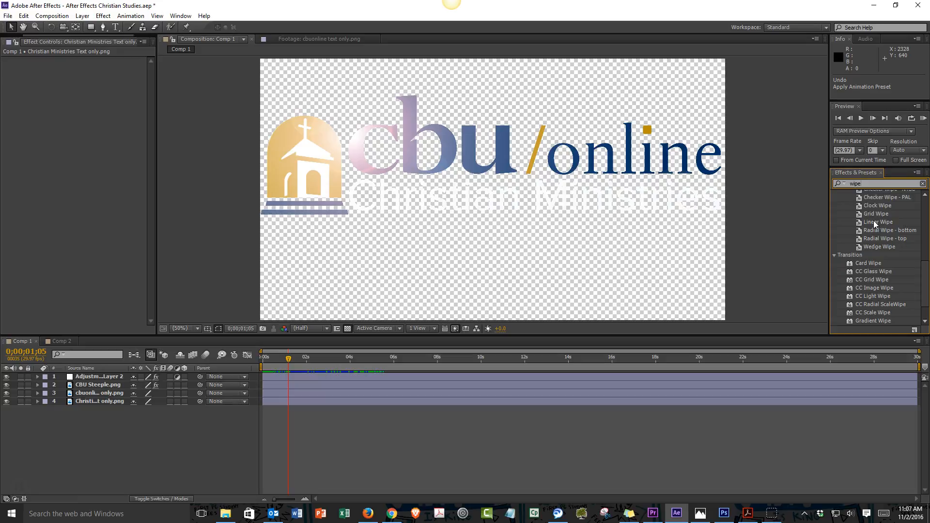
pyautogui.moveTo(880, 221); pyautogui.dragTo(349, 414)
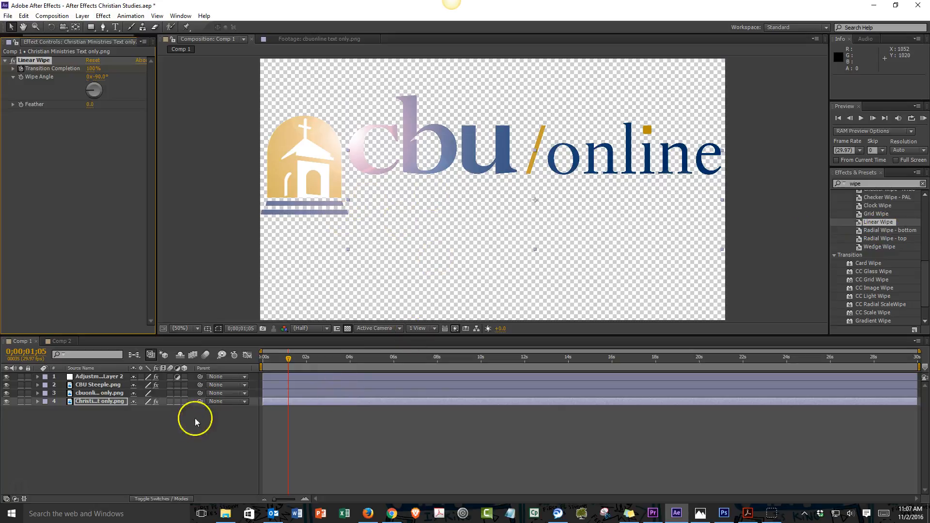
# Keyframe Linear Wipe Transition Completion at 100% at 1:05 and 0% at 2:00 so the text wipes in.
pyautogui.click(37, 401)
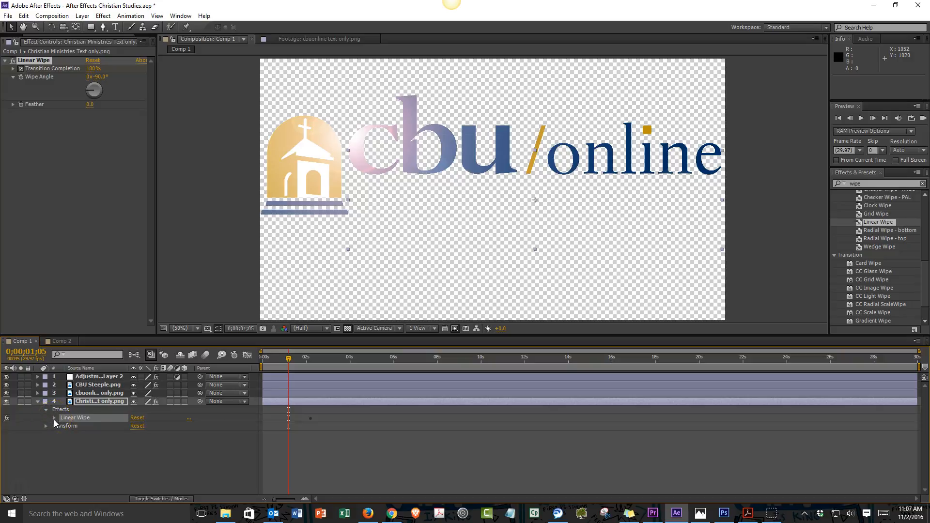
pyautogui.click(54, 417)
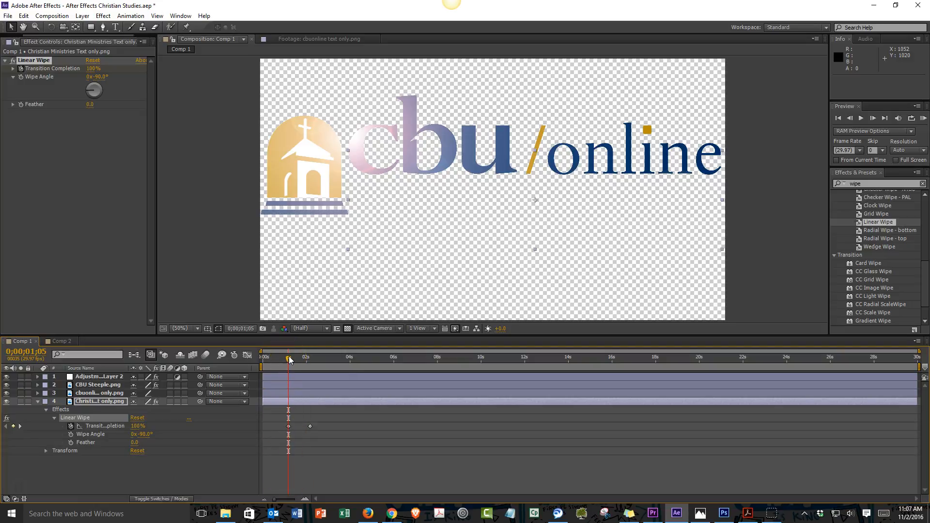
pyautogui.moveTo(289, 357); pyautogui.dragTo(294, 357)
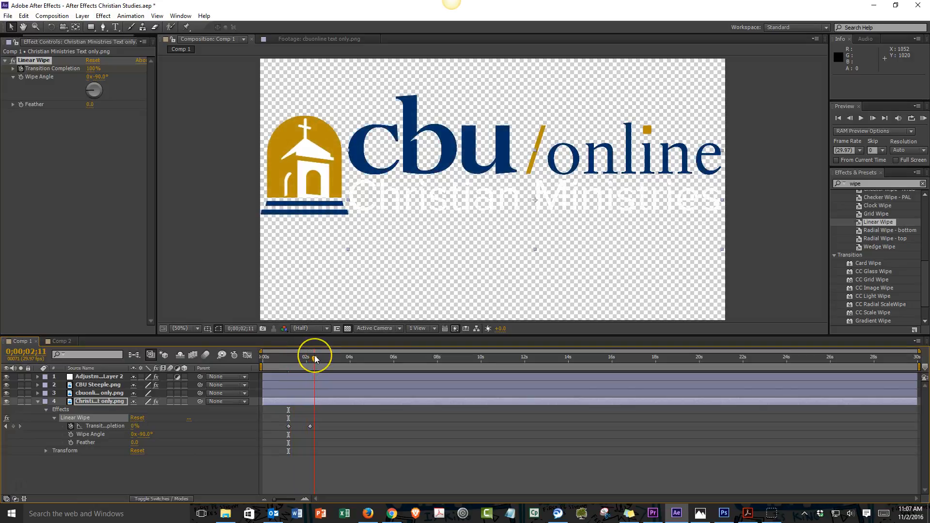
pyautogui.moveTo(314, 356); pyautogui.dragTo(302, 357)
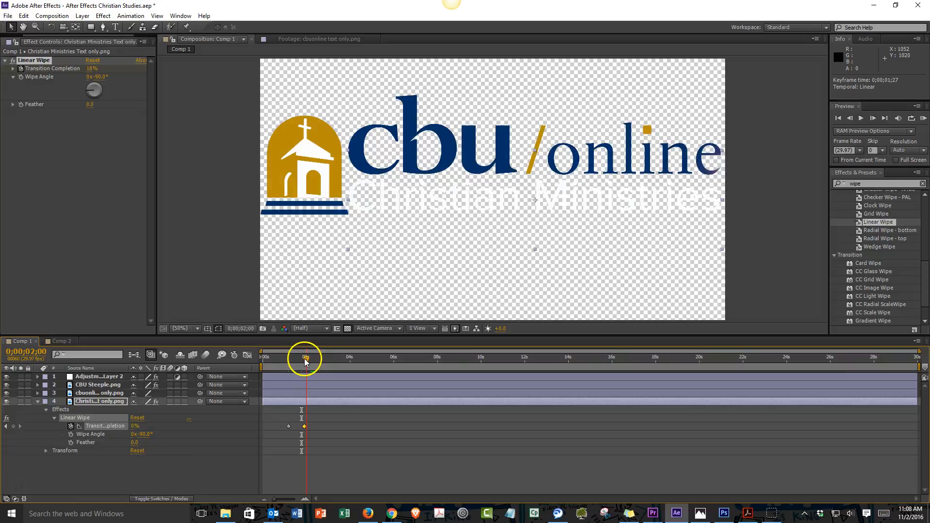
pyautogui.moveTo(304, 358); pyautogui.dragTo(292, 358)
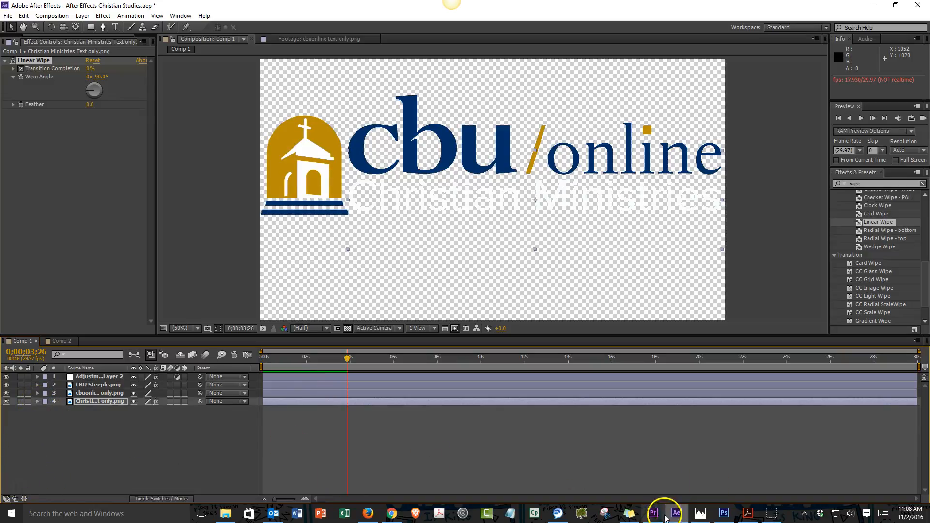
# Switch to Premiere Pro and play the sequence to see the updated logo reveal over the videos.
pyautogui.click(653, 514)
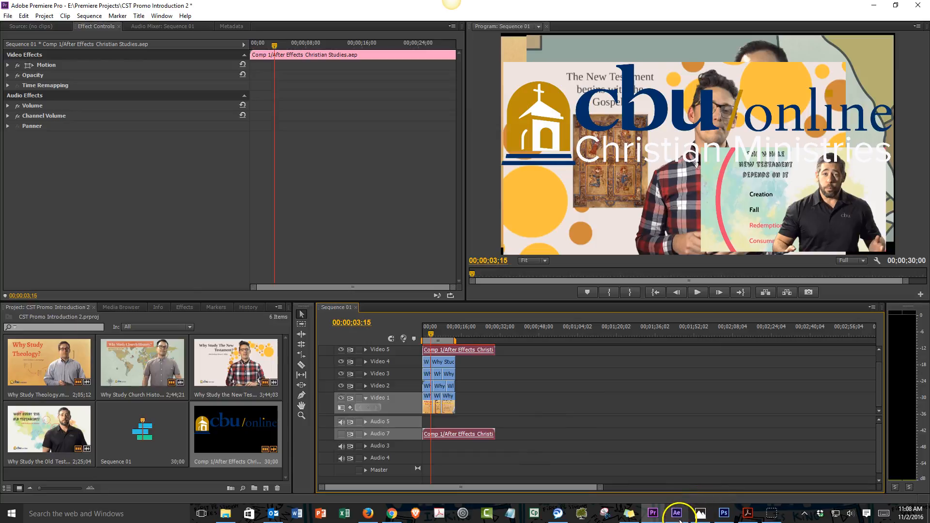
pyautogui.click(675, 513)
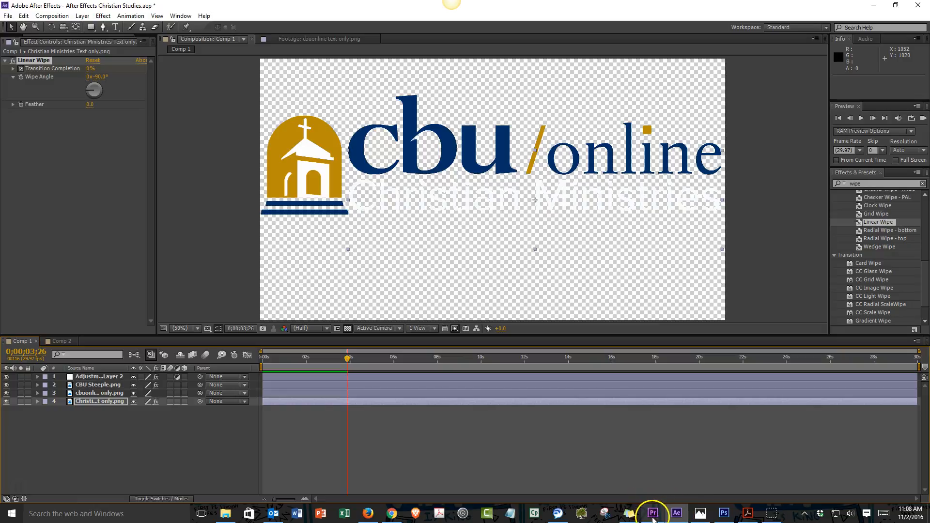
pyautogui.click(652, 513)
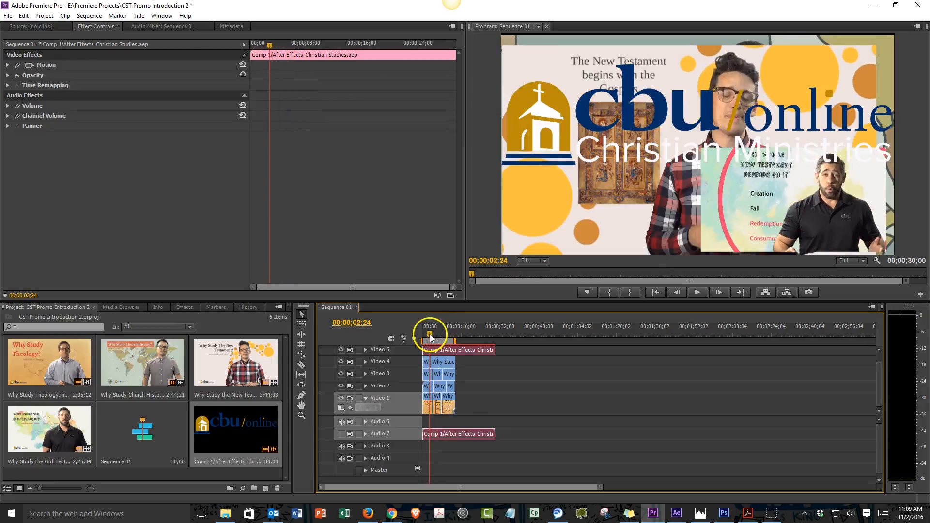
pyautogui.moveTo(430, 335); pyautogui.dragTo(427, 335)
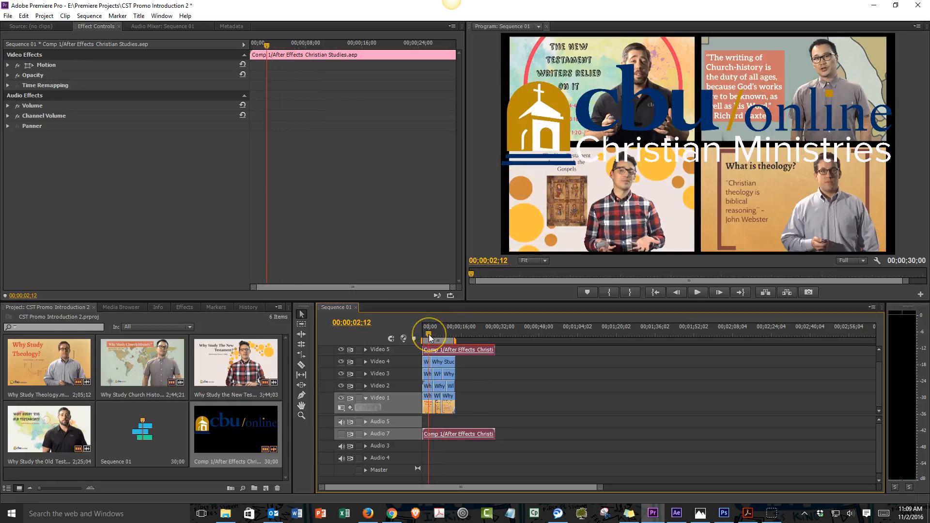
pyautogui.click(697, 292)
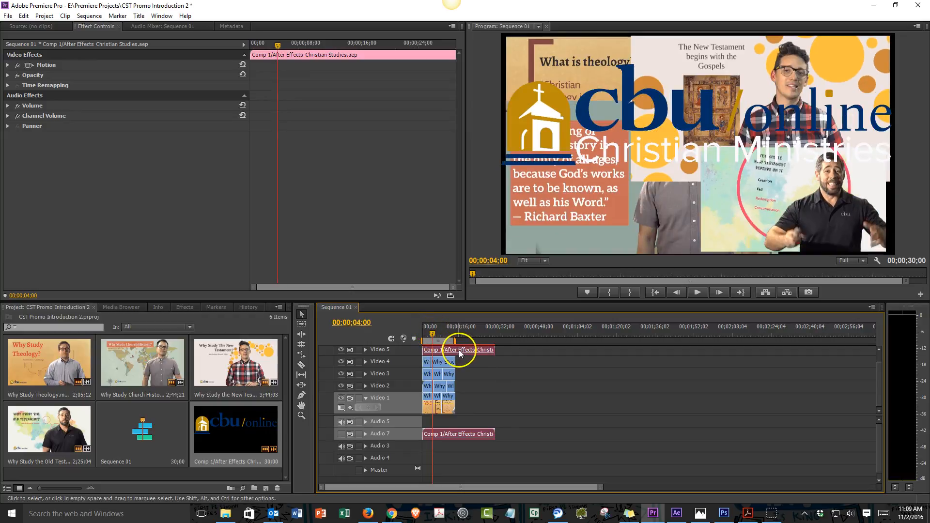
# Move the Comp 1 logo clip slightly later on Video 5 and play the result.
pyautogui.moveTo(459, 349); pyautogui.dragTo(472, 350)
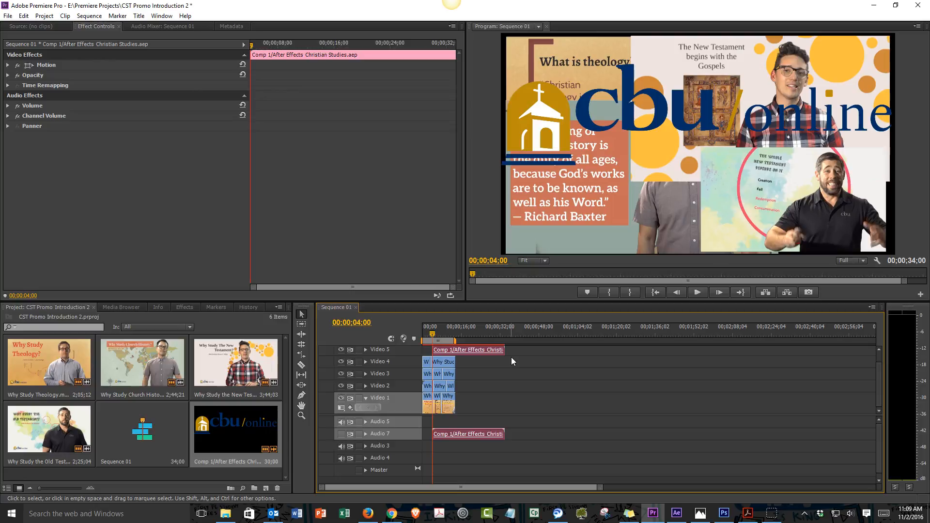
pyautogui.click(696, 292)
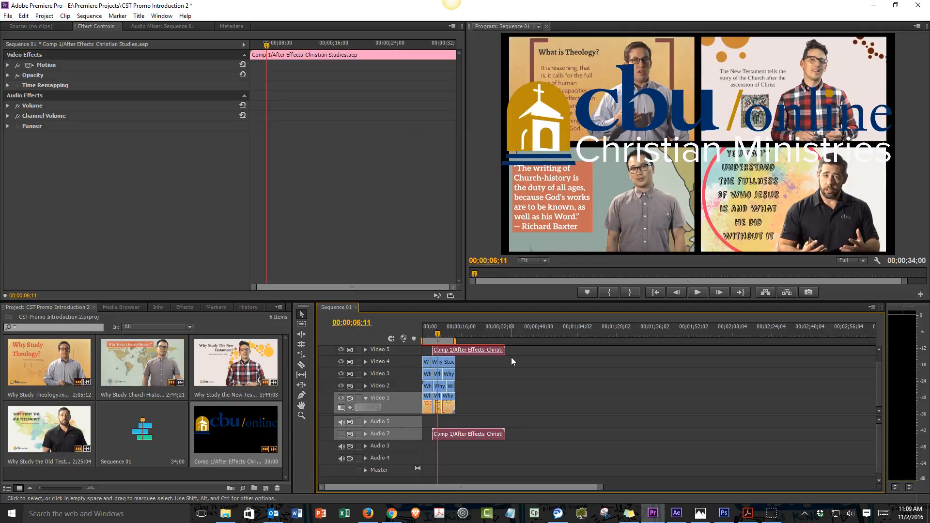
pyautogui.moveTo(501, 403)
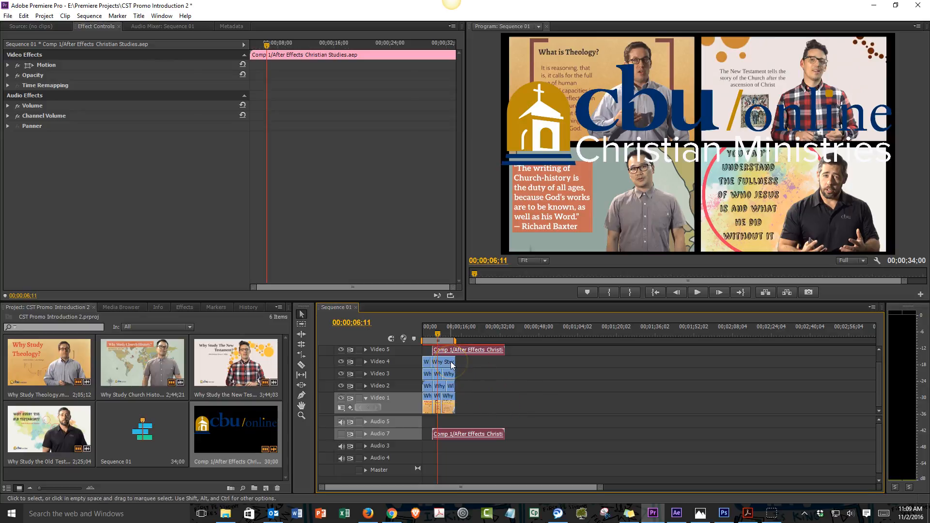
pyautogui.moveTo(450, 364)
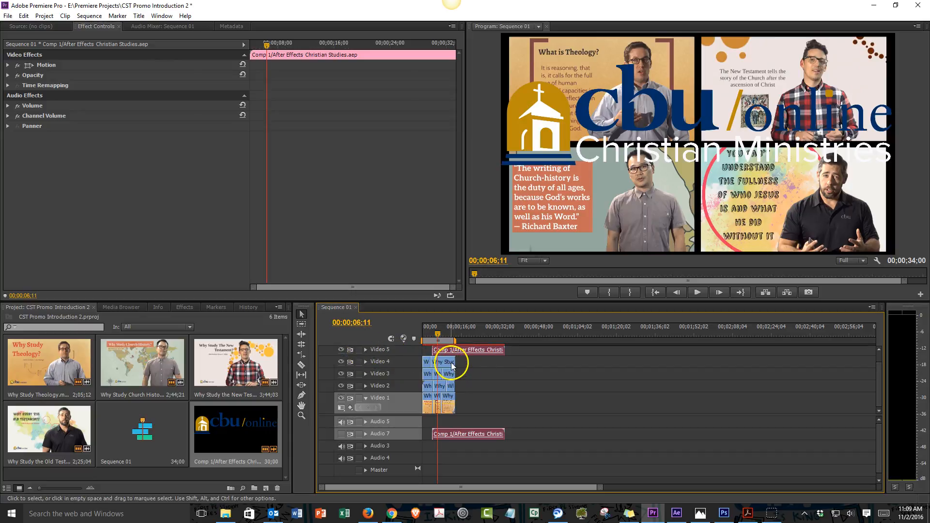
pyautogui.moveTo(450, 367)
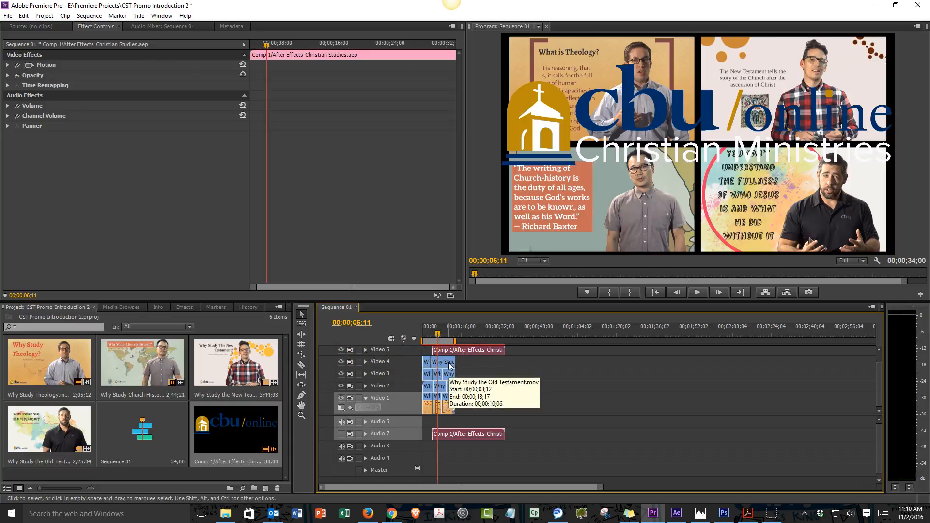
pyautogui.moveTo(317, 409)
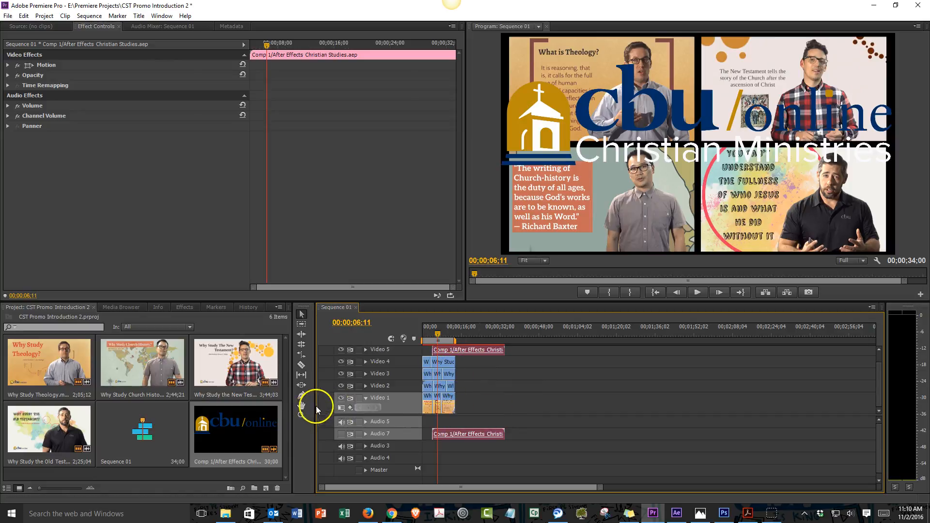
pyautogui.moveTo(319, 408)
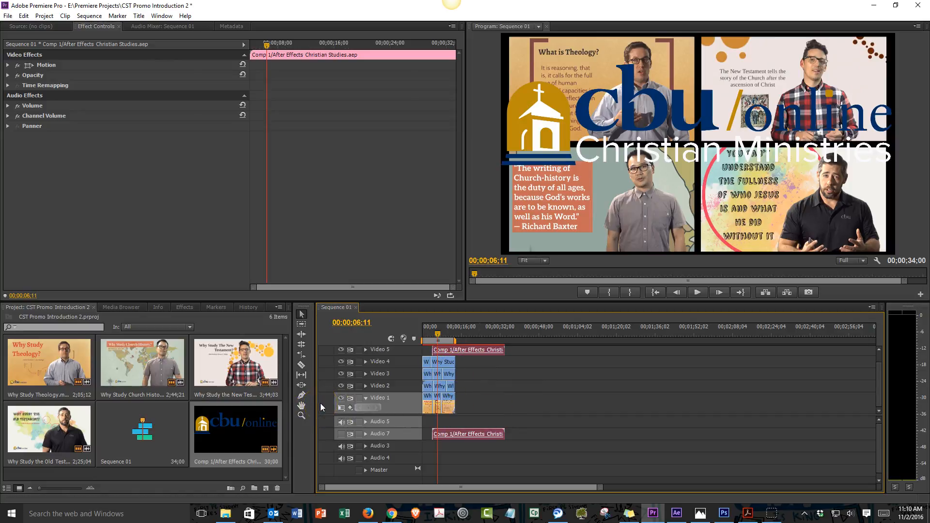
pyautogui.click(527, 367)
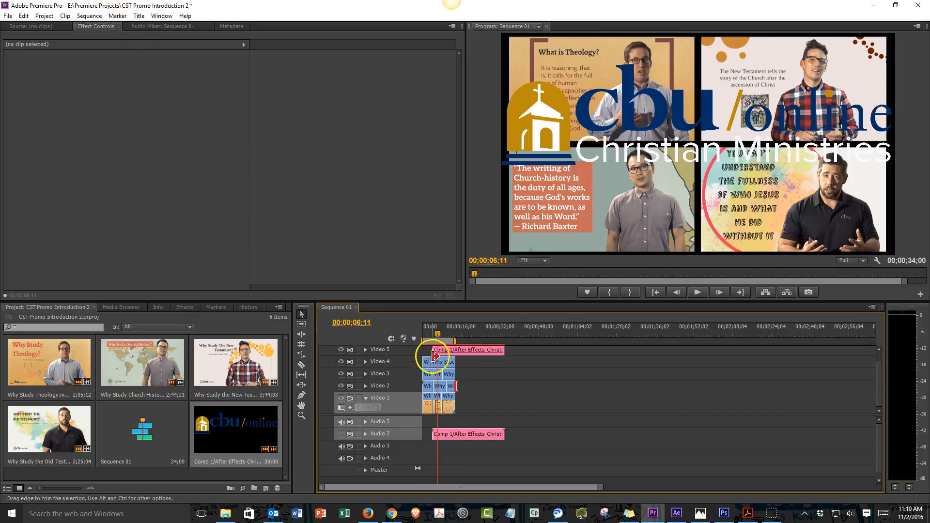
# Keyframe the Old Testament clip's Opacity, fading from 41% up to 100% around the four-second mark.
pyautogui.click(436, 349)
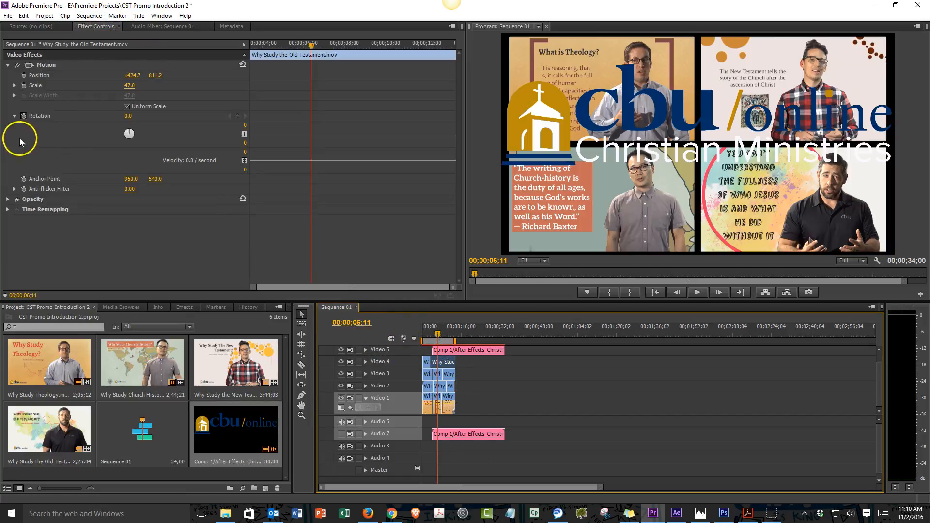
pyautogui.moveTo(28, 157)
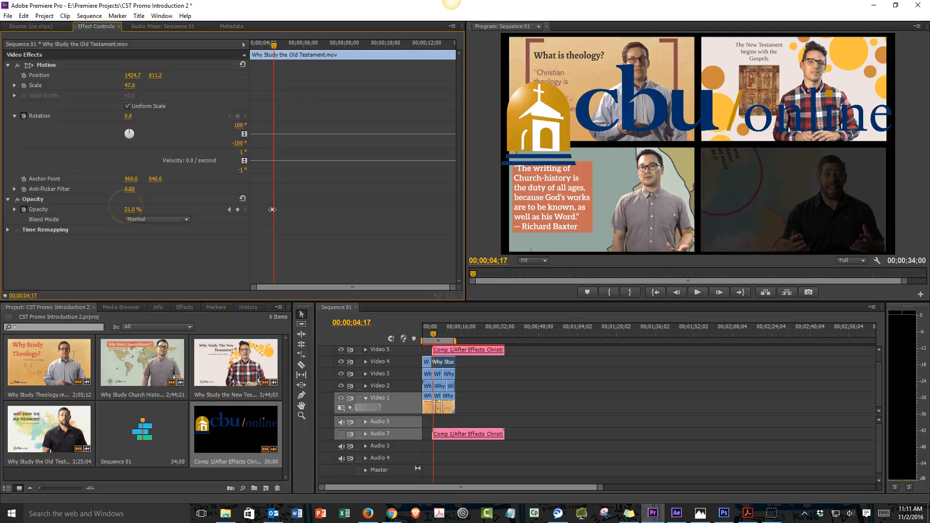
pyautogui.moveTo(132, 209); pyautogui.dragTo(138, 210)
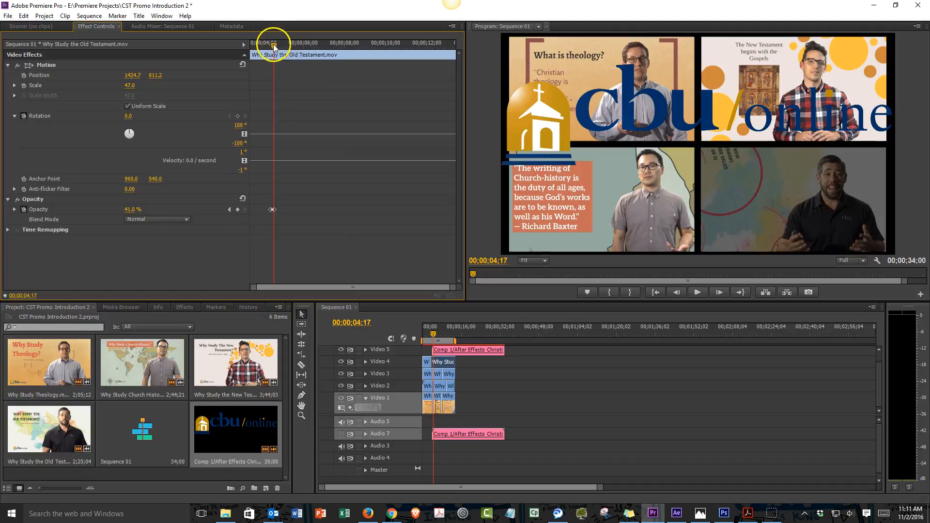
pyautogui.moveTo(274, 210)
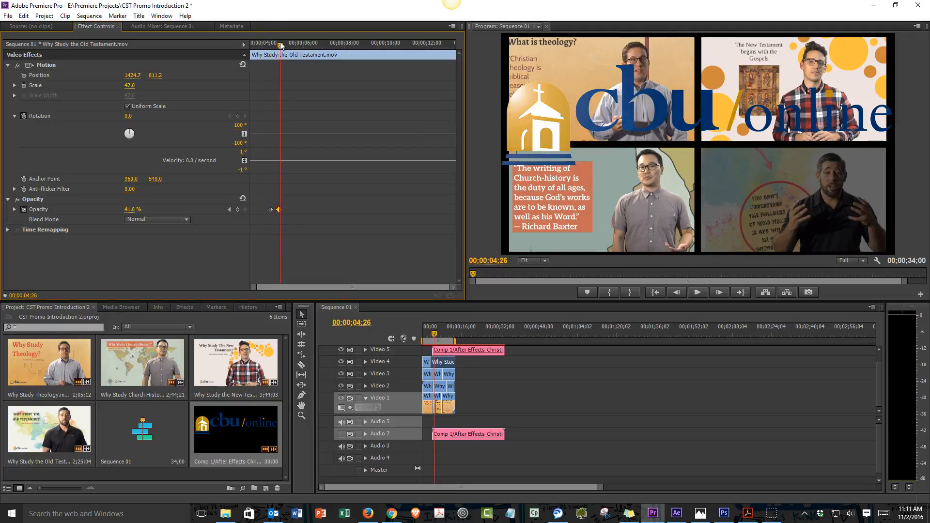
pyautogui.click(284, 44)
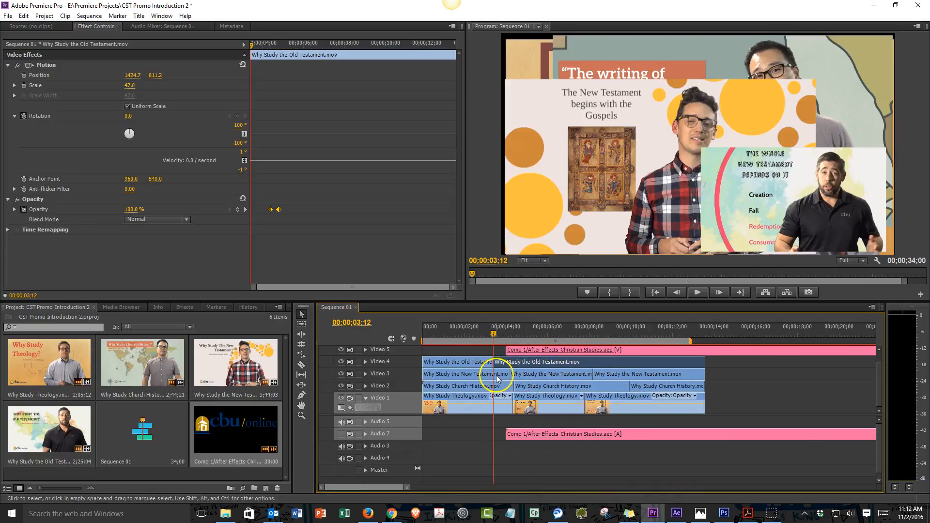
pyautogui.moveTo(632, 374)
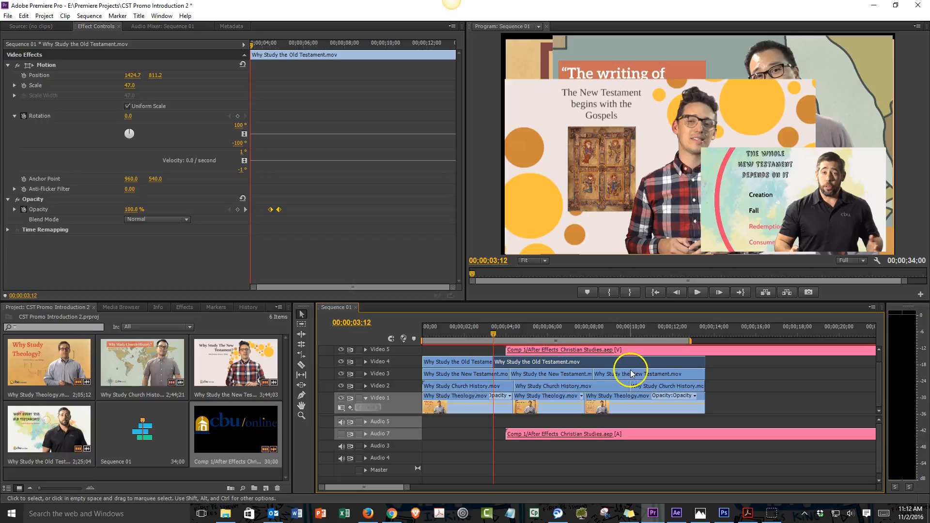
pyautogui.moveTo(632, 374)
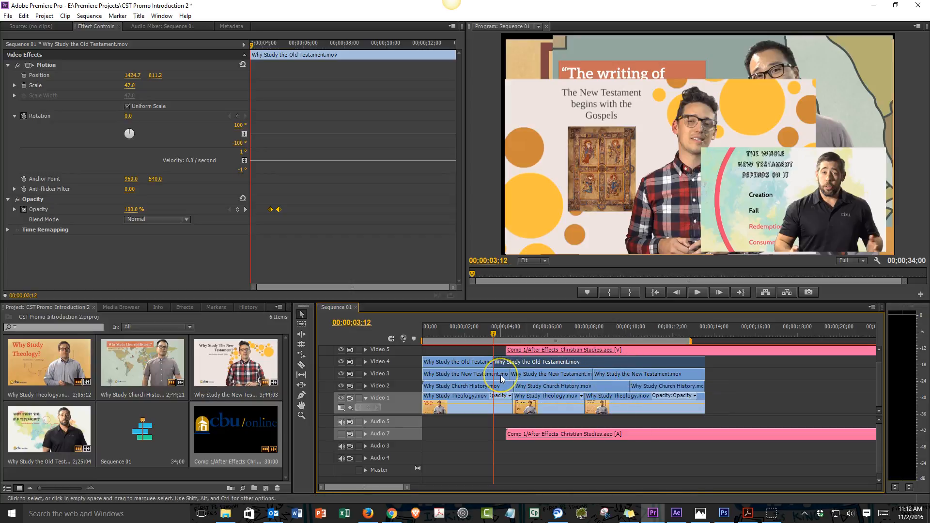
# Set the time just past the cut and paste the copied opacity keyframes onto the New Testament clip.
pyautogui.click(465, 374)
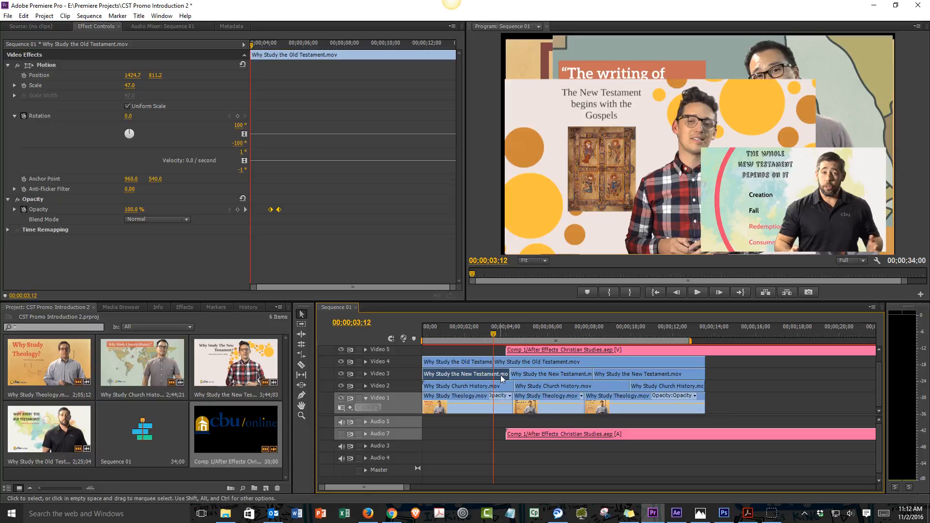
pyautogui.click(551, 373)
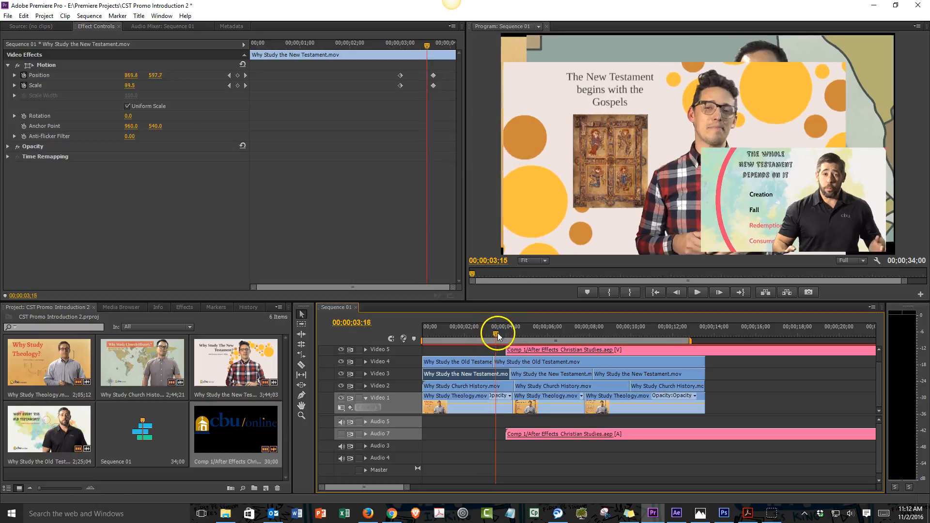
pyautogui.moveTo(497, 330); pyautogui.dragTo(512, 331)
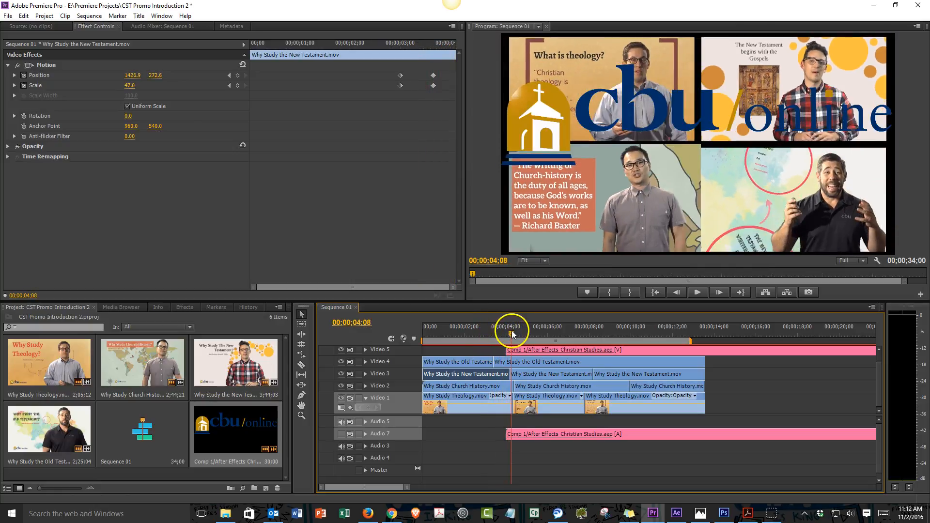
pyautogui.click(513, 334)
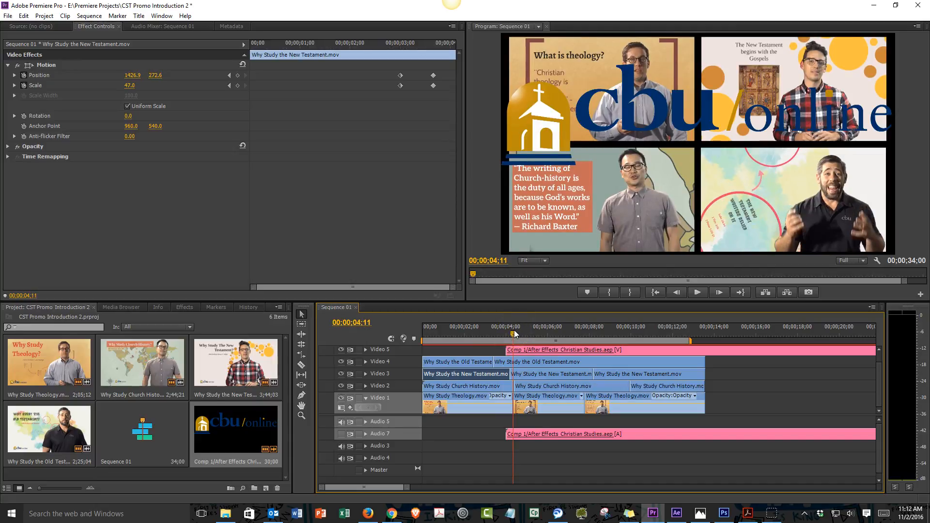
pyautogui.click(551, 374)
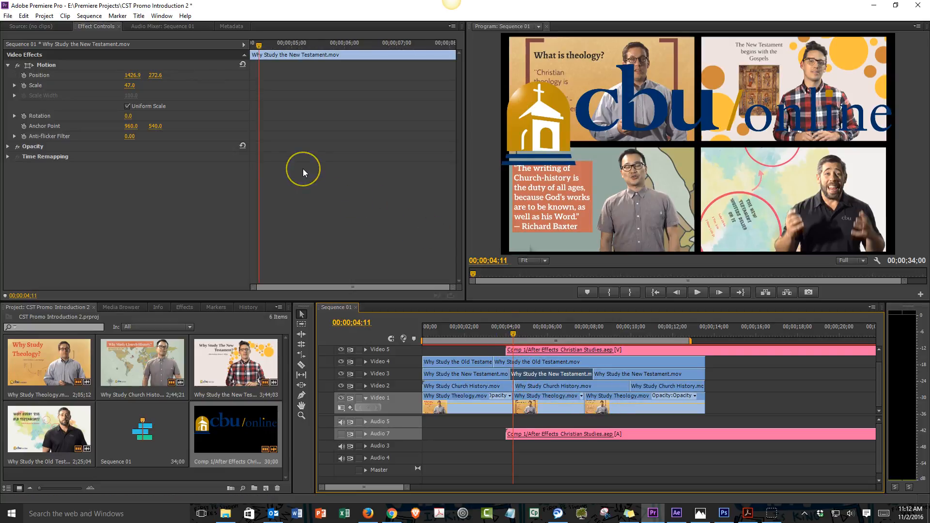
pyautogui.rightClick(302, 168)
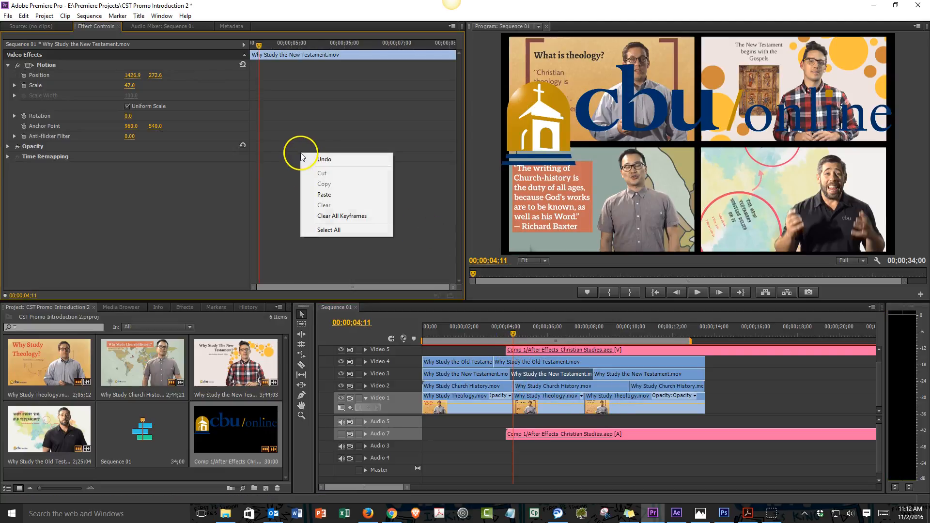
pyautogui.click(322, 200)
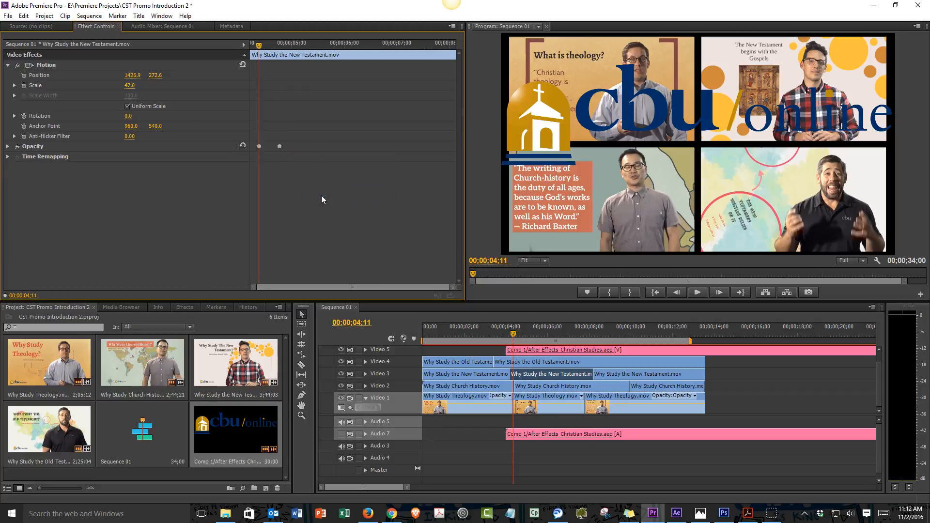
pyautogui.moveTo(360, 226)
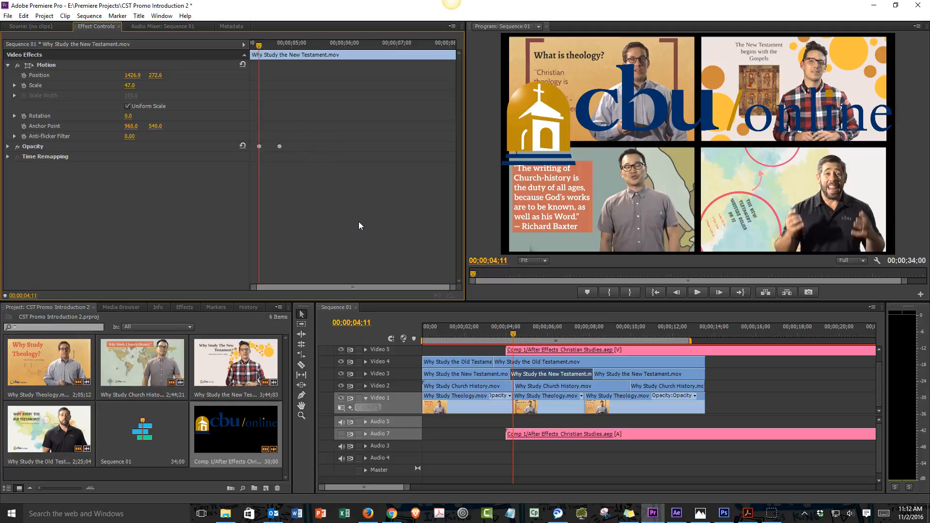
pyautogui.click(697, 291)
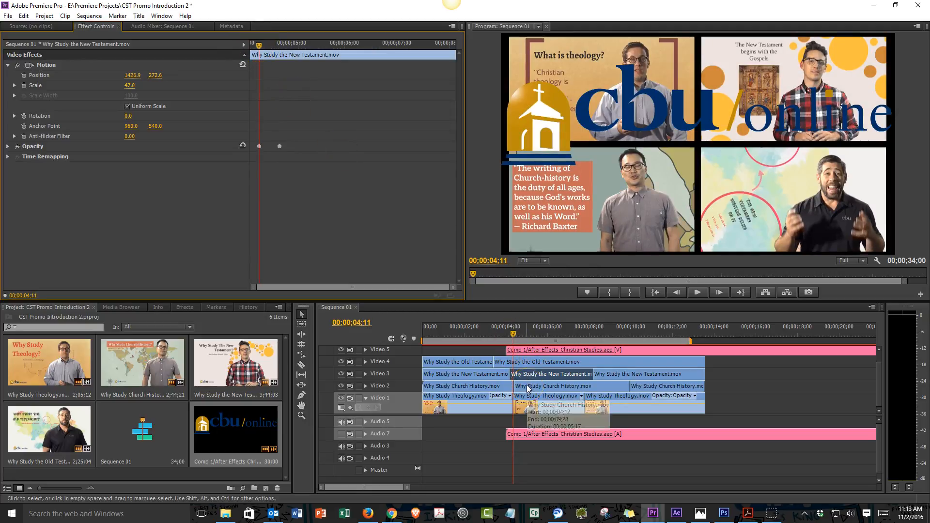
# Paste the same opacity keyframes onto the Church History clip and select the Theology clip.
pyautogui.click(553, 387)
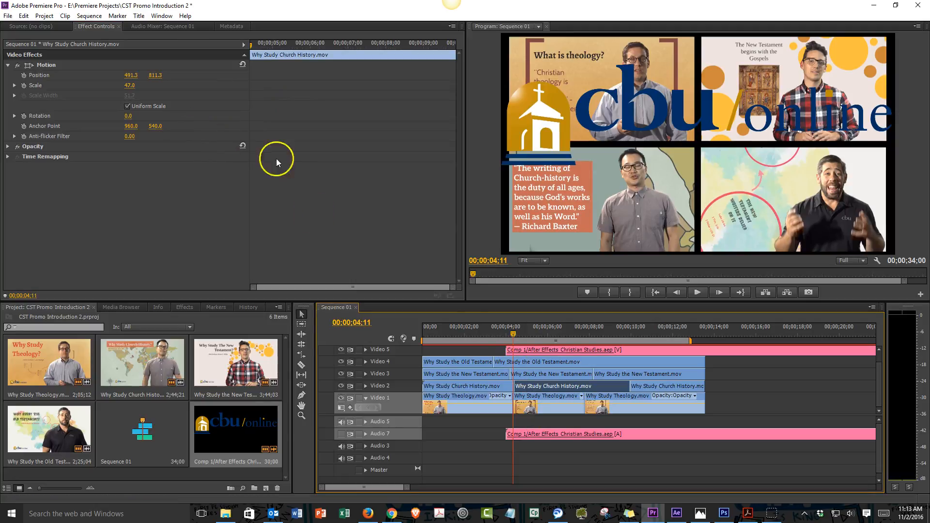
pyautogui.rightClick(276, 160)
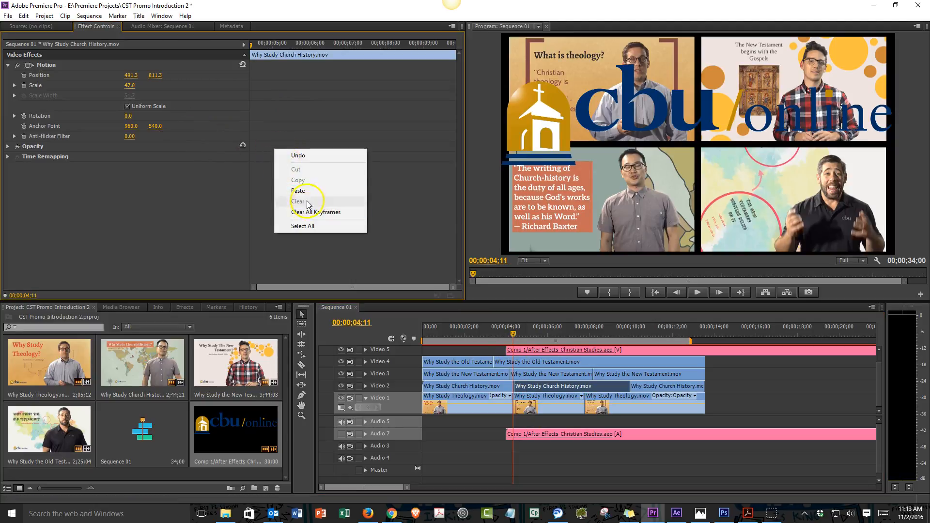
pyautogui.click(298, 202)
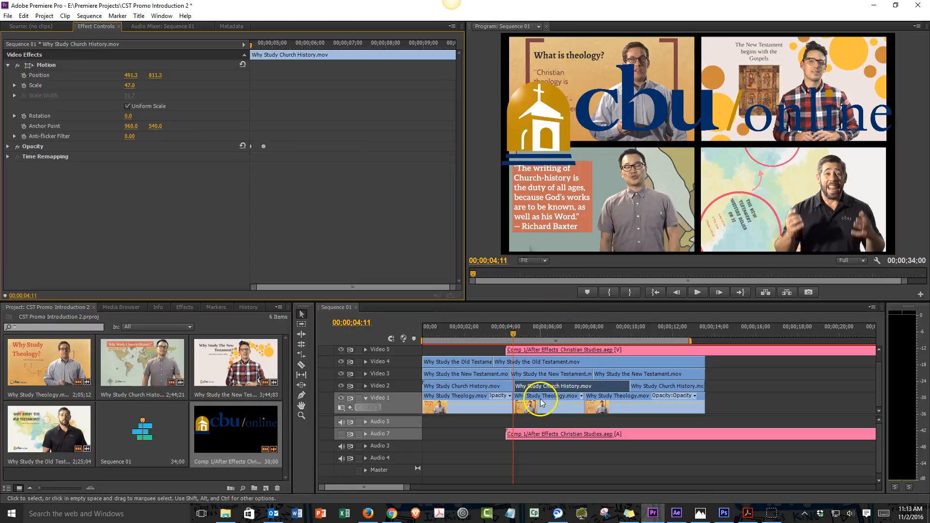
pyautogui.click(545, 395)
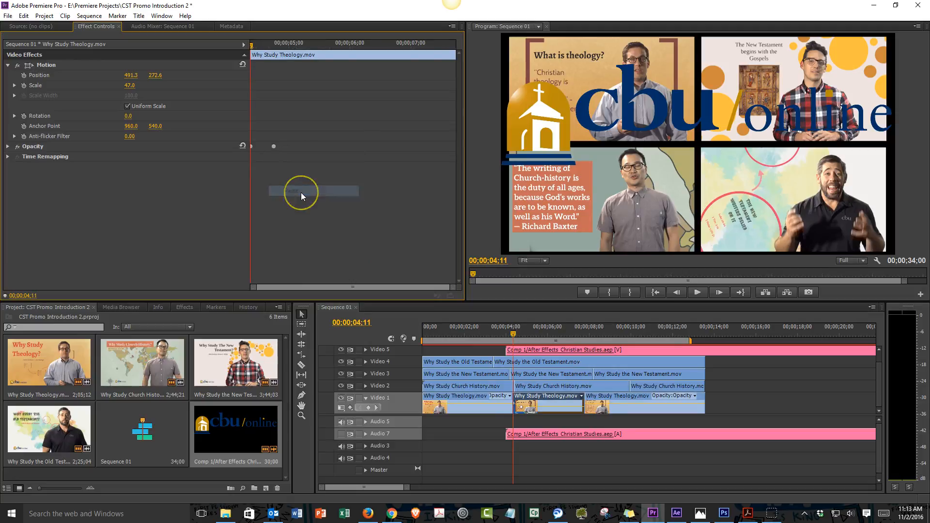
pyautogui.moveTo(512, 335)
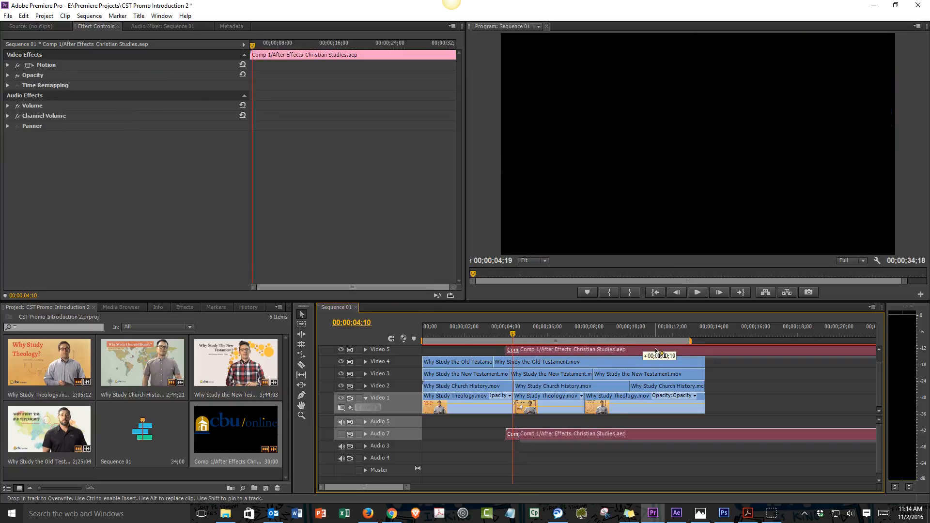
# Drag the Comp 1 clip on Video 5 to start with its audio on Audio 7, just past four seconds.
pyautogui.click(697, 291)
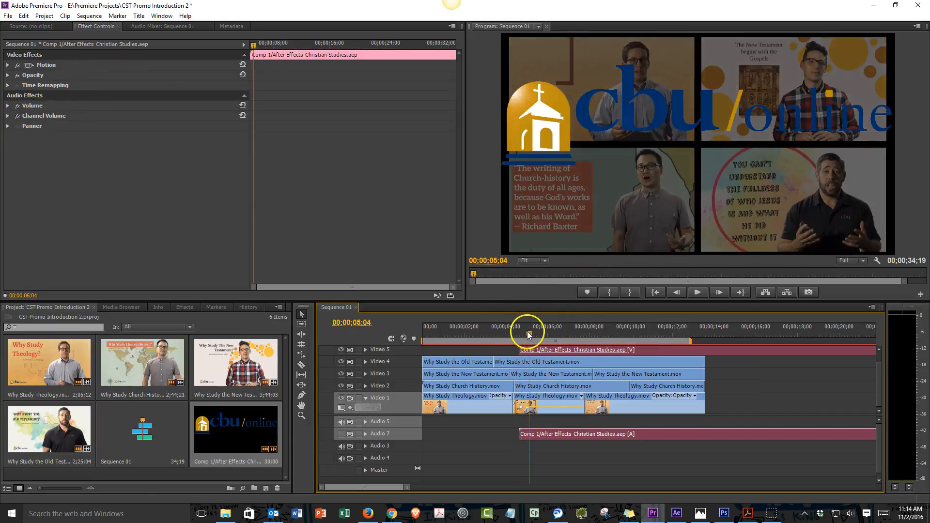
pyautogui.moveTo(527, 339); pyautogui.dragTo(517, 340)
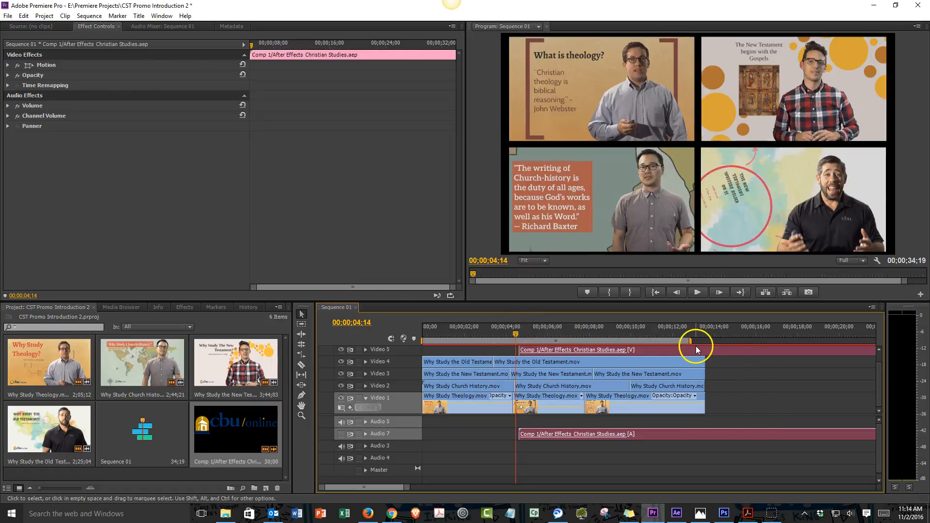
# From Video Transitions > Dissolve, put a Dip to Black then a Cross Dissolve on the start of the Comp 1 clip.
pyautogui.click(184, 307)
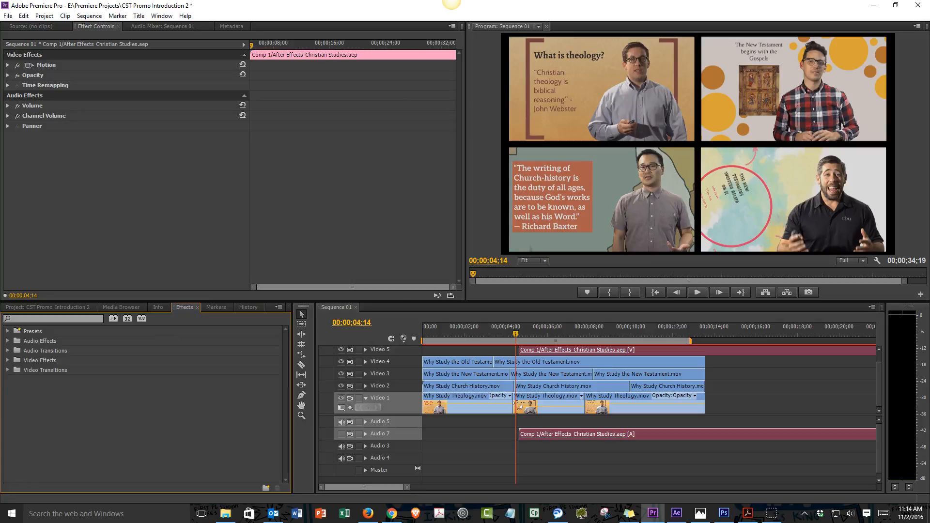
pyautogui.click(8, 369)
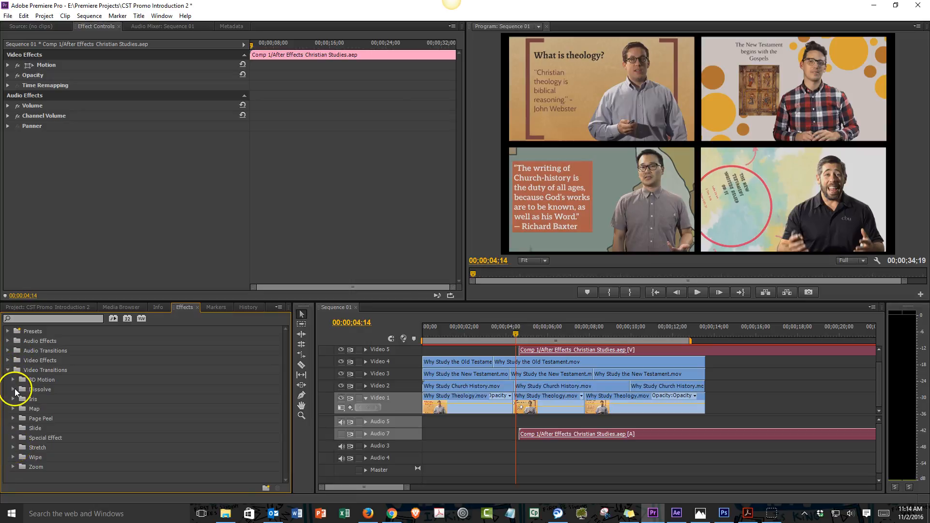
pyautogui.click(12, 389)
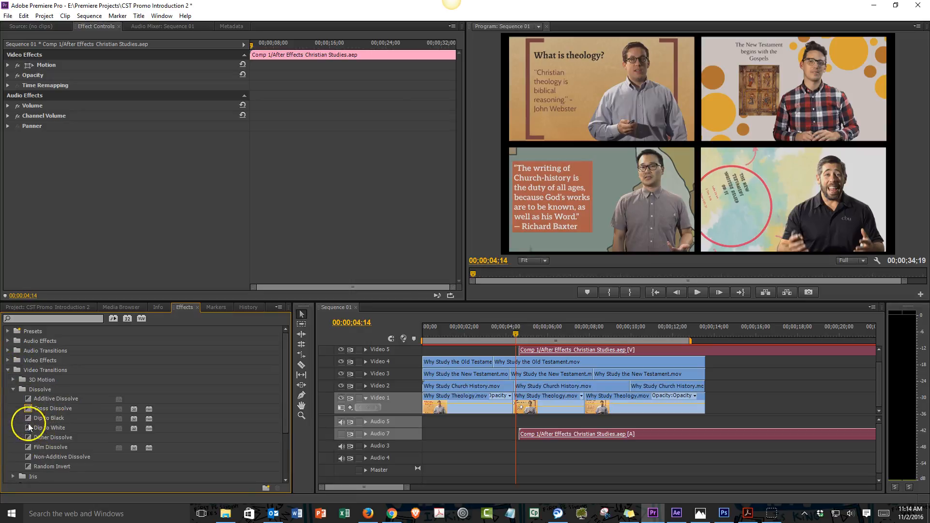
pyautogui.moveTo(52, 408); pyautogui.dragTo(516, 361)
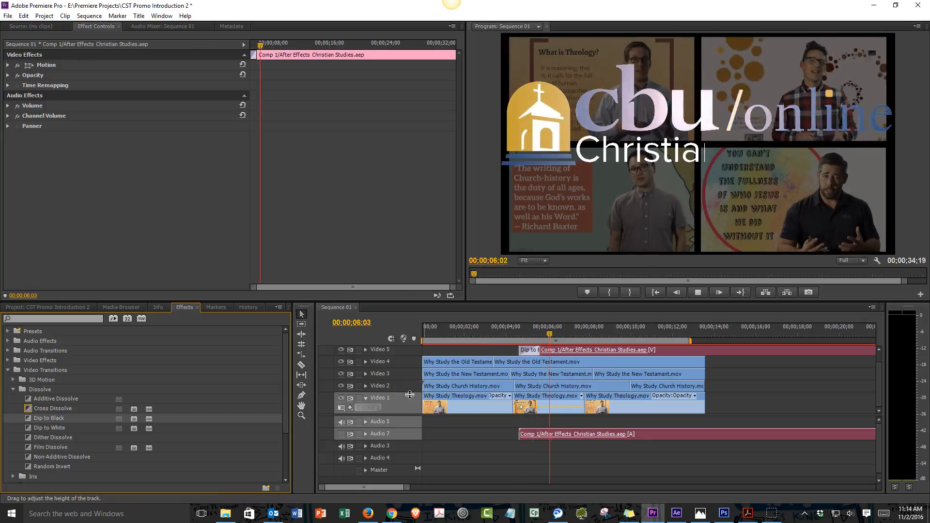
pyautogui.click(530, 350)
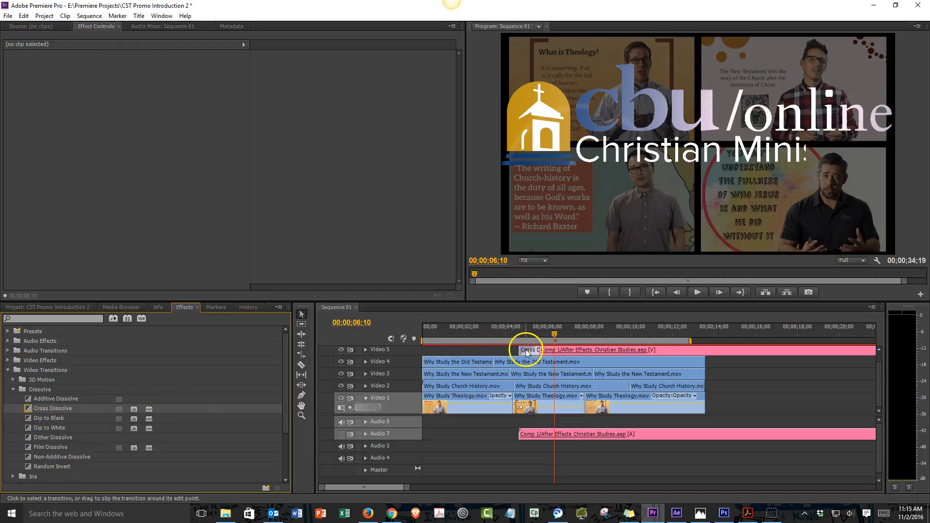
pyautogui.moveTo(526, 334); pyautogui.dragTo(508, 334)
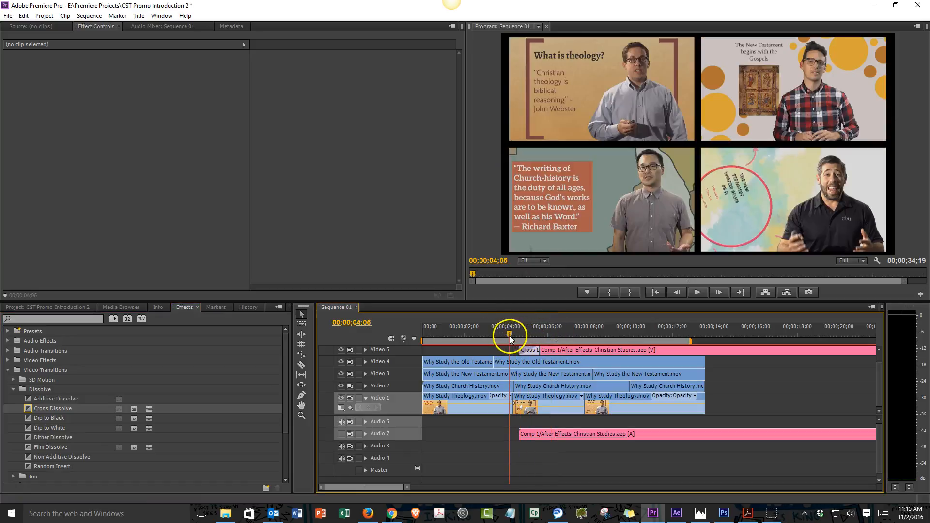
pyautogui.click(698, 292)
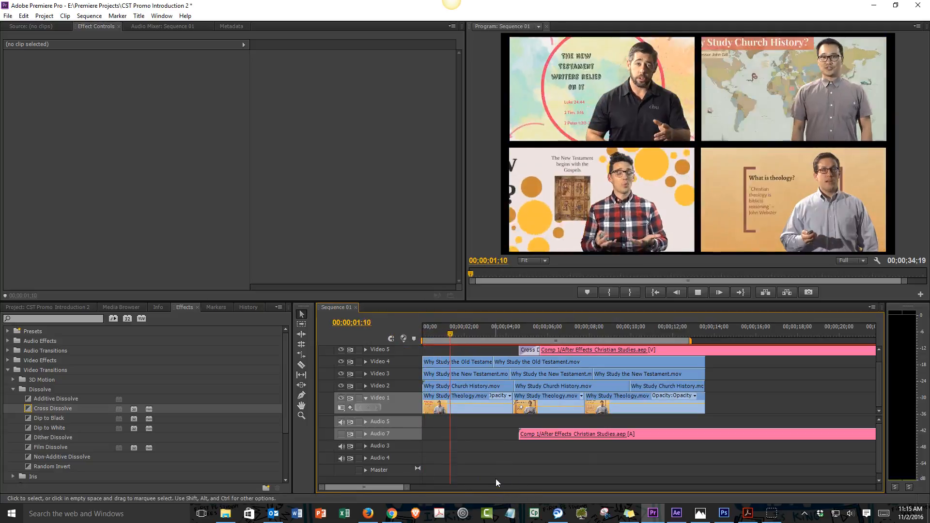
# Play the sequence to check the logo dissolving in, then load the Comp 1 clip in Effect Controls.
pyautogui.click(493, 326)
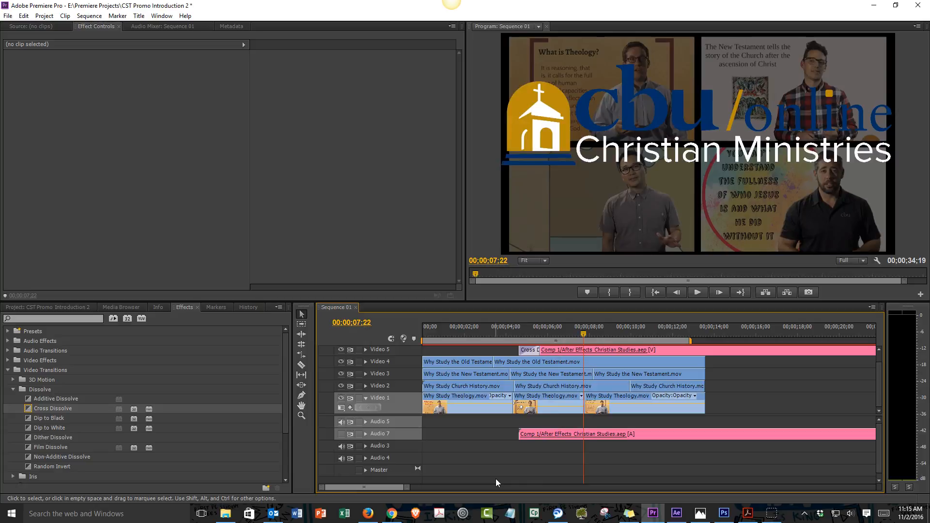
pyautogui.click(698, 291)
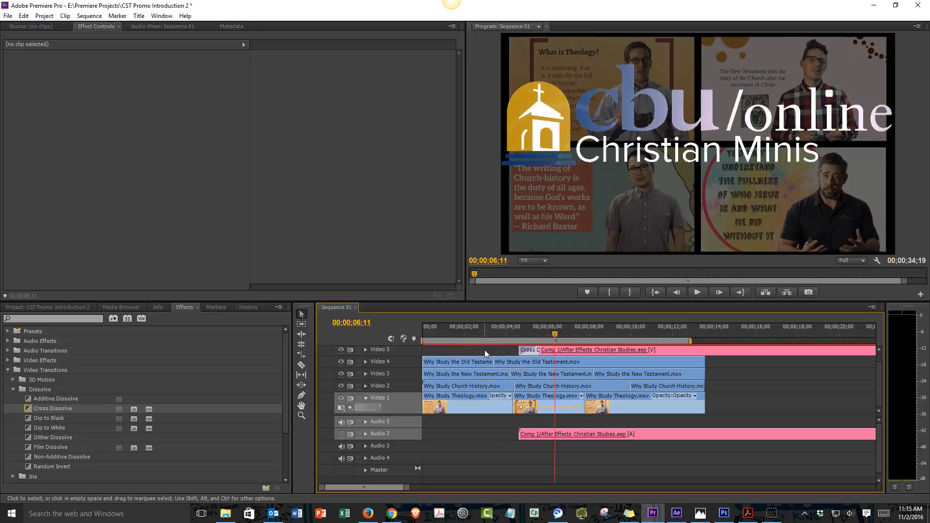
pyautogui.click(697, 292)
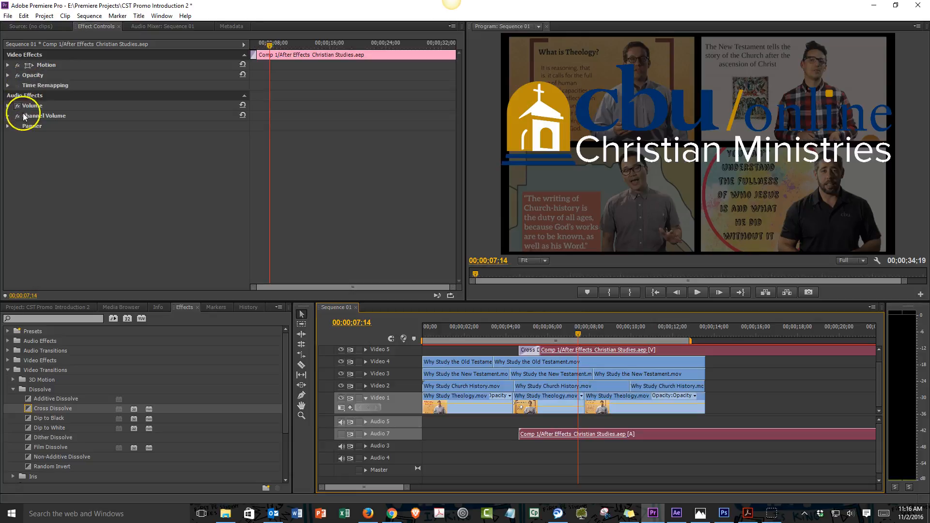
# Set the logo's Position to 960, 583 and scrub through the dissolve to check it.
pyautogui.click(8, 65)
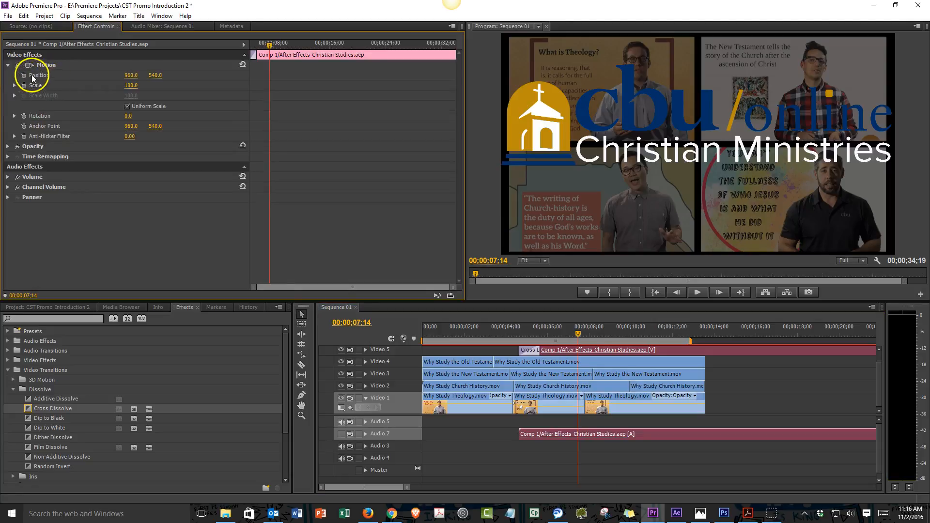
pyautogui.moveTo(155, 74); pyautogui.dragTo(155, 71)
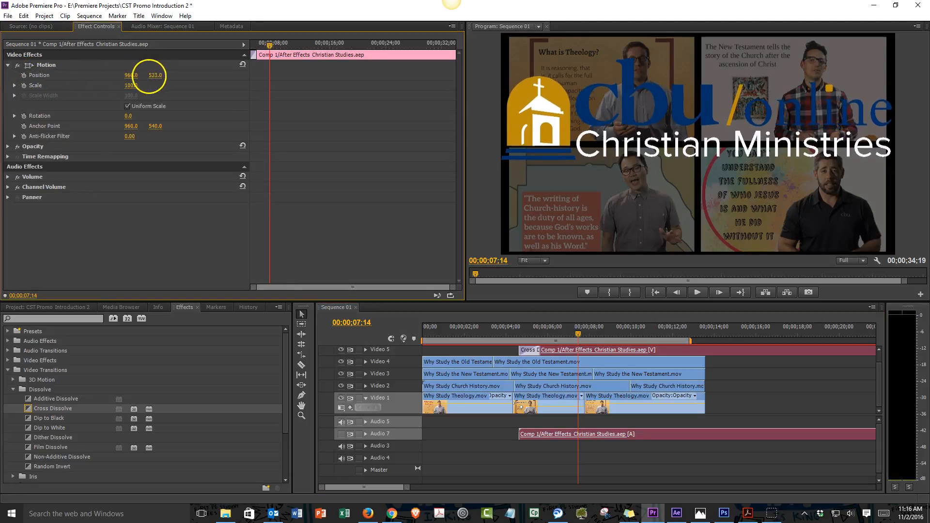
pyautogui.moveTo(155, 76); pyautogui.dragTo(155, 78)
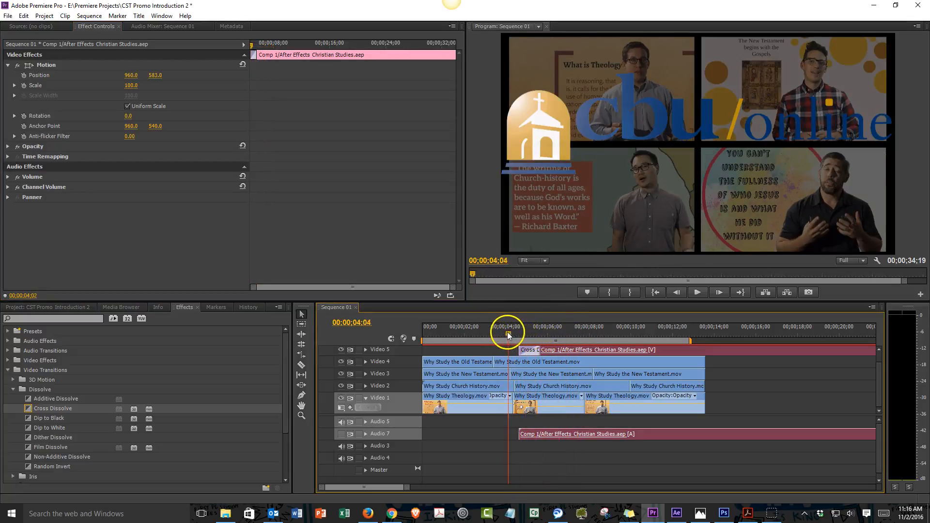
pyautogui.moveTo(507, 331); pyautogui.dragTo(528, 331)
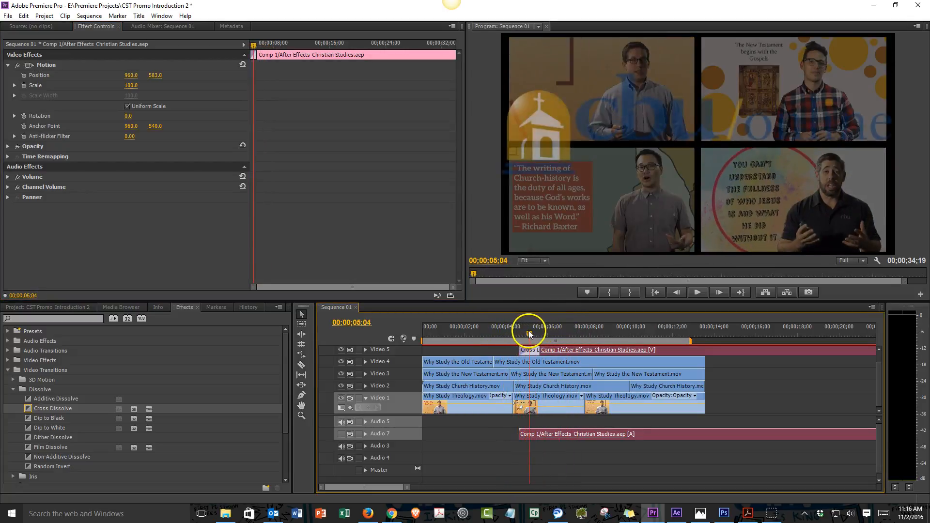
pyautogui.moveTo(527, 331); pyautogui.dragTo(550, 331)
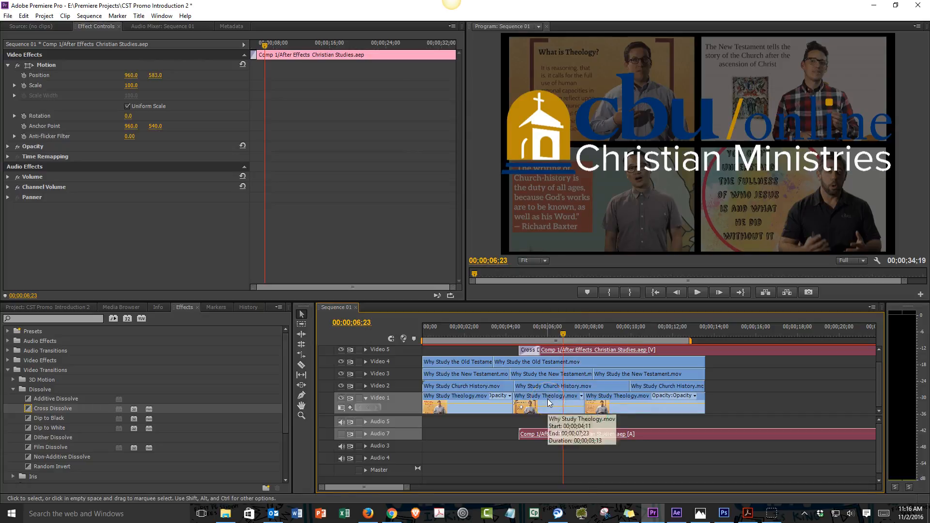
# Reveal Opacity for the Why Study Theology and Church History clips.
pyautogui.click(547, 395)
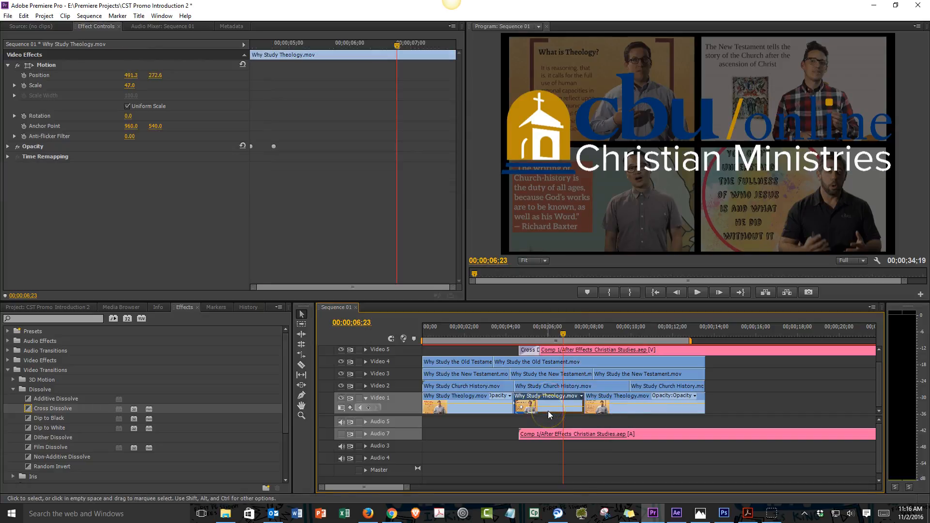
pyautogui.moveTo(274, 147)
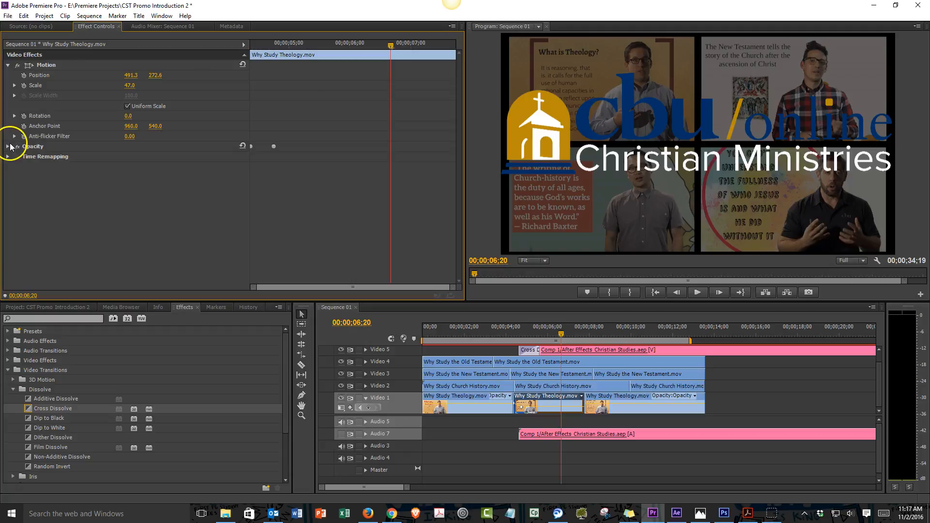
pyautogui.click(14, 146)
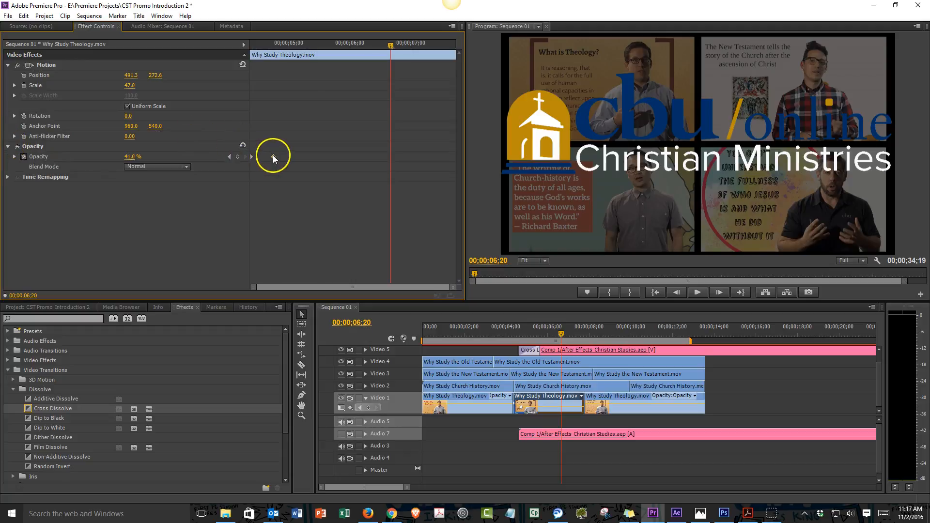
pyautogui.moveTo(389, 157)
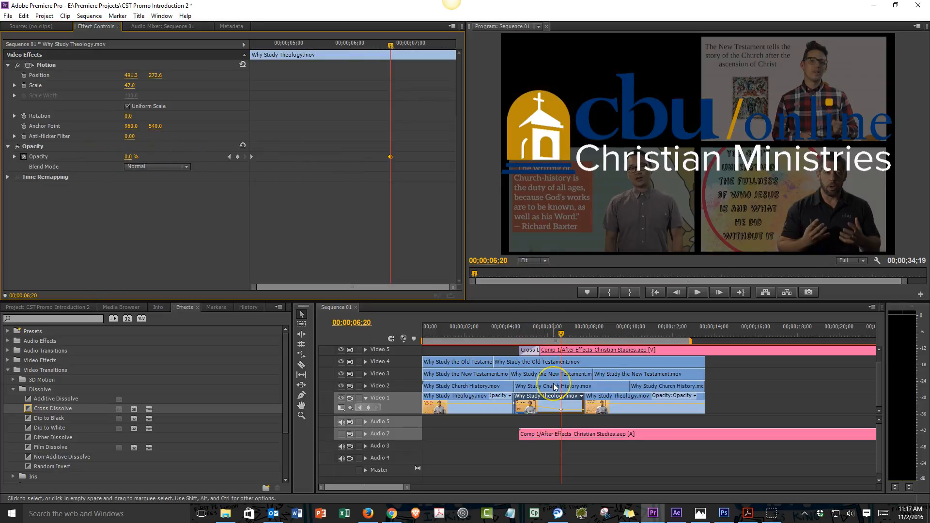
pyautogui.click(553, 387)
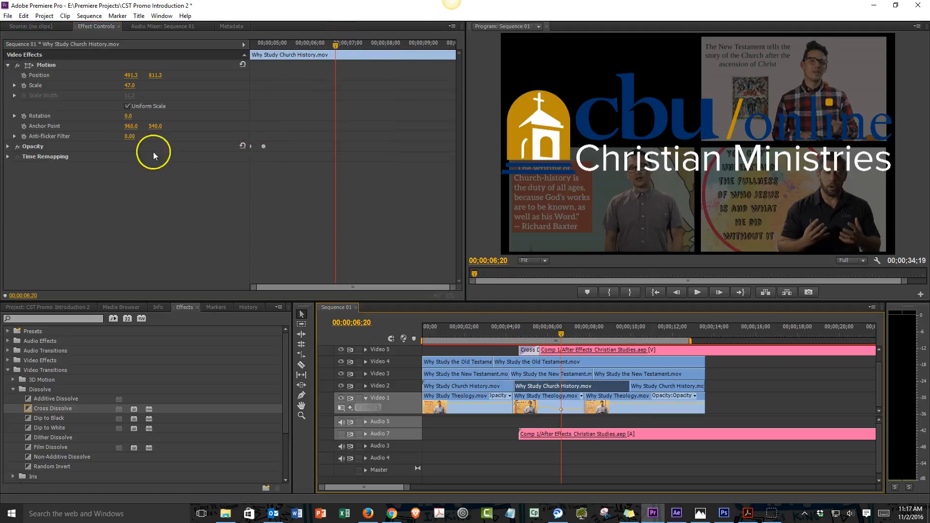
pyautogui.click(9, 146)
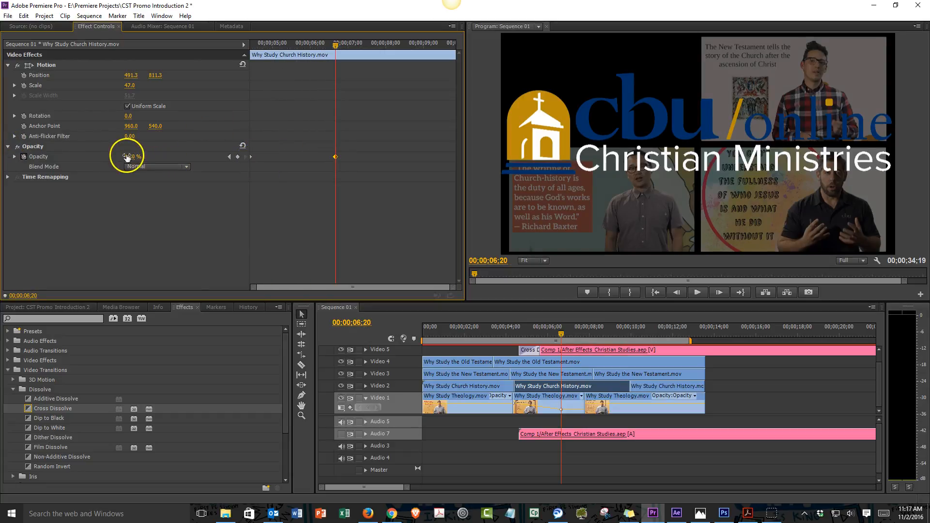
# Set the clip's Opacity to 0.0% at the playhead and save the project.
pyautogui.moveTo(131, 156); pyautogui.dragTo(134, 156)
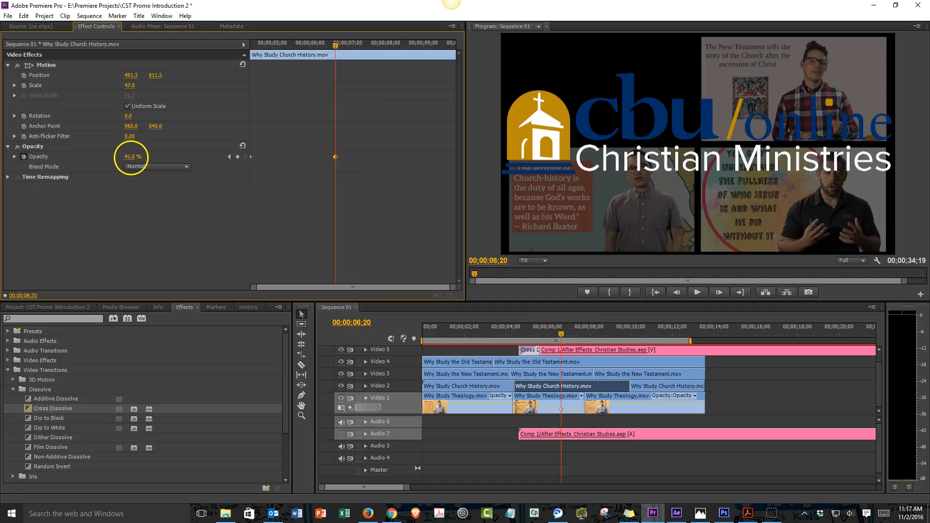
pyautogui.write('0.0')
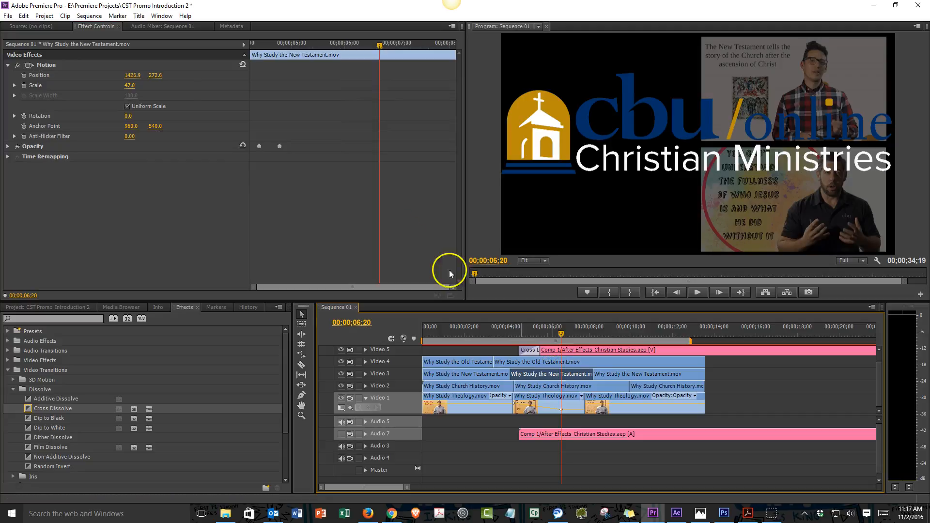
pyautogui.click(7, 146)
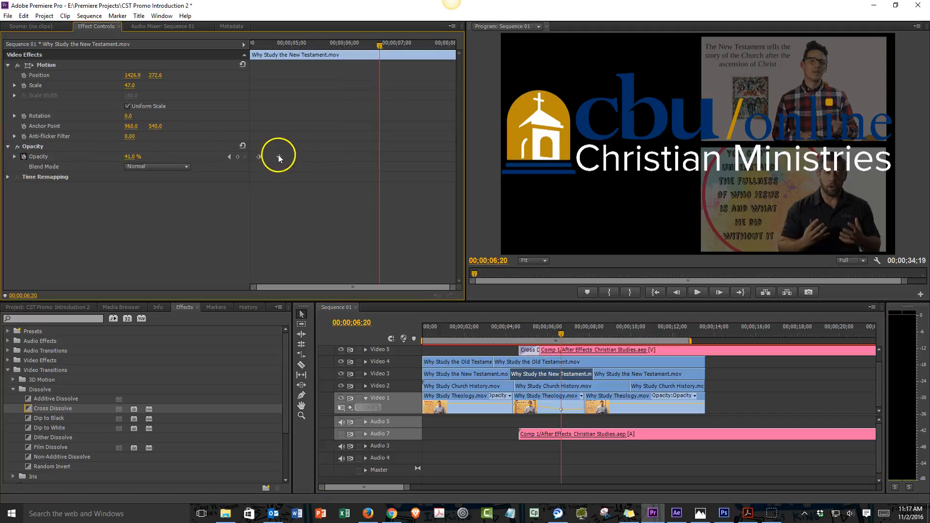
pyautogui.press('ctrl+s')
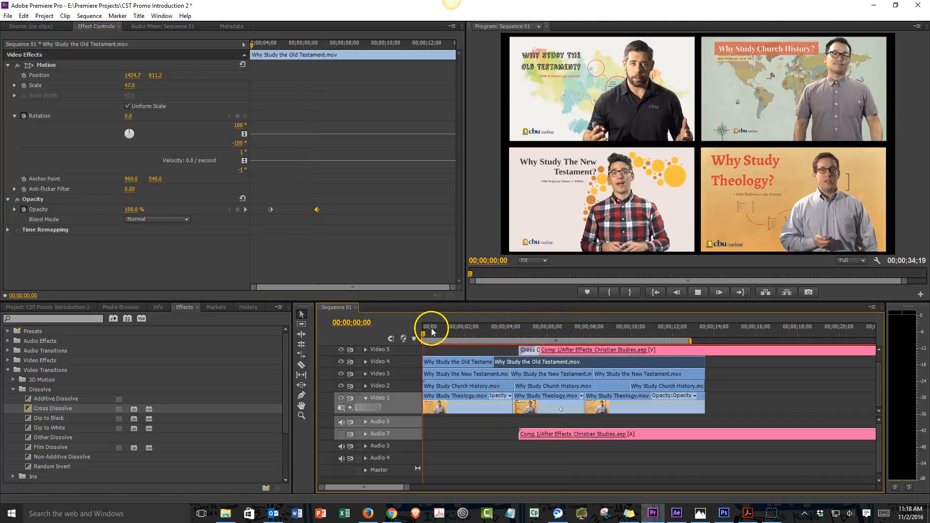
# Play from the sequence start, then set the Comp 1 logo clip's Scale to 97.
pyautogui.click(459, 326)
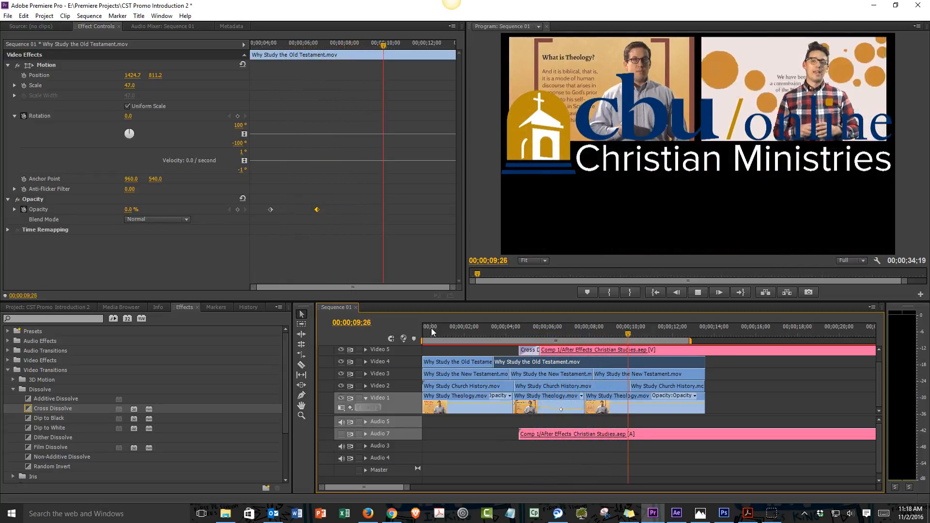
pyautogui.click(697, 291)
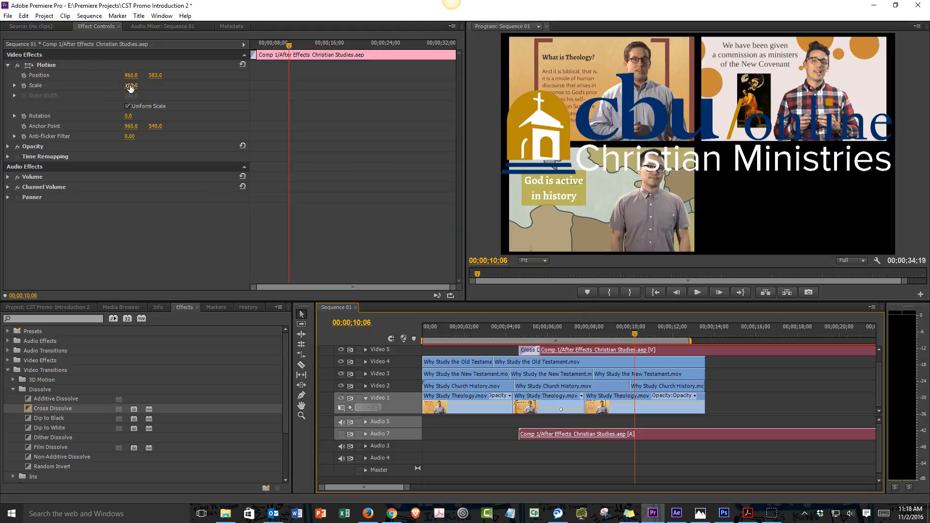
pyautogui.write('97.0')
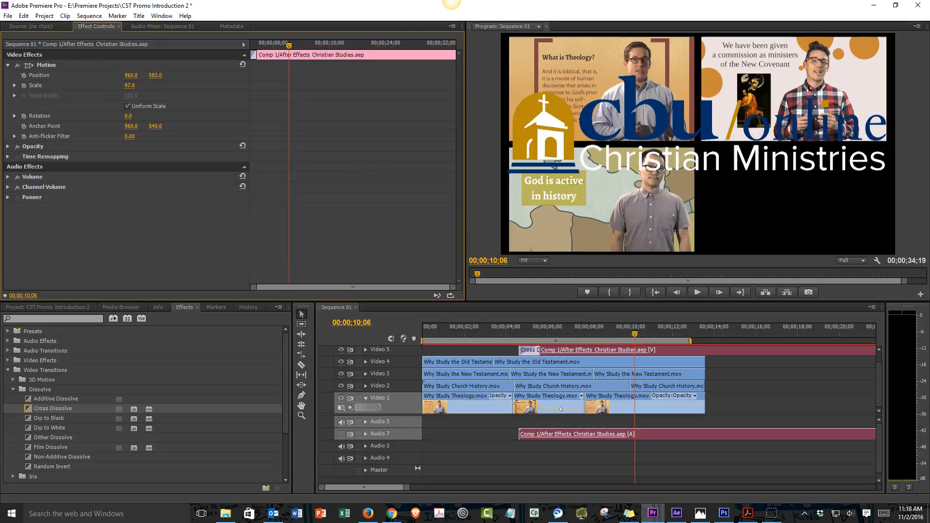